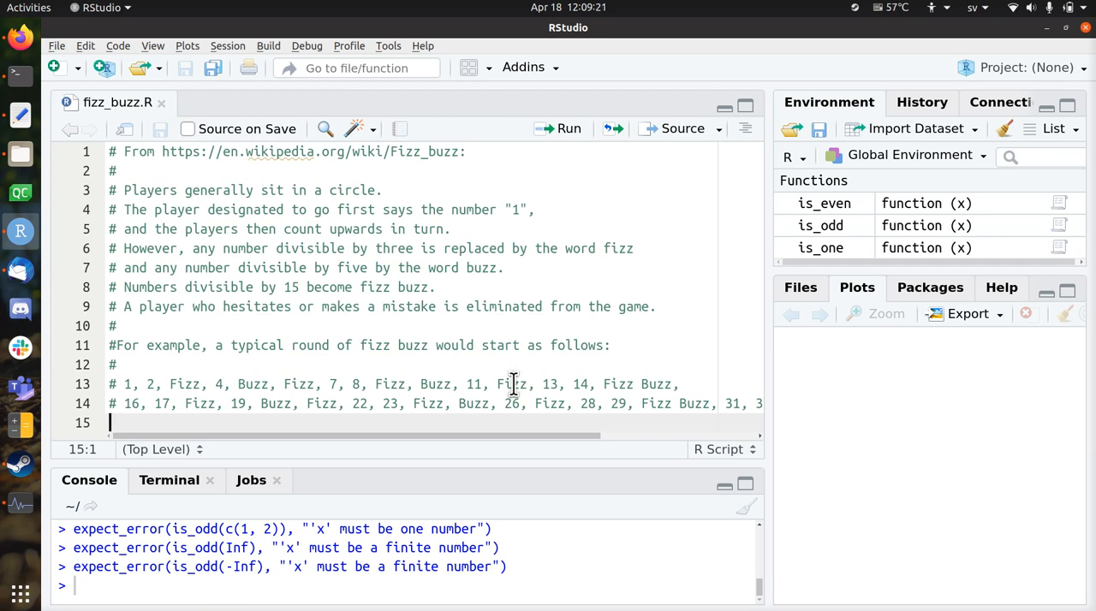
- Read the Fizz buzz comment block and add a blank line 16 below it
left_click(370, 210)
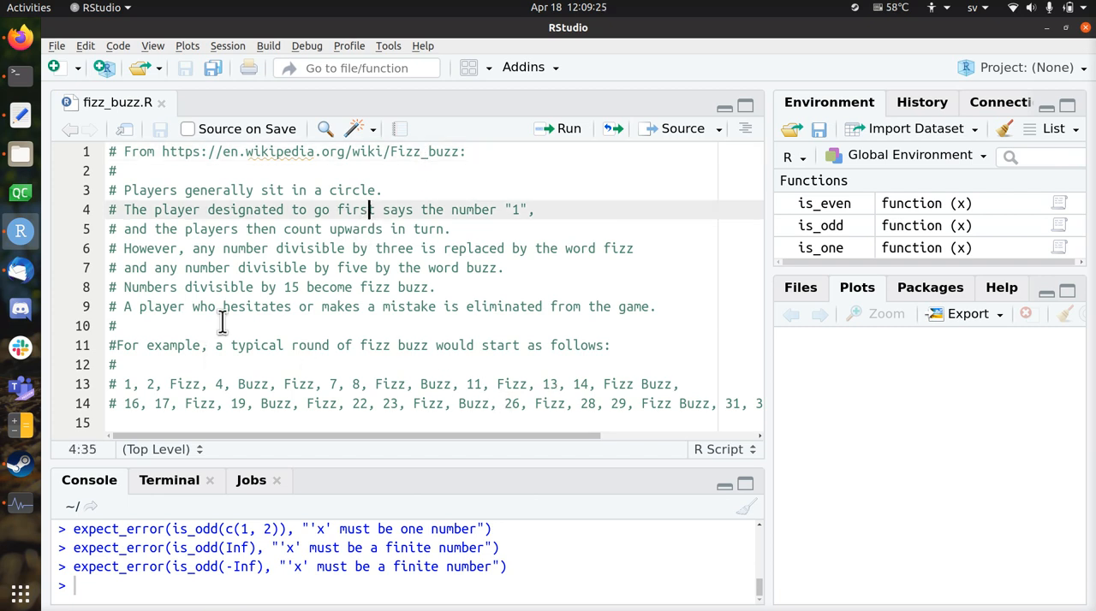
mouse_move(345, 330)
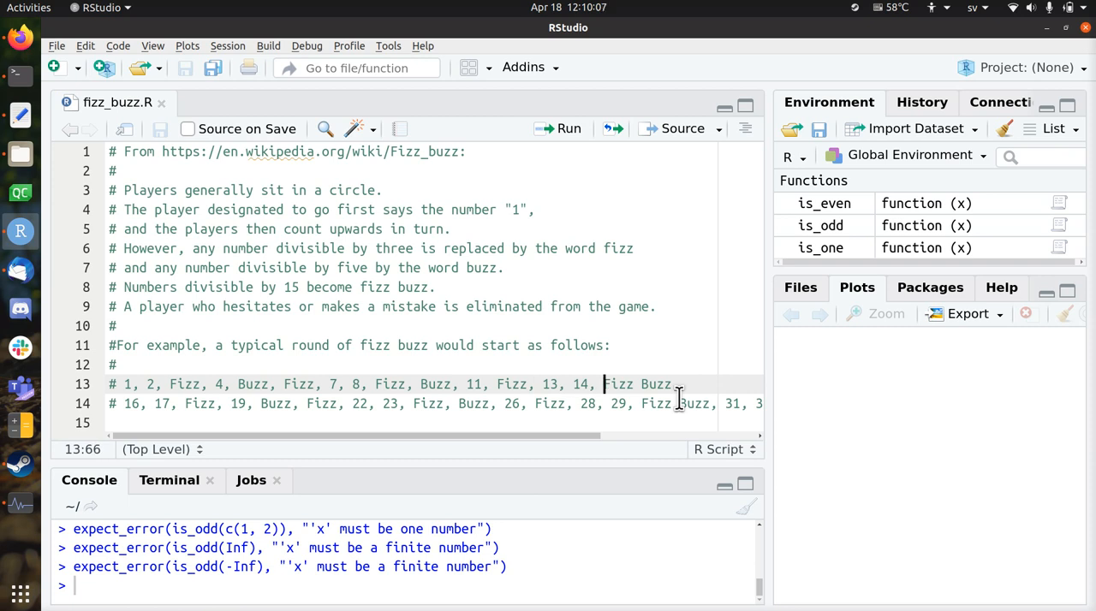
double_click(617, 383)
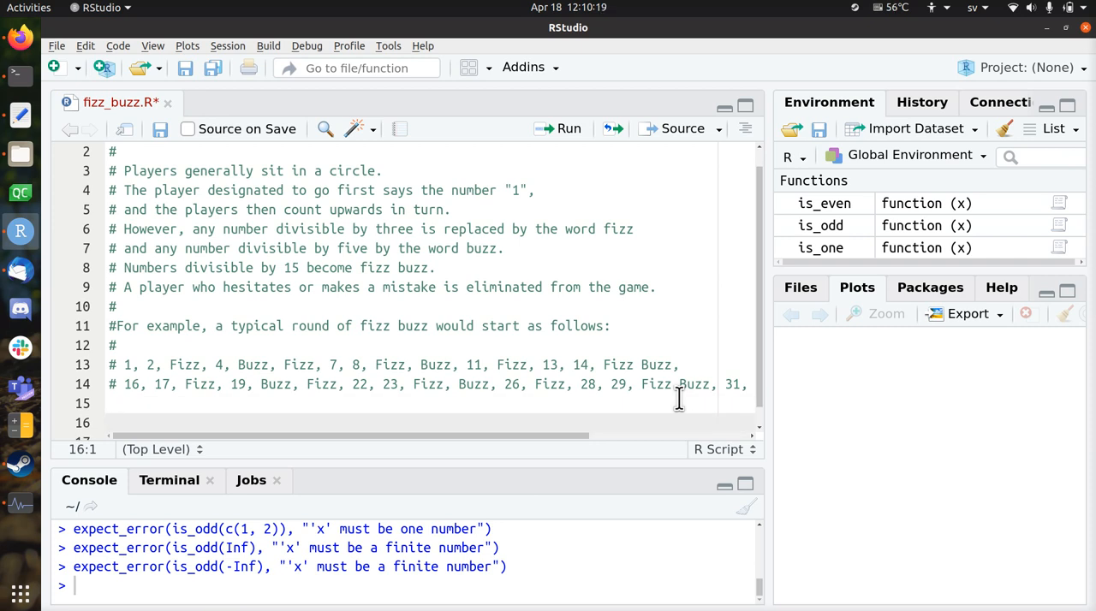
- Write a fizz_buzz() call on the new line
type("fiz")
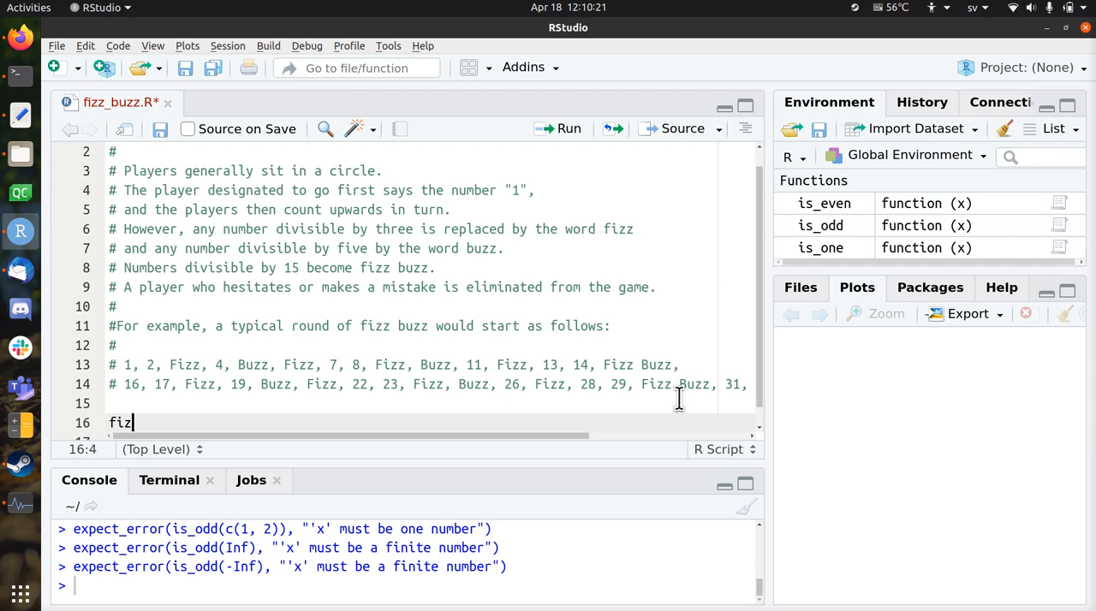
type("z_")
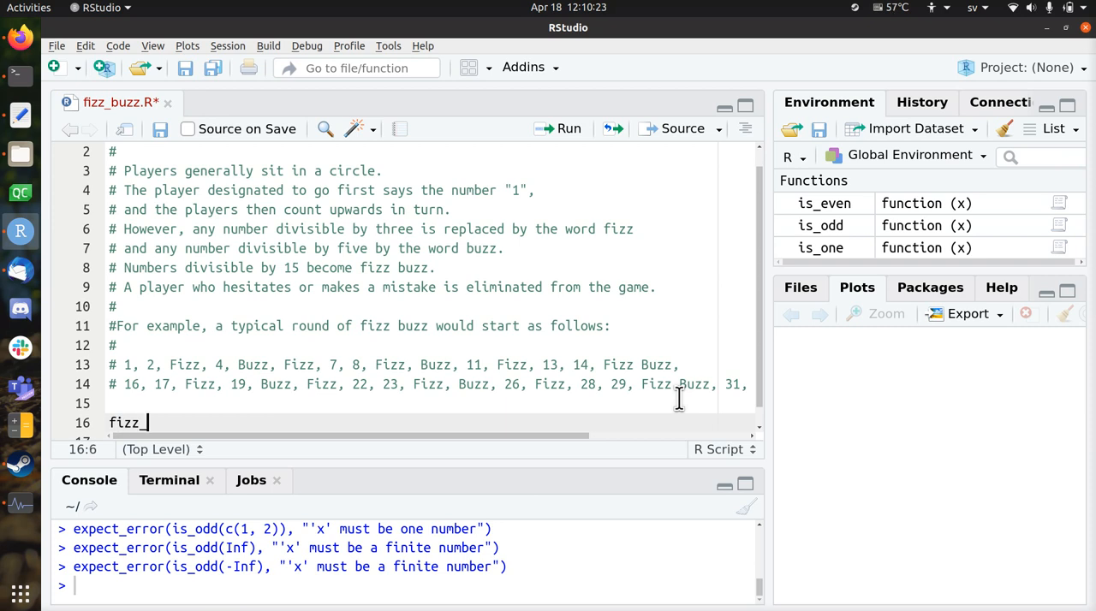
key("BackSpace")
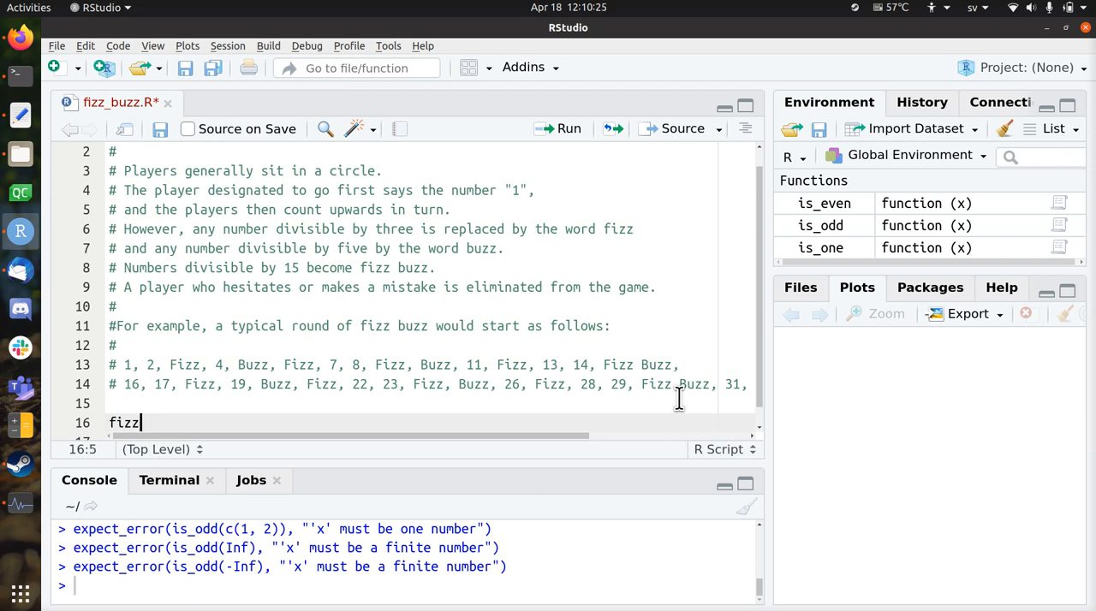
type("_b")
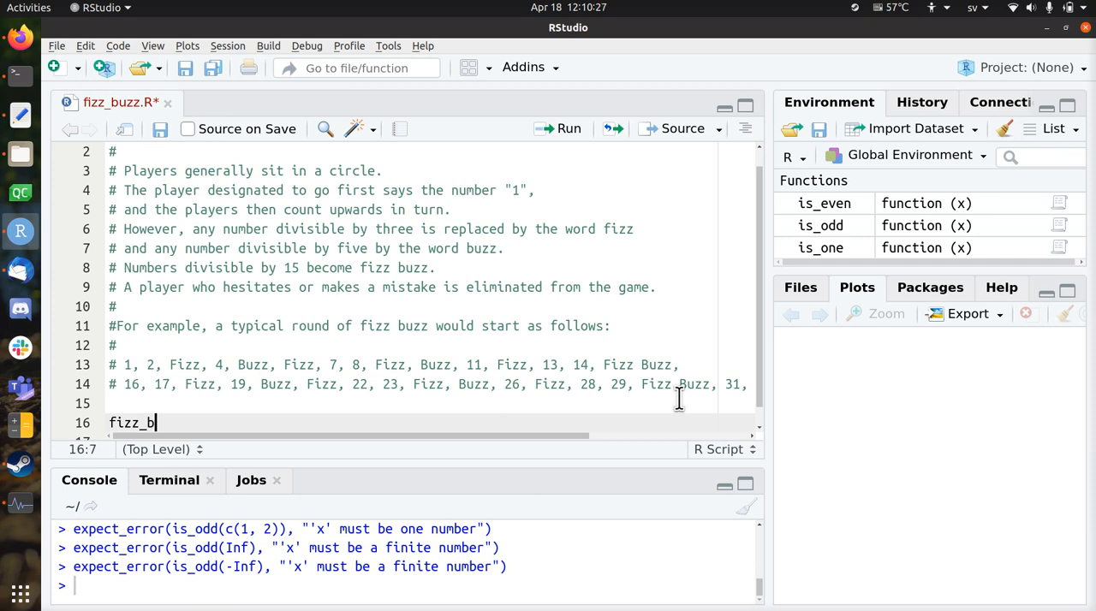
type("uzz()")
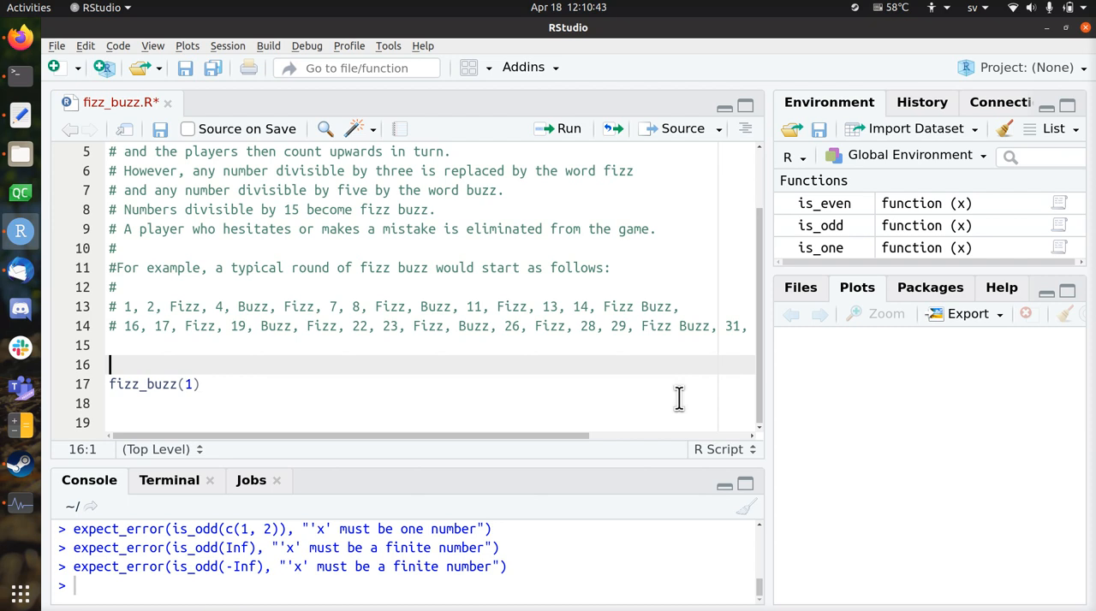
- Add library(testthat) and wrap the call as expect_silent(fizz_buzz(1)), then run both lines
type("libr")
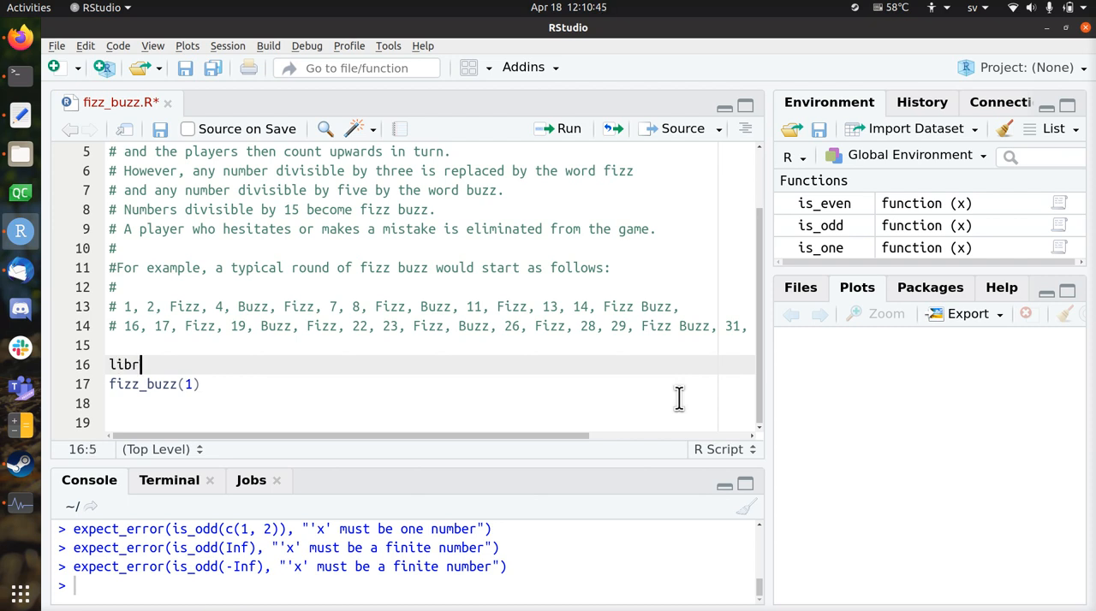
type("ar")
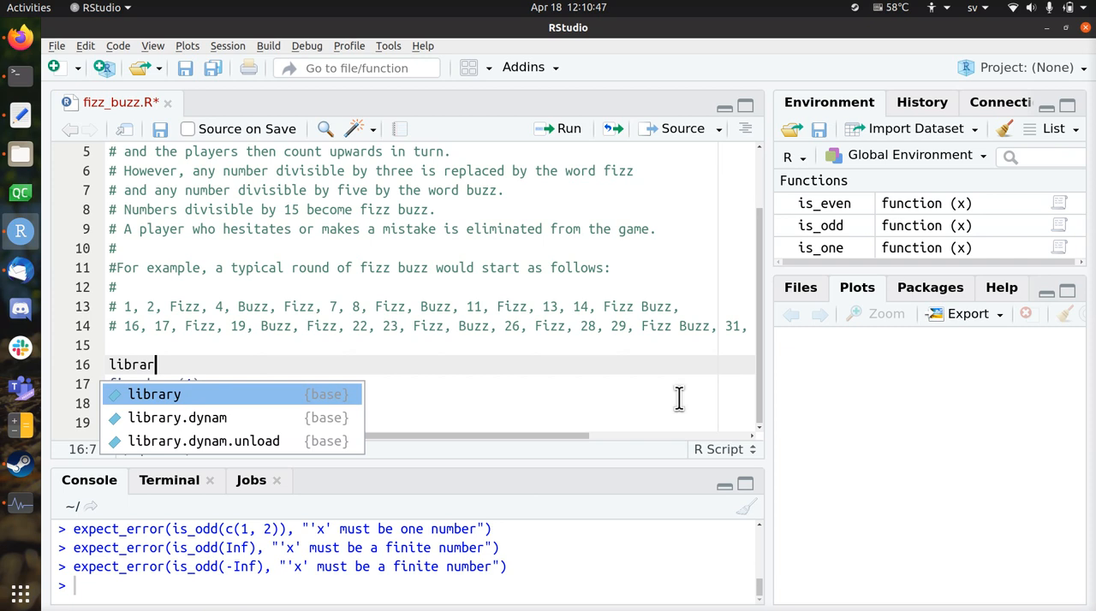
type("(testthat")
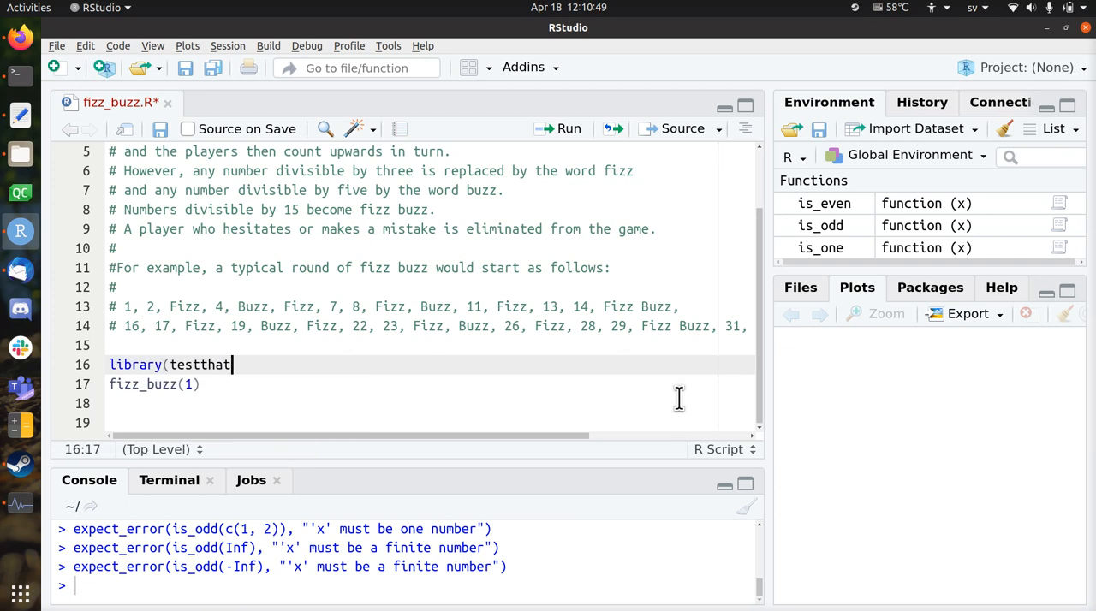
type(")")
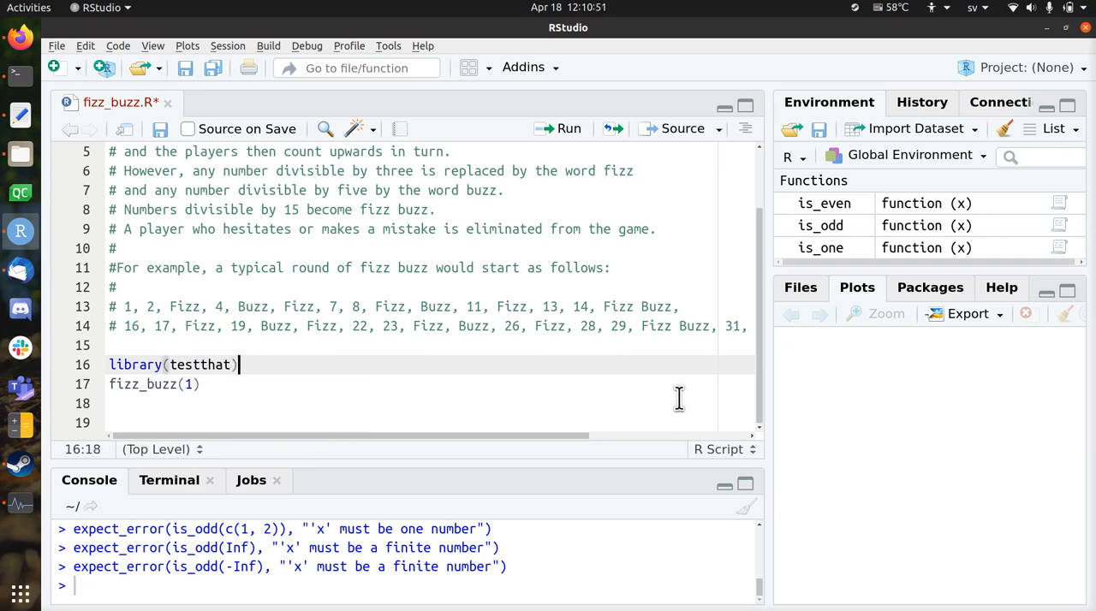
type("expect_silent(")
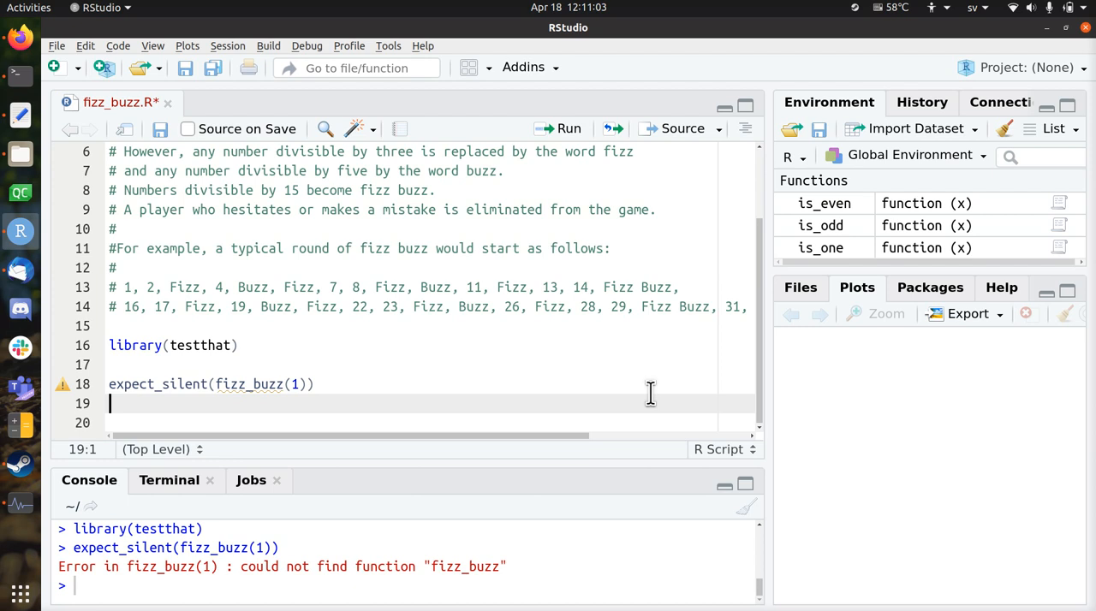
mouse_move(443, 572)
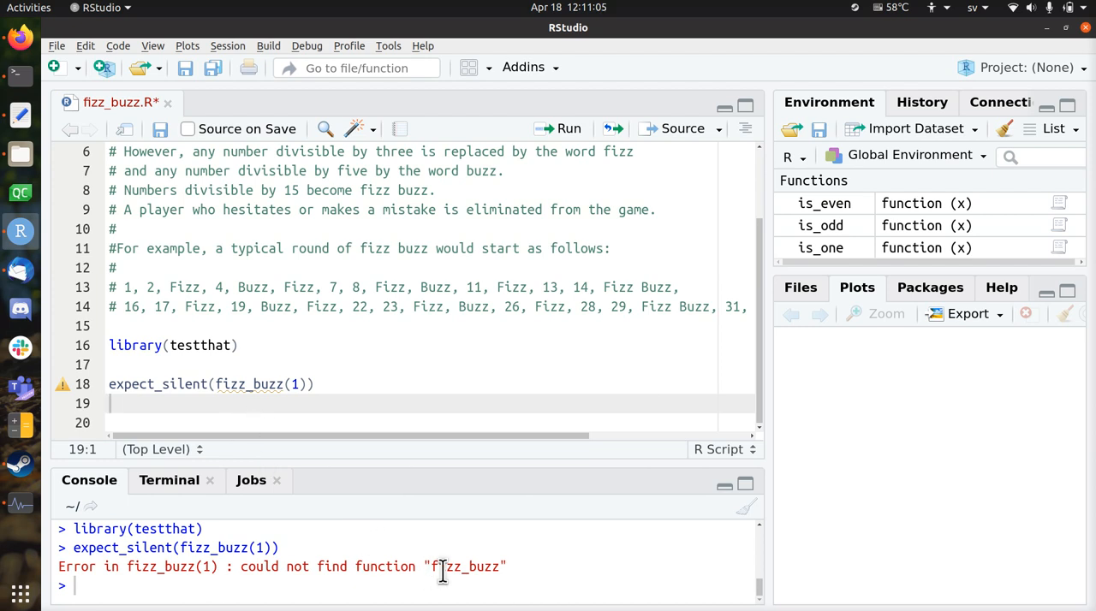
- Define an empty fizz_buzz <- function(x) { } above the expect_silent test and run both
left_click(315, 383)
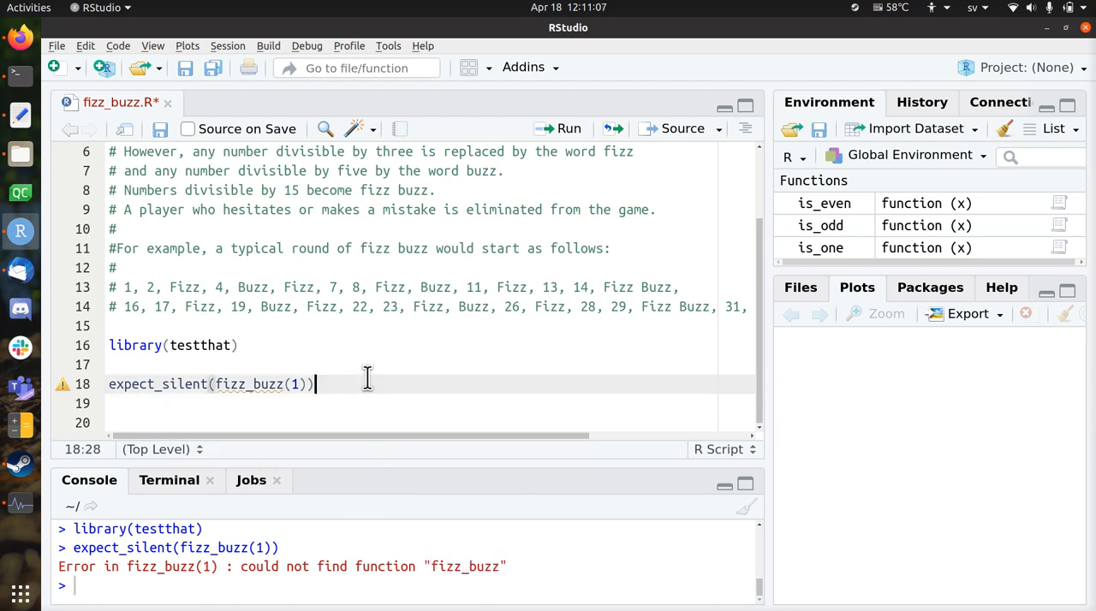
key("Return")
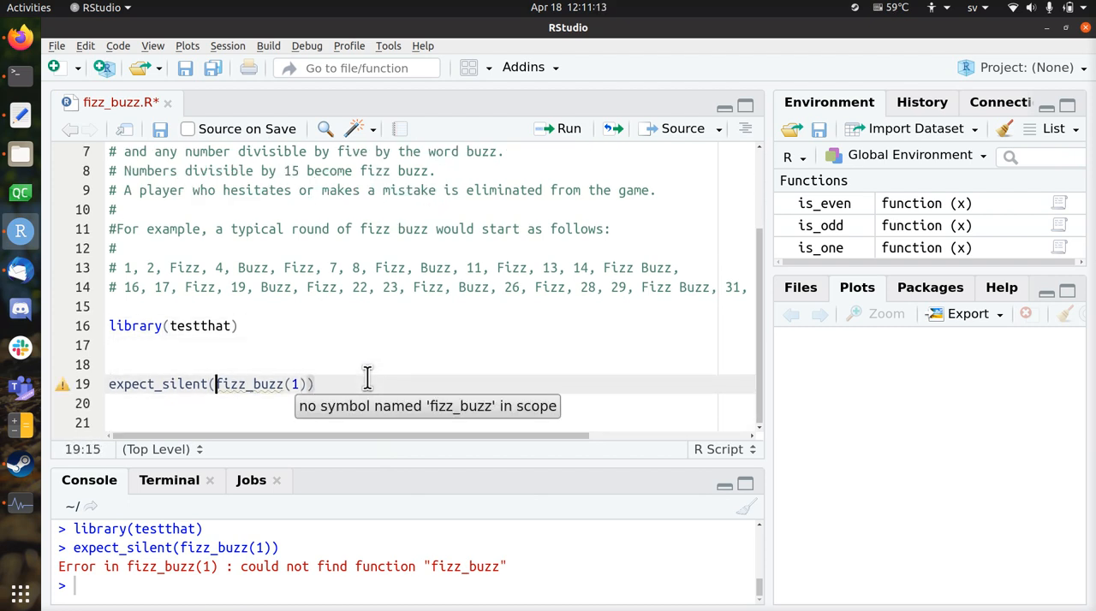
type("fizz_buzz <-")
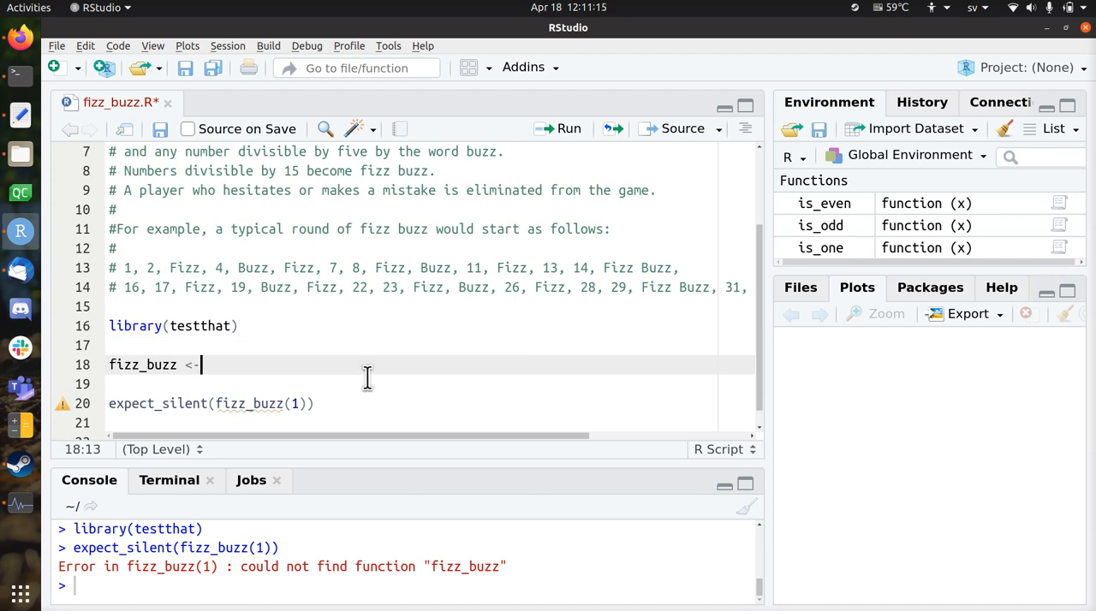
type("function)")
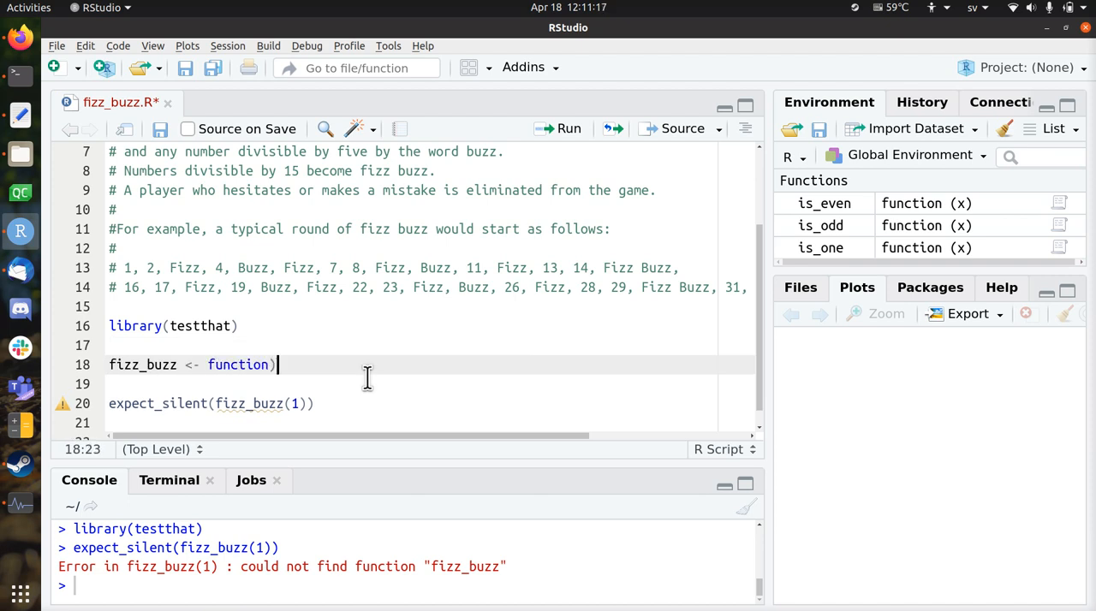
type("(")
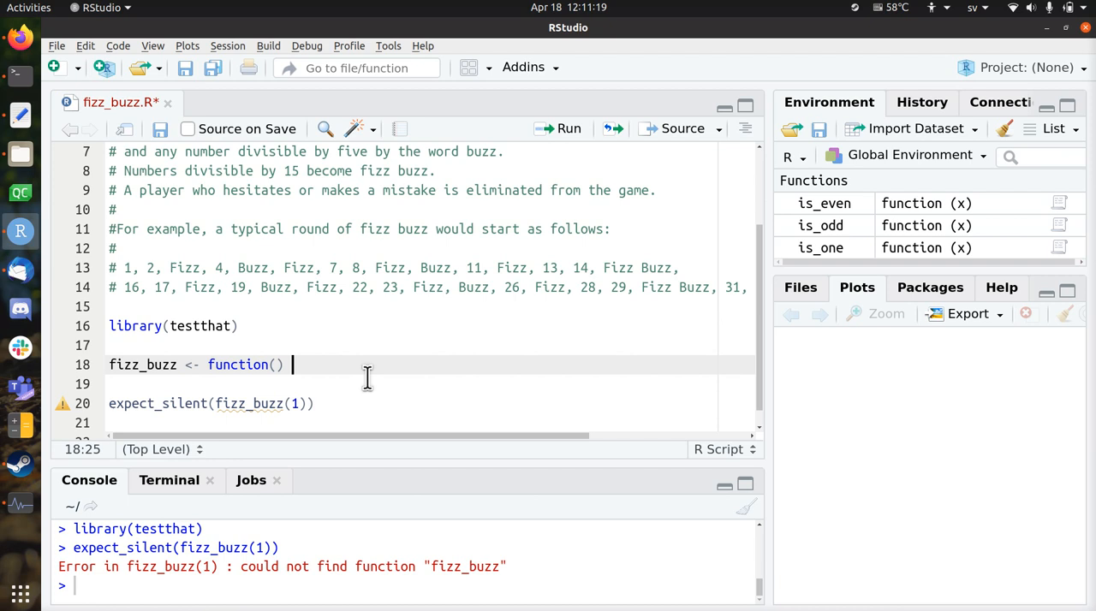
type("{")
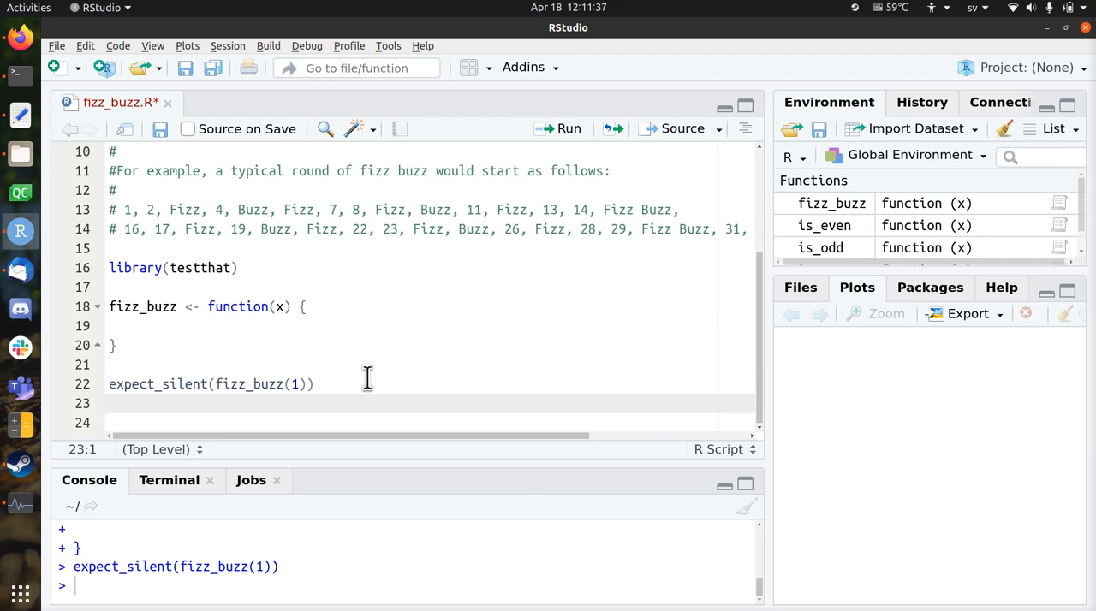
- Add expect_equal("1", fizz_buzz(1)) below the first test, run it, and save
type("expect_silent(fizz_buzz(1))")
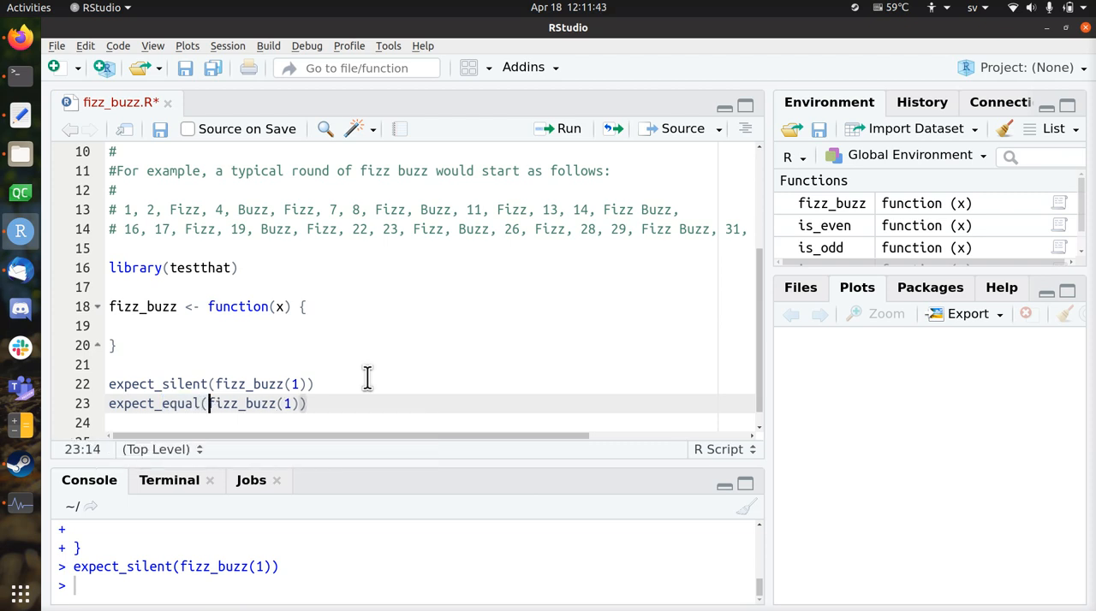
type("\"1\",")
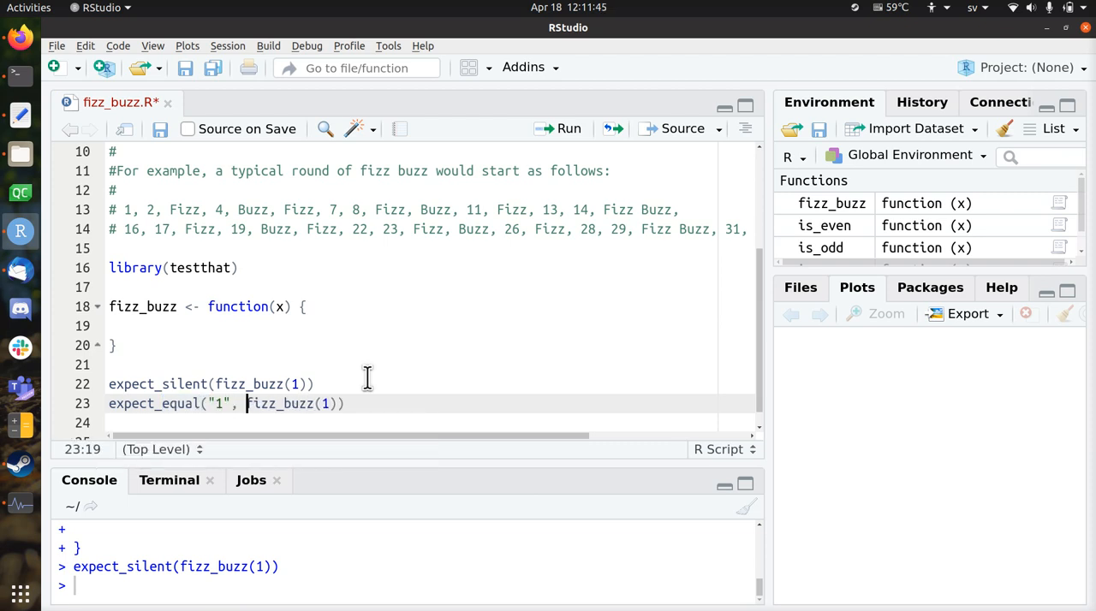
mouse_move(368, 389)
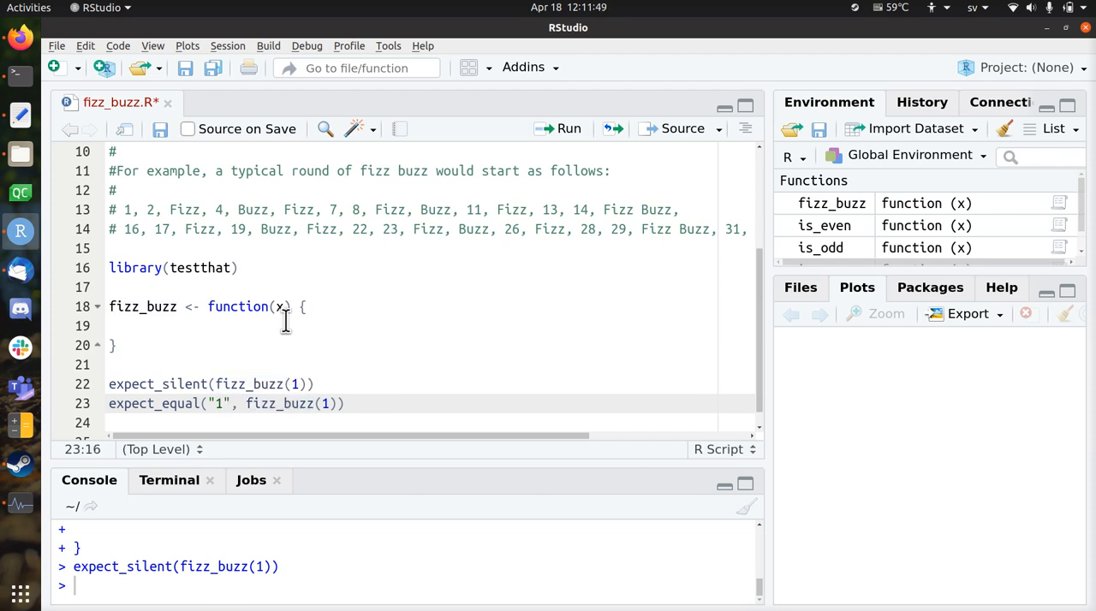
left_click(186, 210)
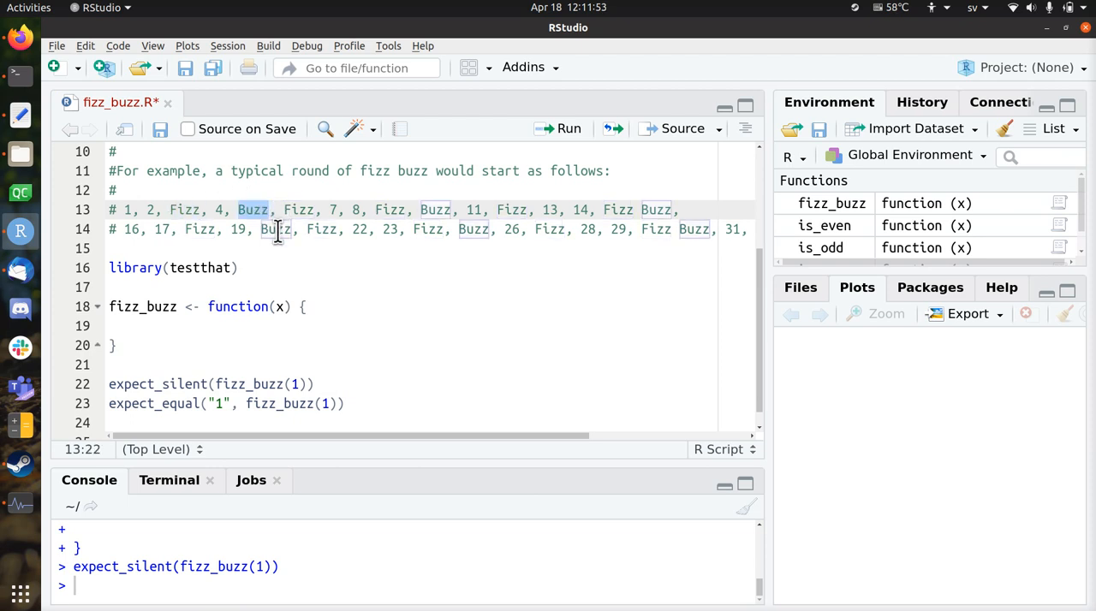
left_click(357, 345)
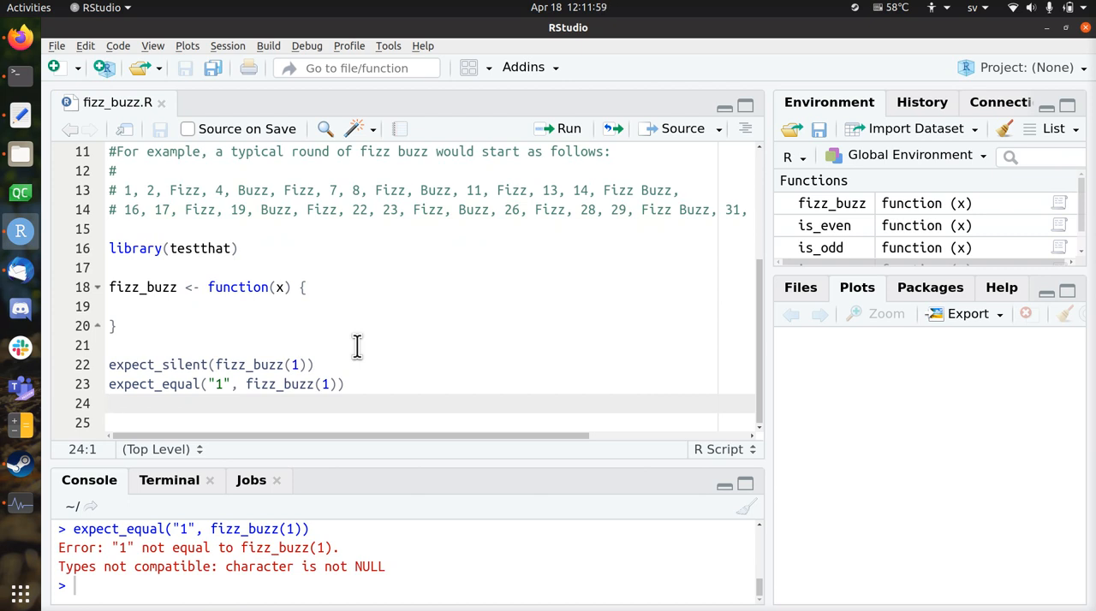
- Make the fizz_buzz body return as.character(x) and rerun the tests
left_click(108, 307)
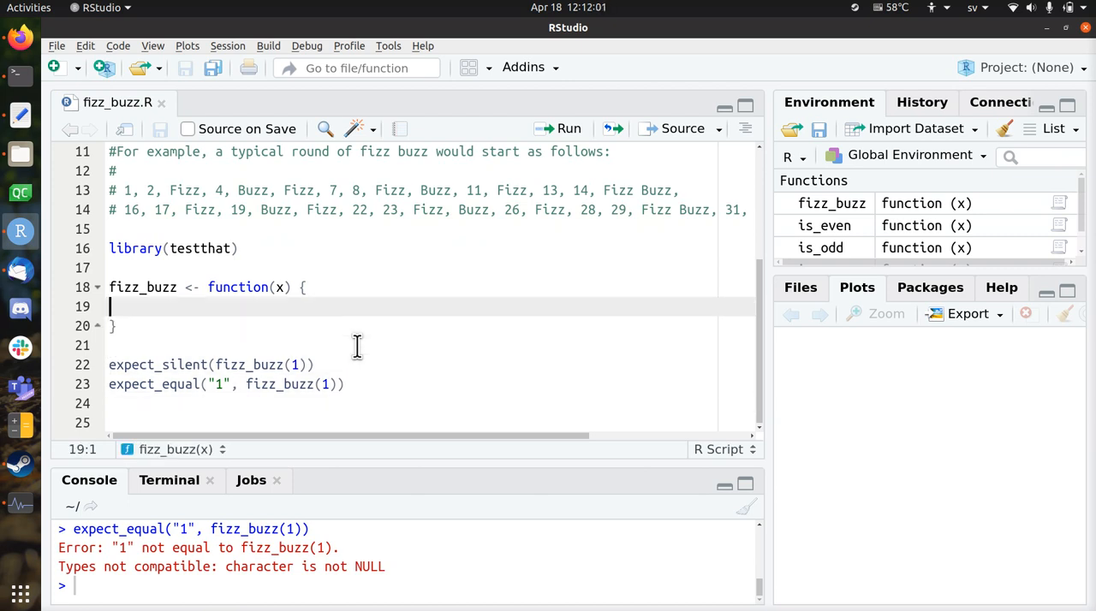
type("x")
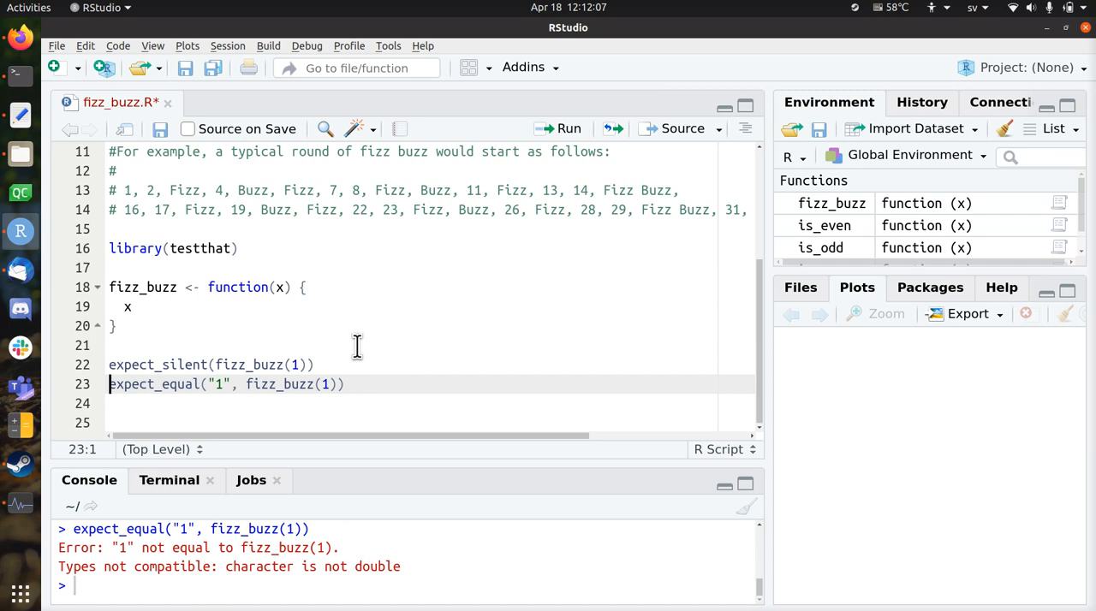
type("as.")
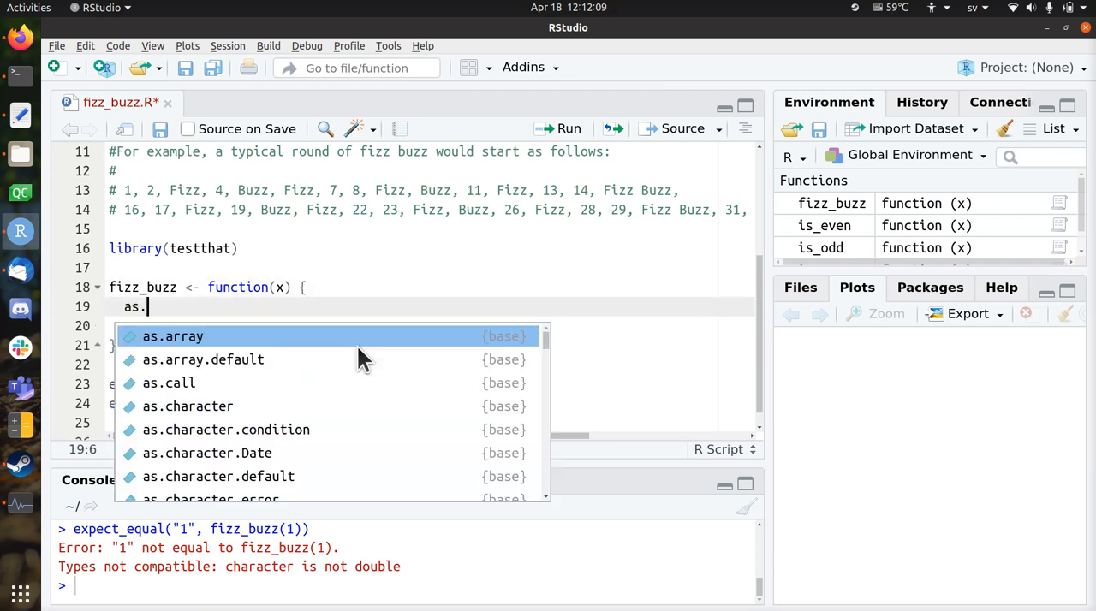
type("str")
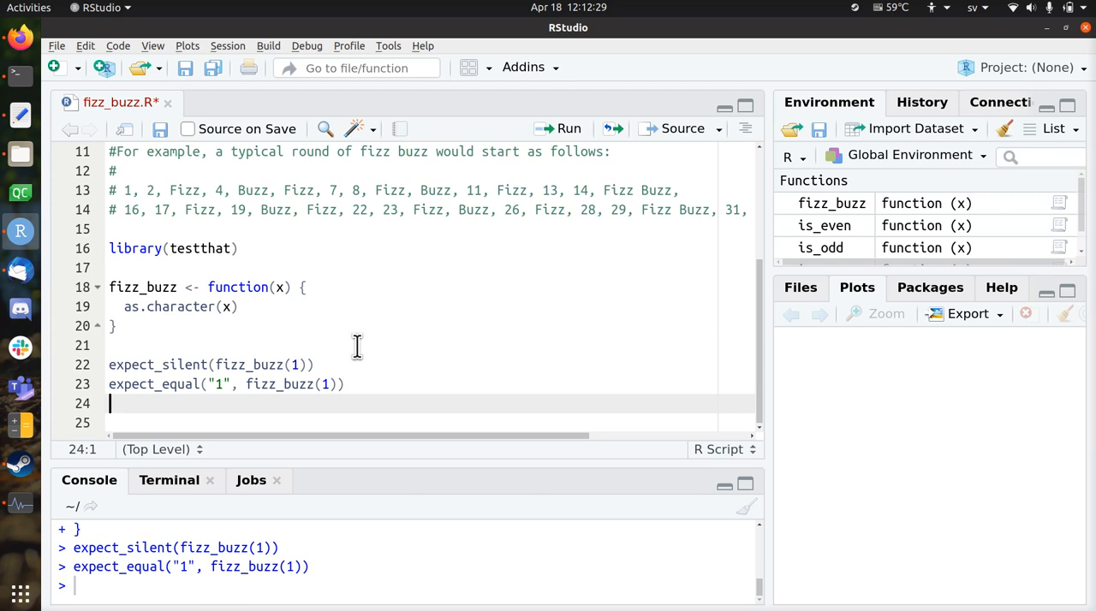
- Add a test for fizz_buzz(2), then change it to expect "Fizz" from fizz_buzz(3)
type("expect_equal(\"1\", fizz_buzz(1))")
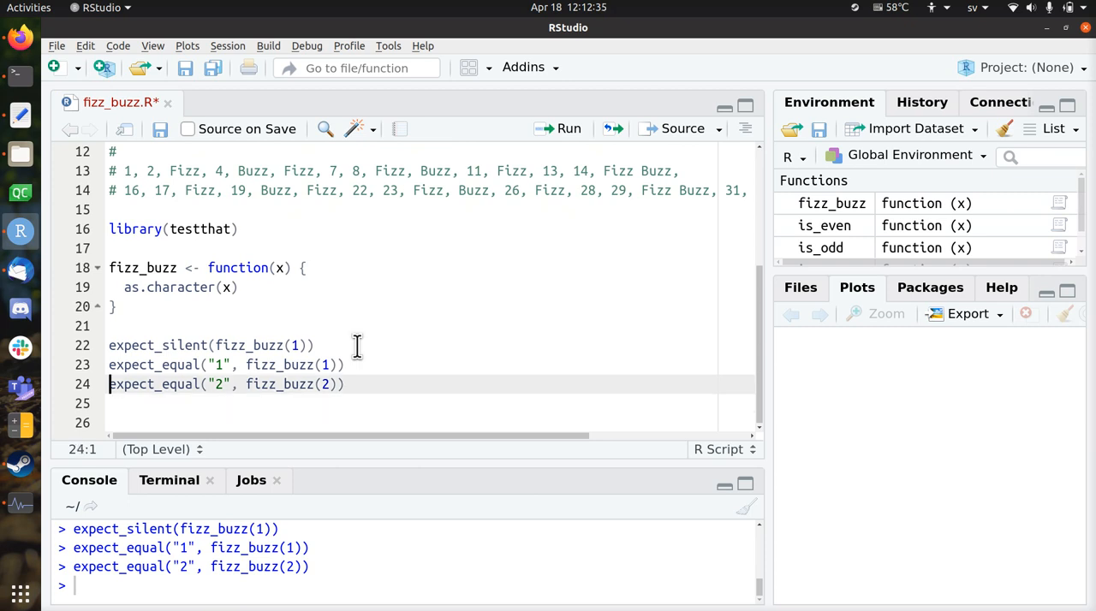
left_click(217, 383)
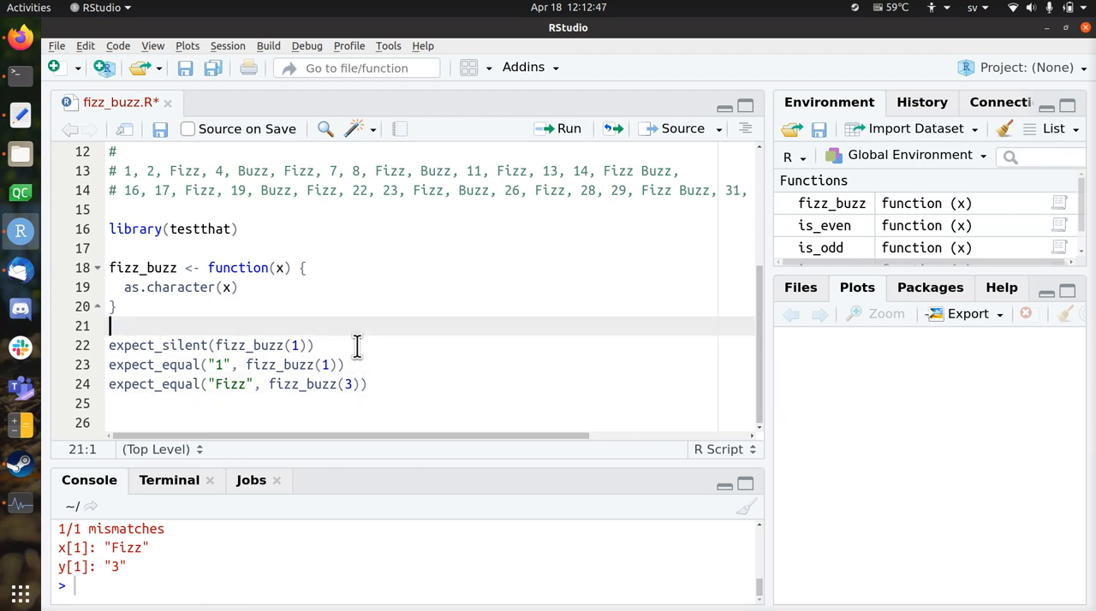
- Add an if (x %% 3 == 0) { } block to the function body
type("if")
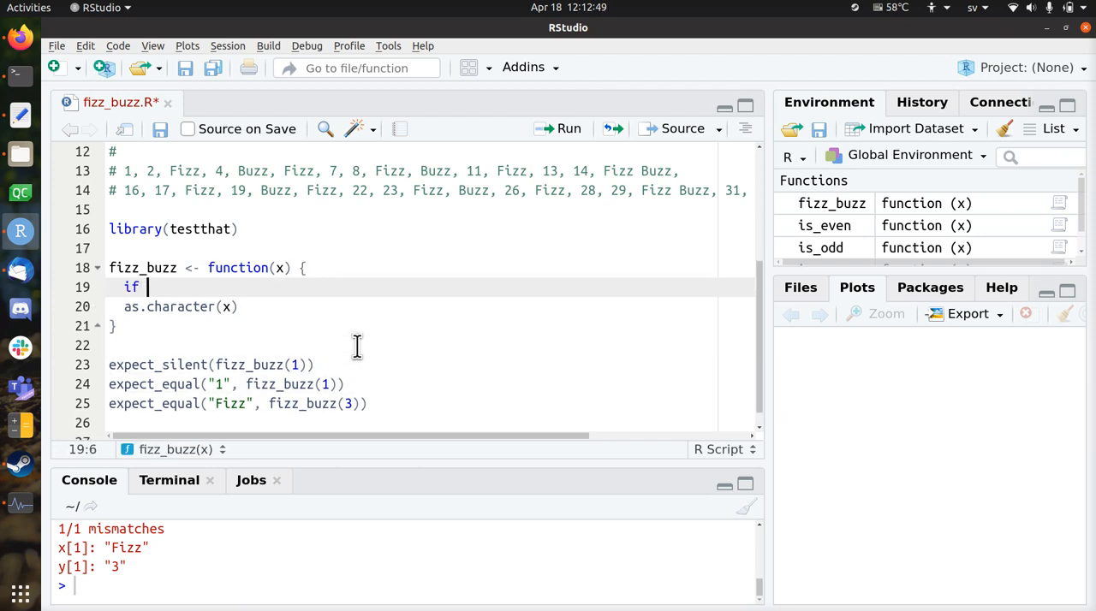
type("(x %%")
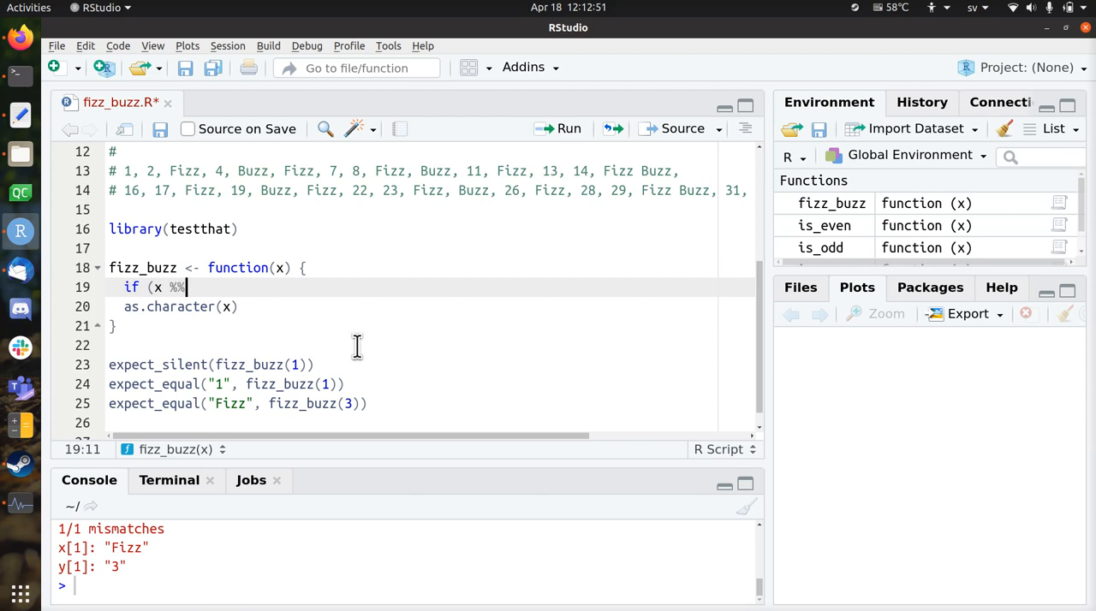
type("3")
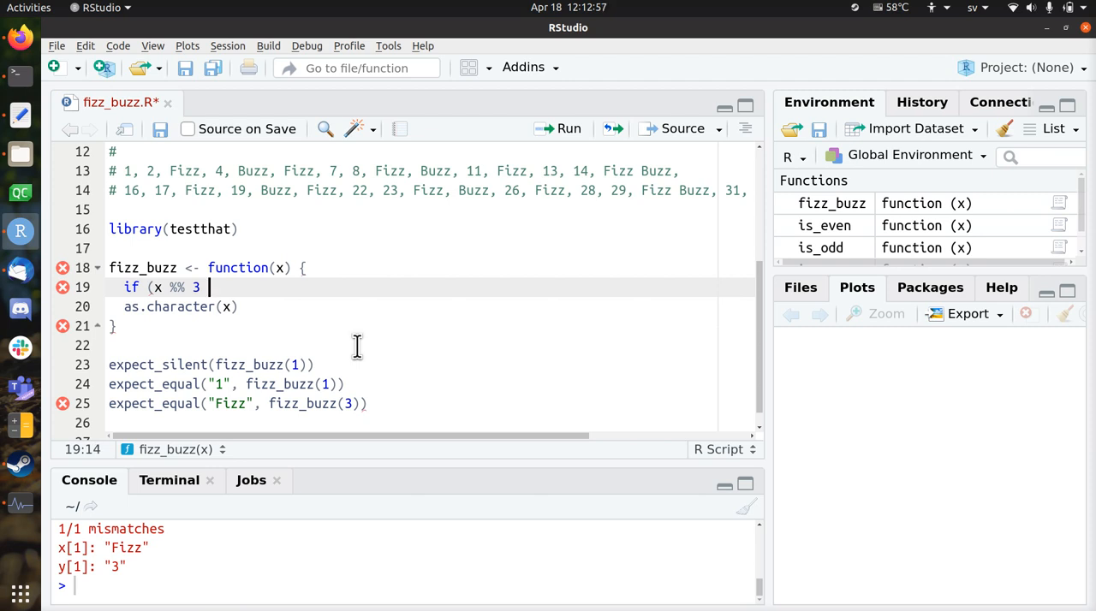
type("== 0")
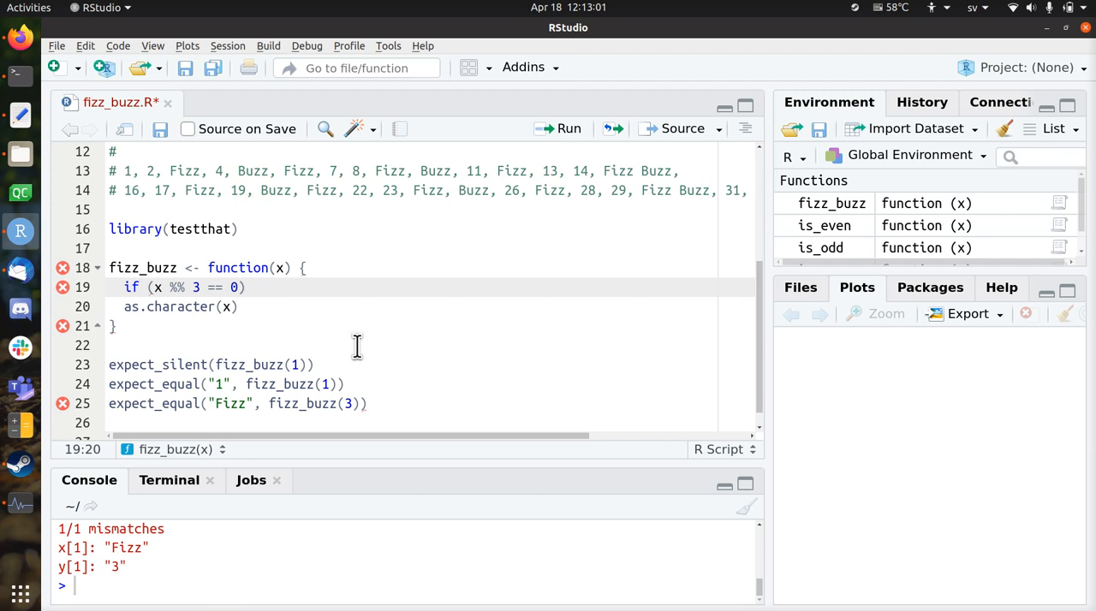
type("{}")
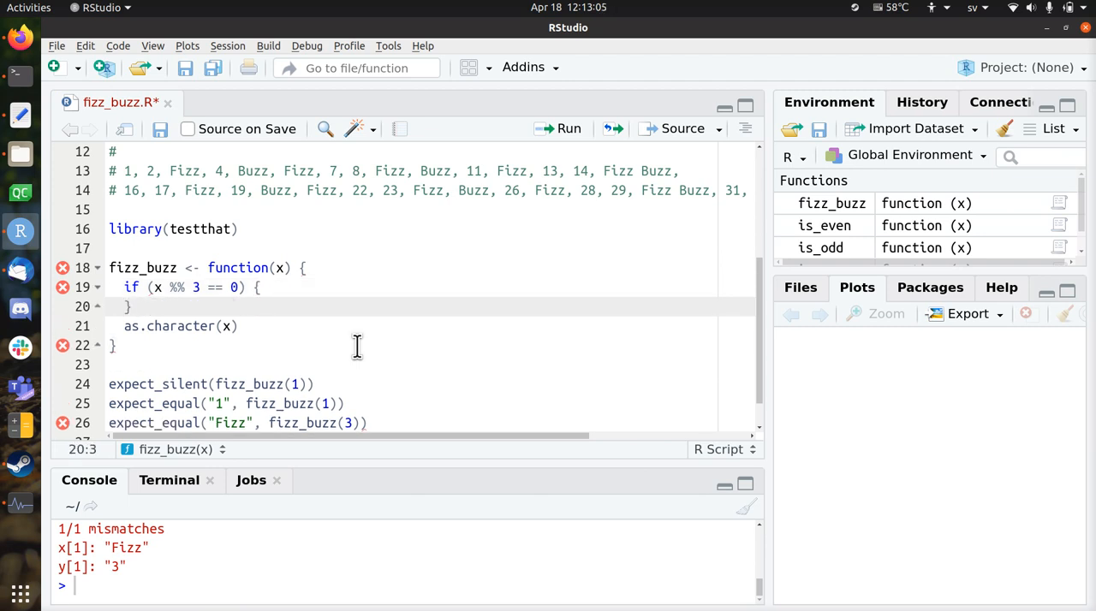
- Return "Fizz" inside the if block and add an expect_equal test for "4"
key("Return")
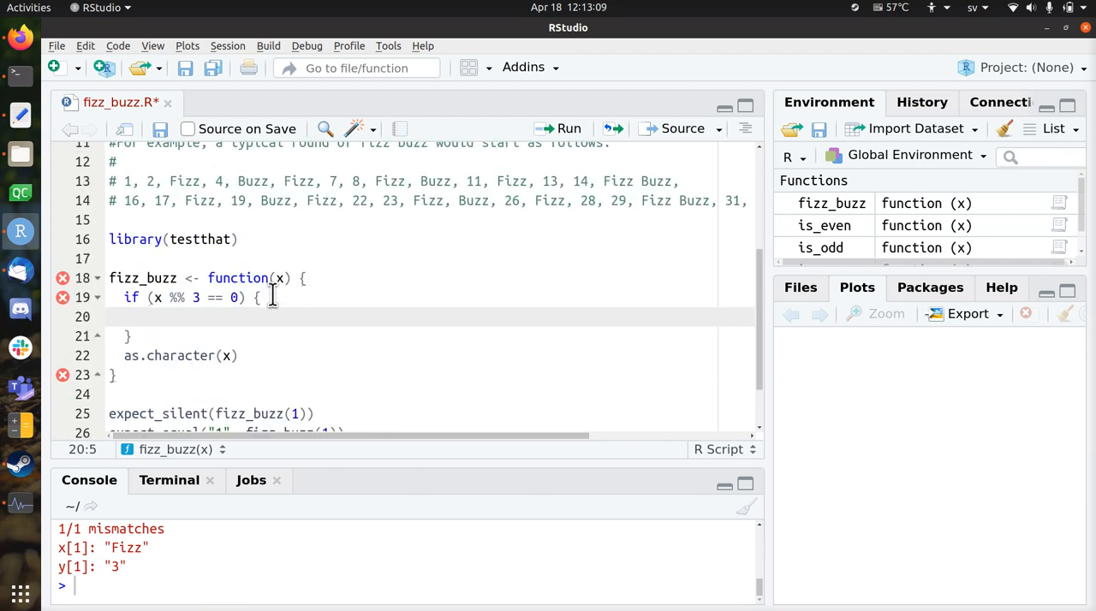
type("retu")
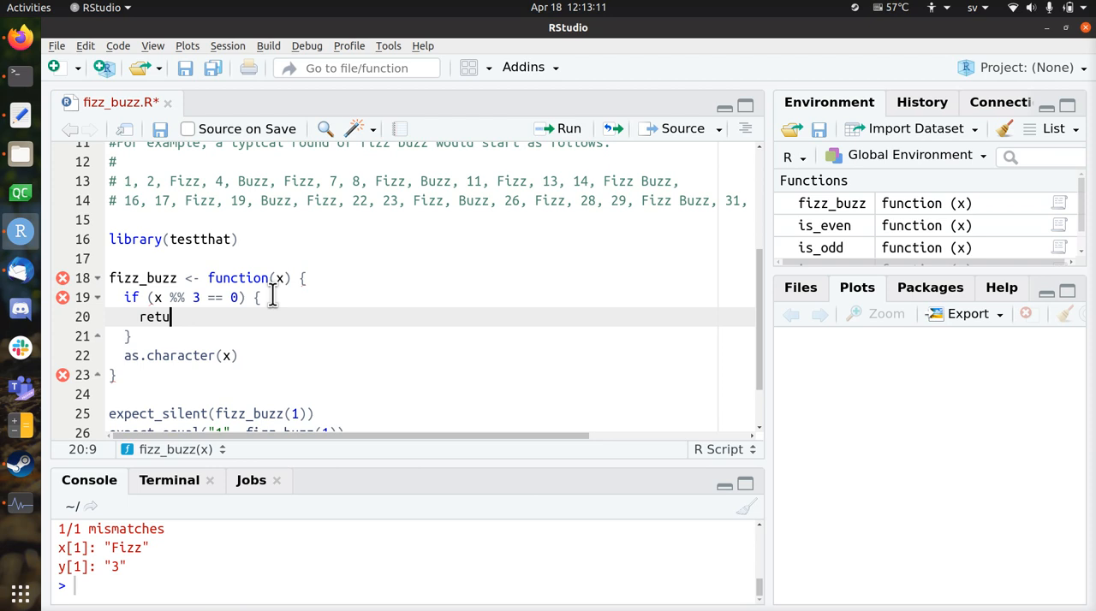
type("rn(")
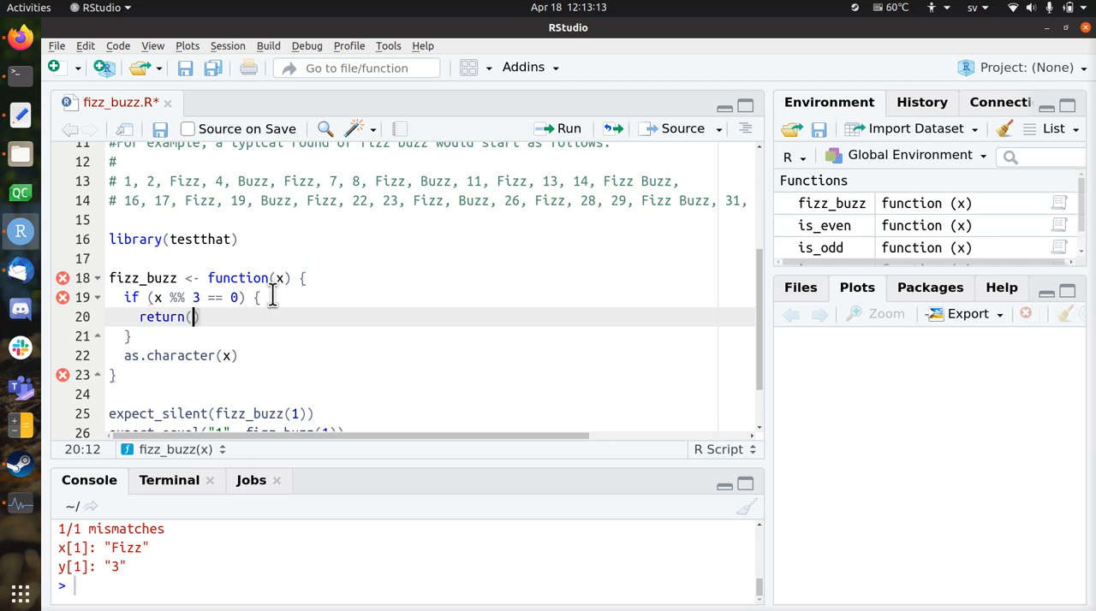
type("\"Fizz")
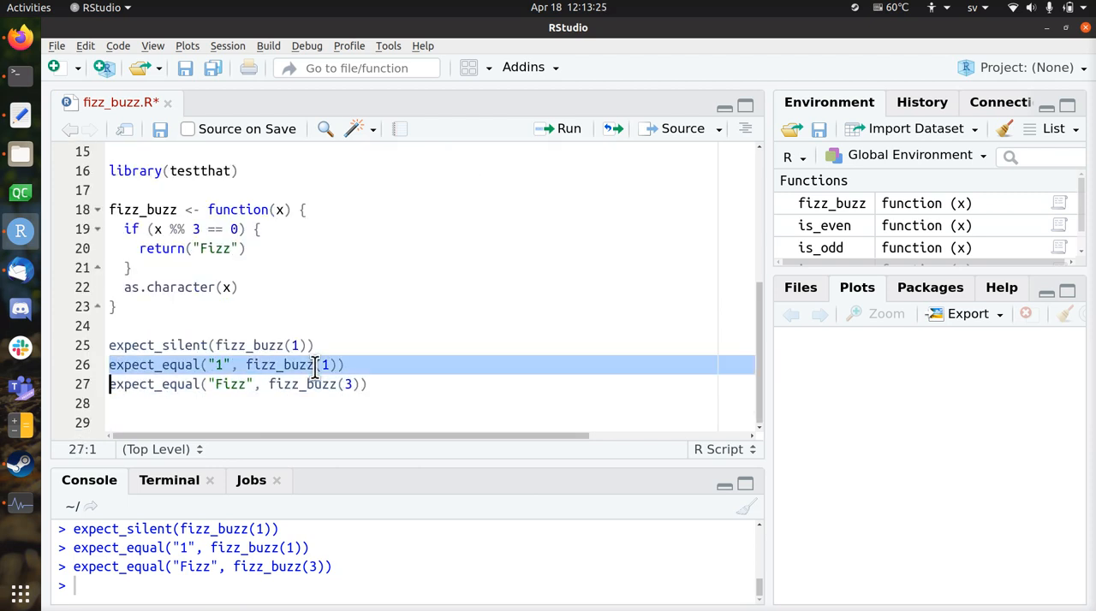
type("expect_equal(\"4\", fizz_buzz(1))")
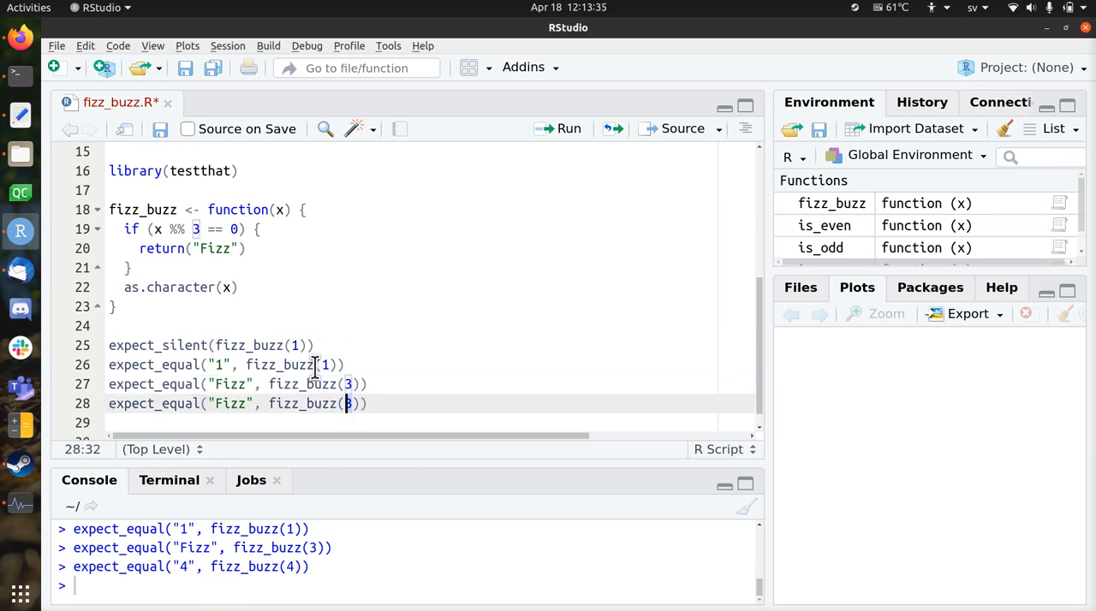
- Change the duplicated test to expect "Buzz" from fizz_buzz(5), then add the multiples-of-5 check
type("5")
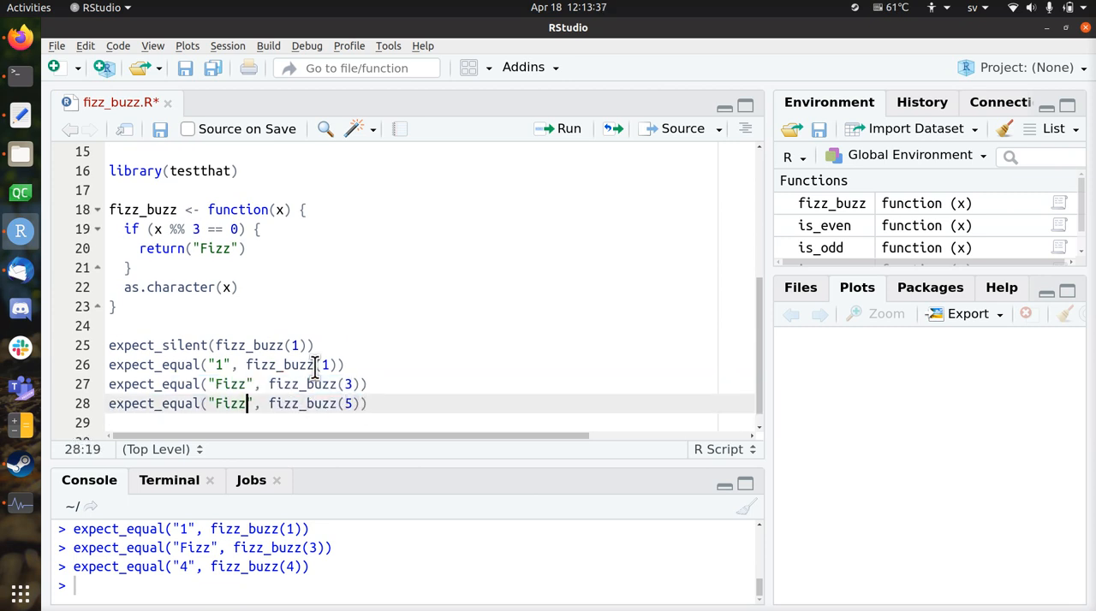
type("Buzz")
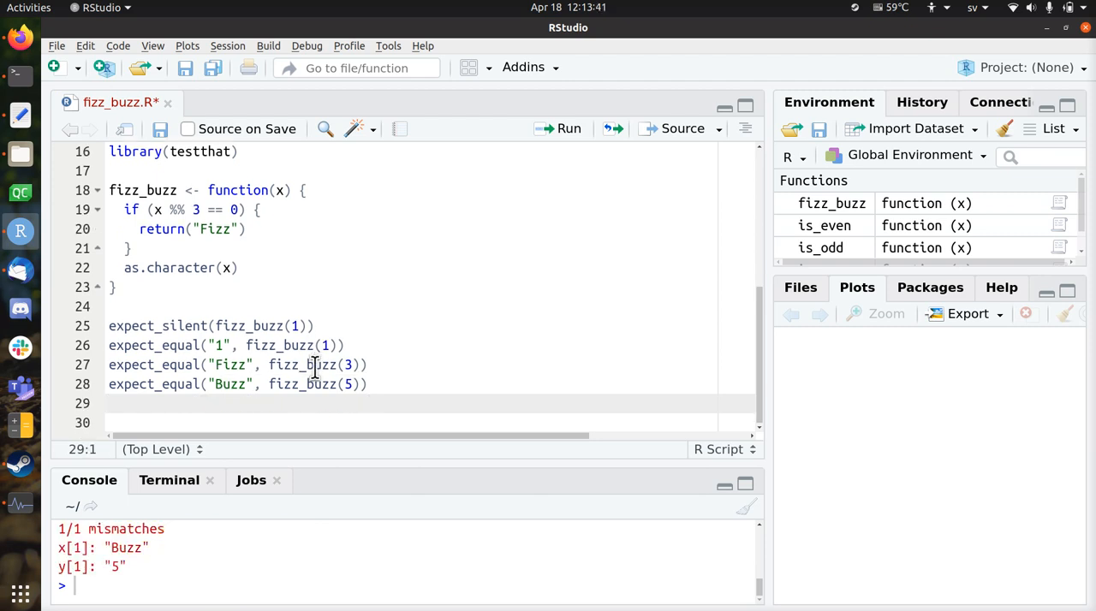
left_click(242, 210)
type("if (x %% 5 == 0) { return(\"Buzz\") ")
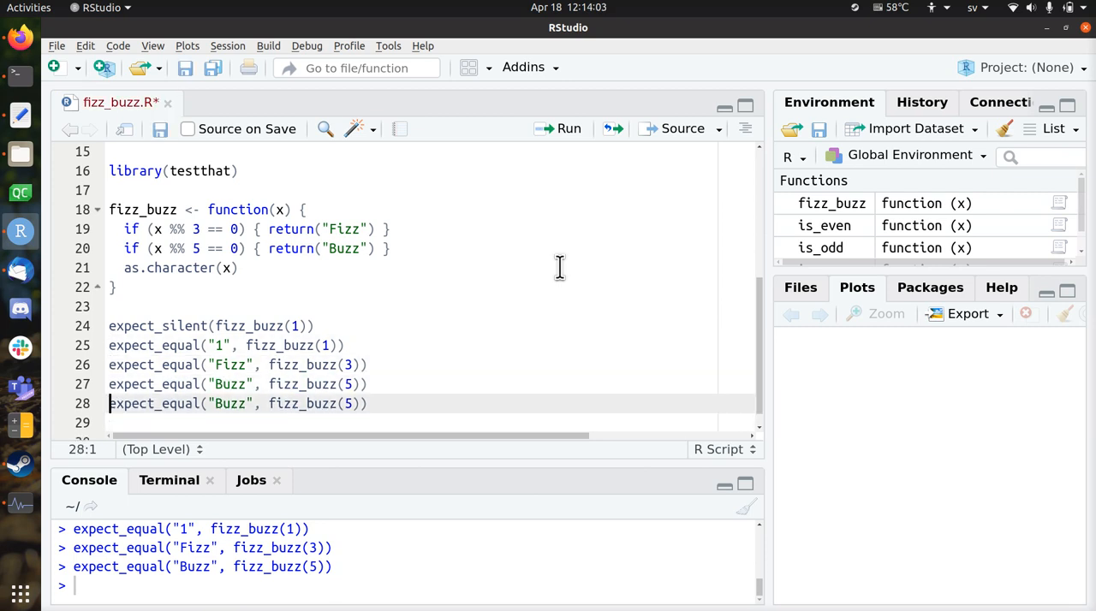
- Add a fizz_buzz(15) test and an x %% 3 == 0 && x %% 5 == 0 check returning "Fizz Buzz"
type("1")
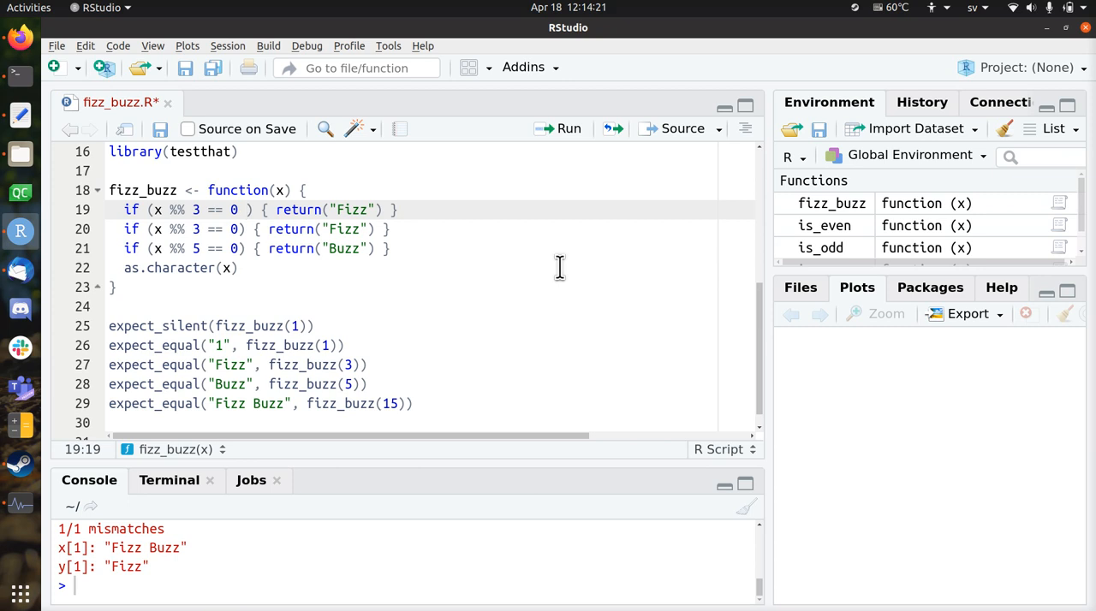
type("&& x %% 5 == 0")
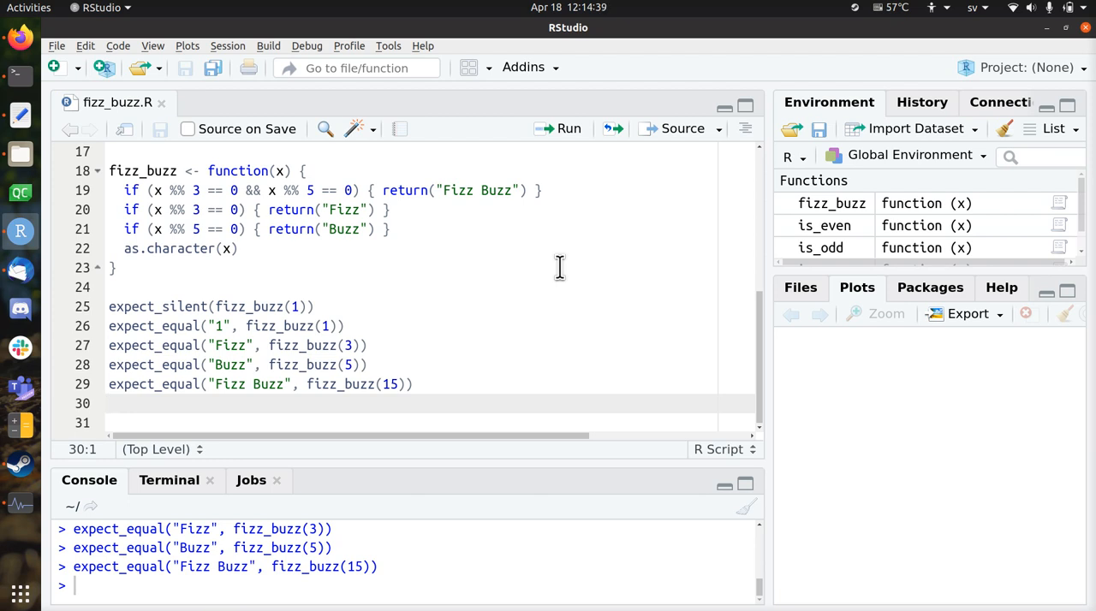
left_click(109, 384)
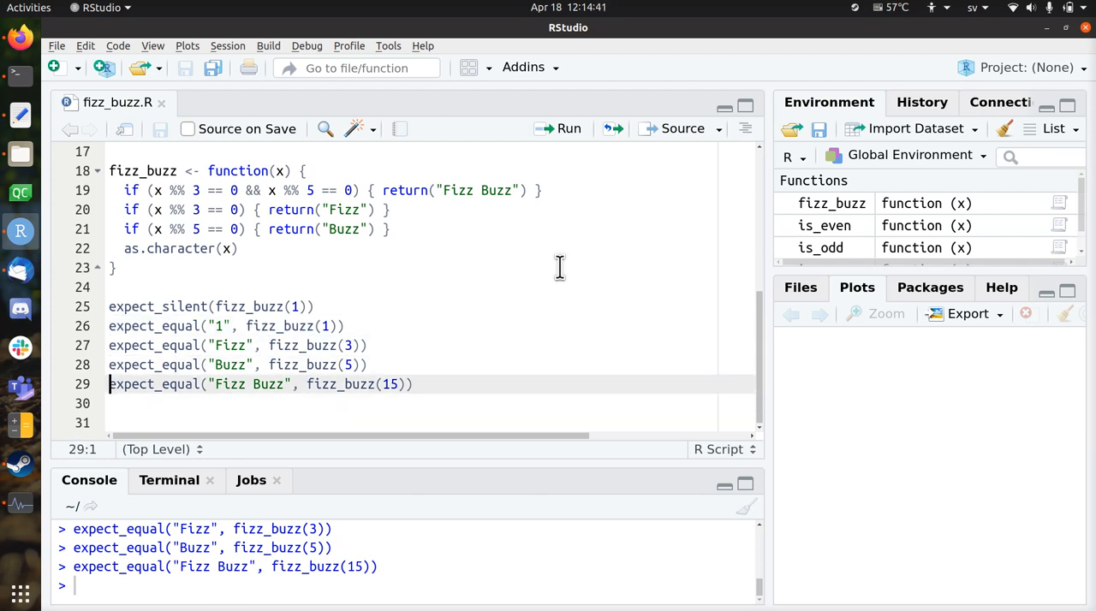
- Write expect_error(fizz_buzz("nonsense"), "'x' must be a number") and run it
type("expect_equal(\"1\", fizz_buzz(1))")
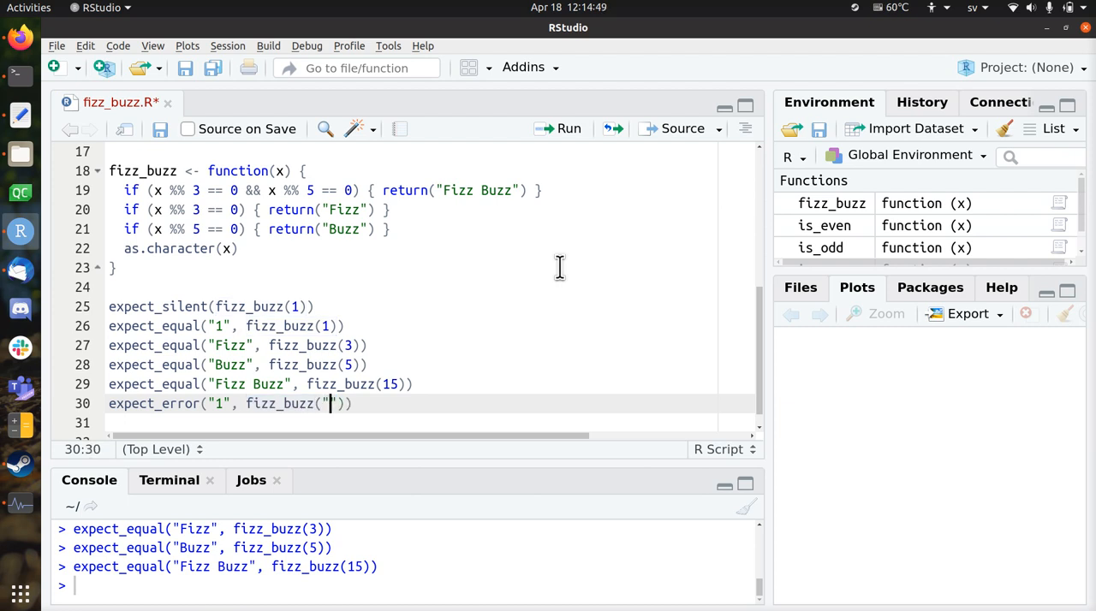
type("nonsense")
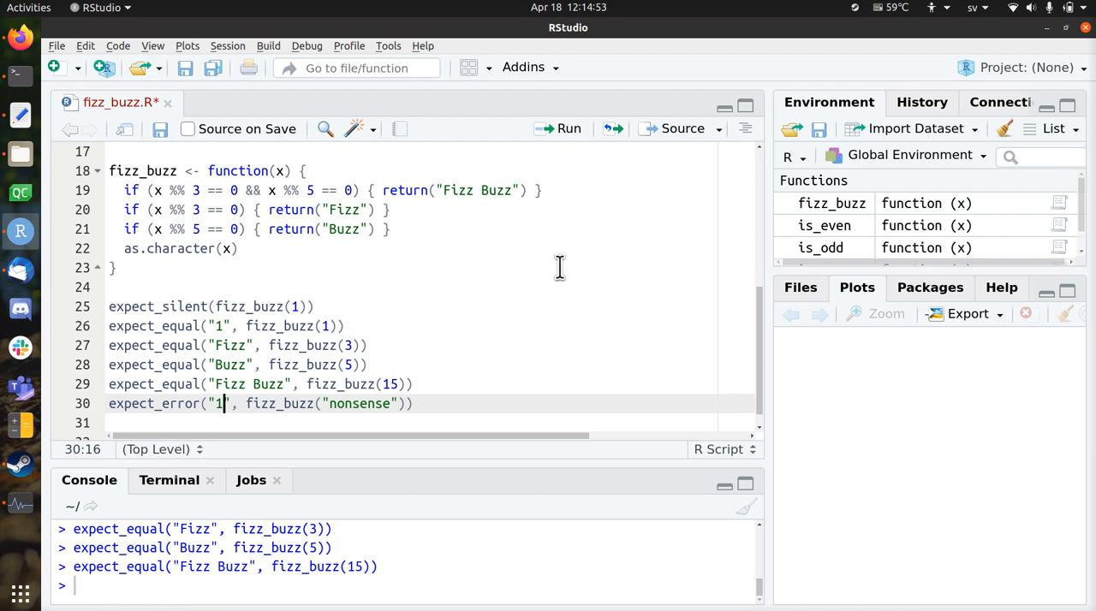
type("'x'")
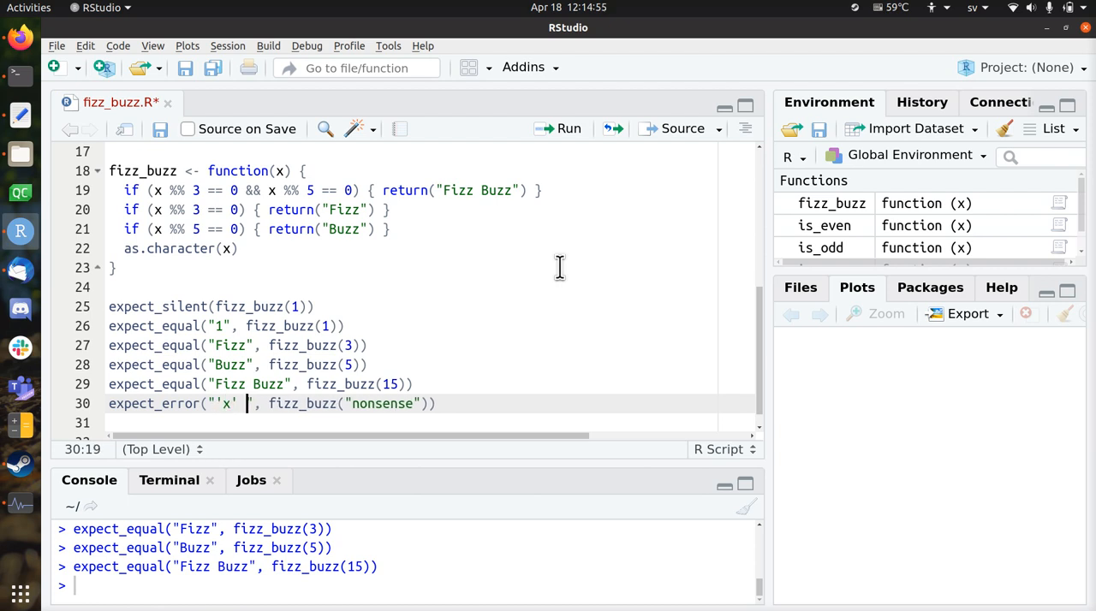
type("must be a n")
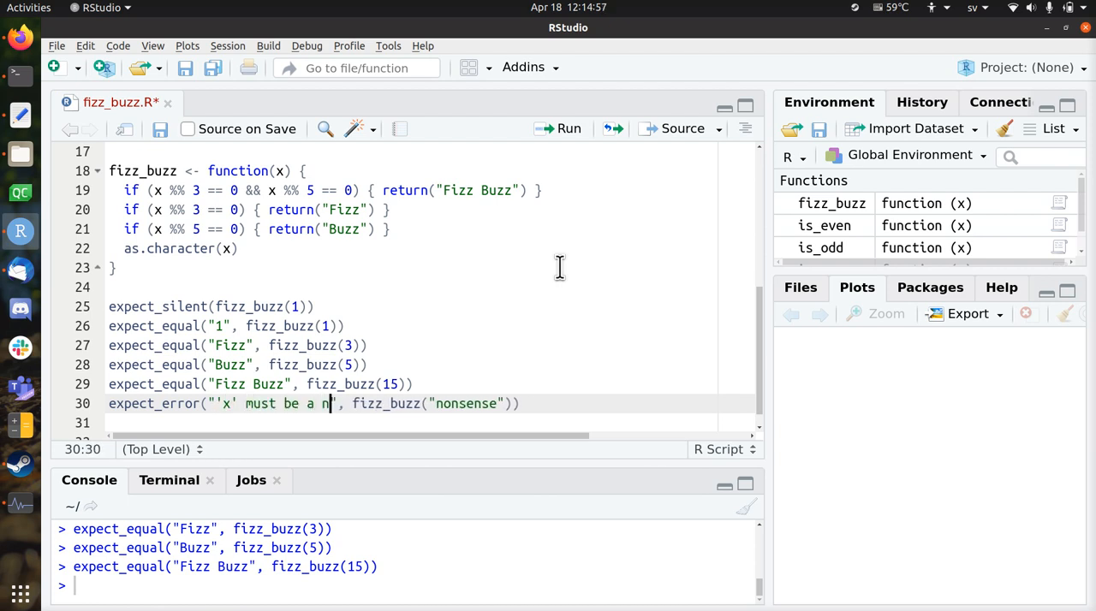
type("umber")
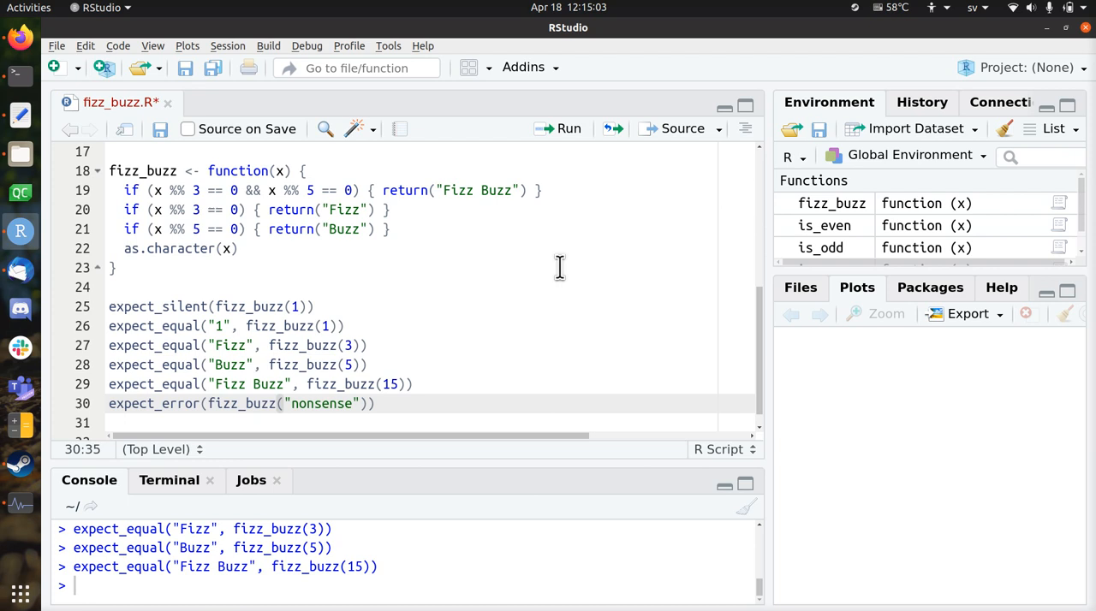
type(", \"'x' must be a number\"")
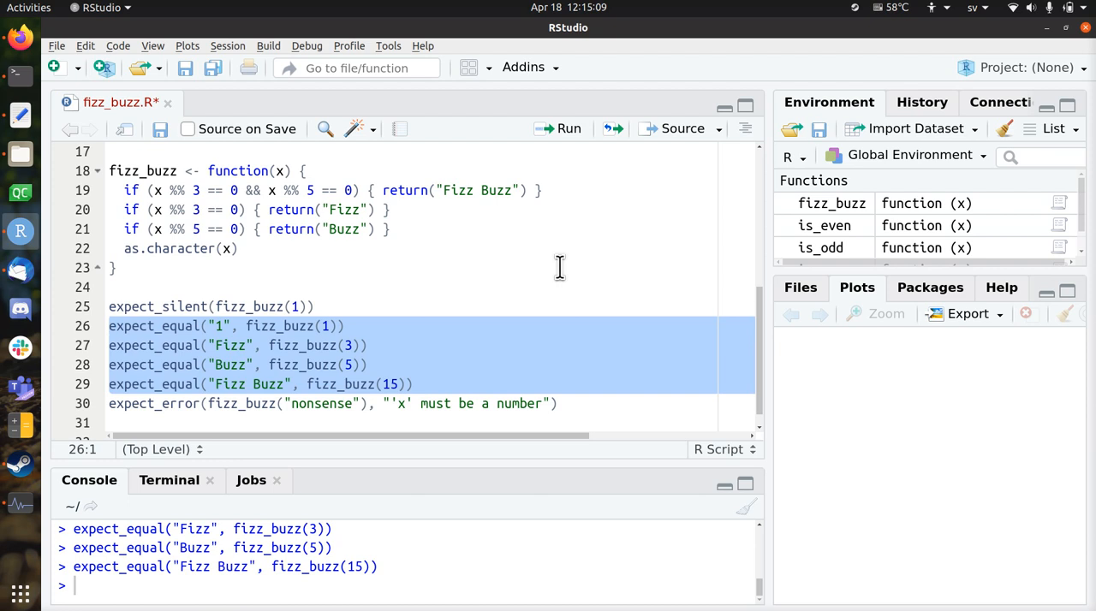
left_click(555, 403)
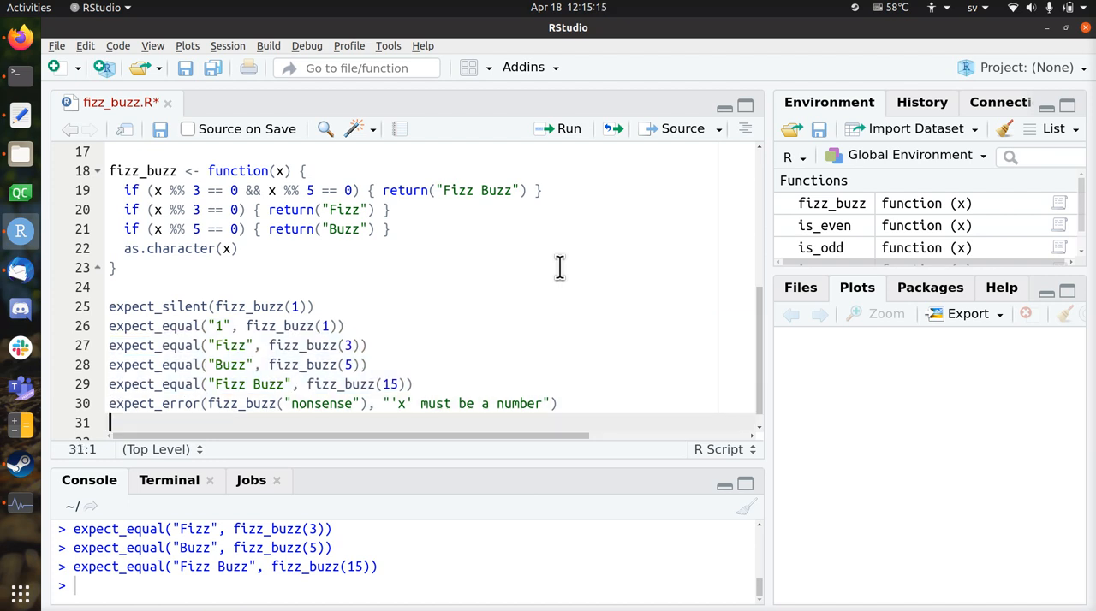
left_click(567, 129)
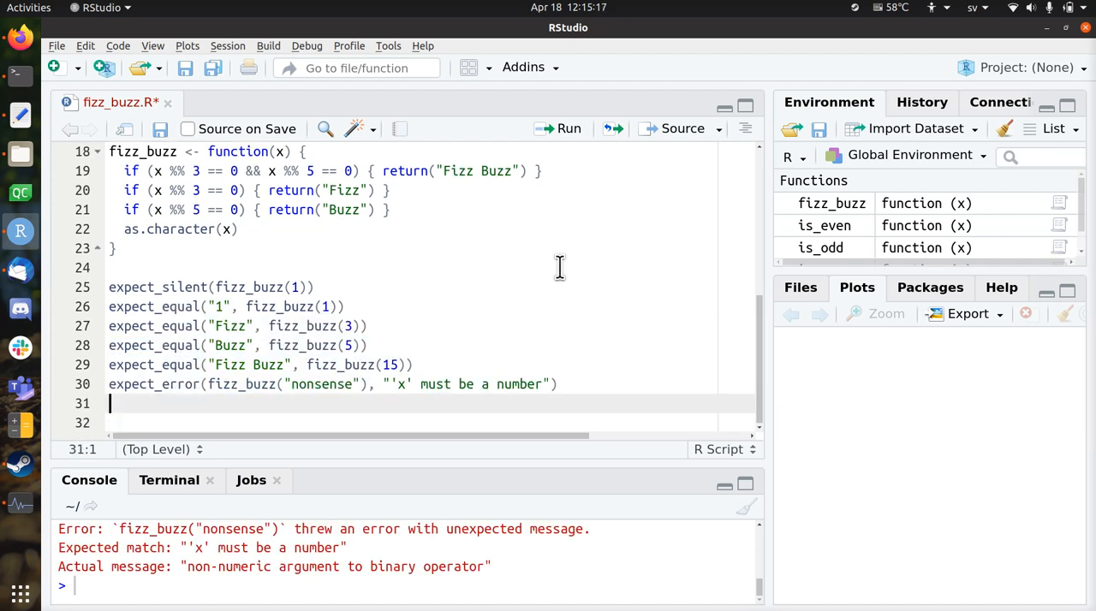
mouse_move(445, 407)
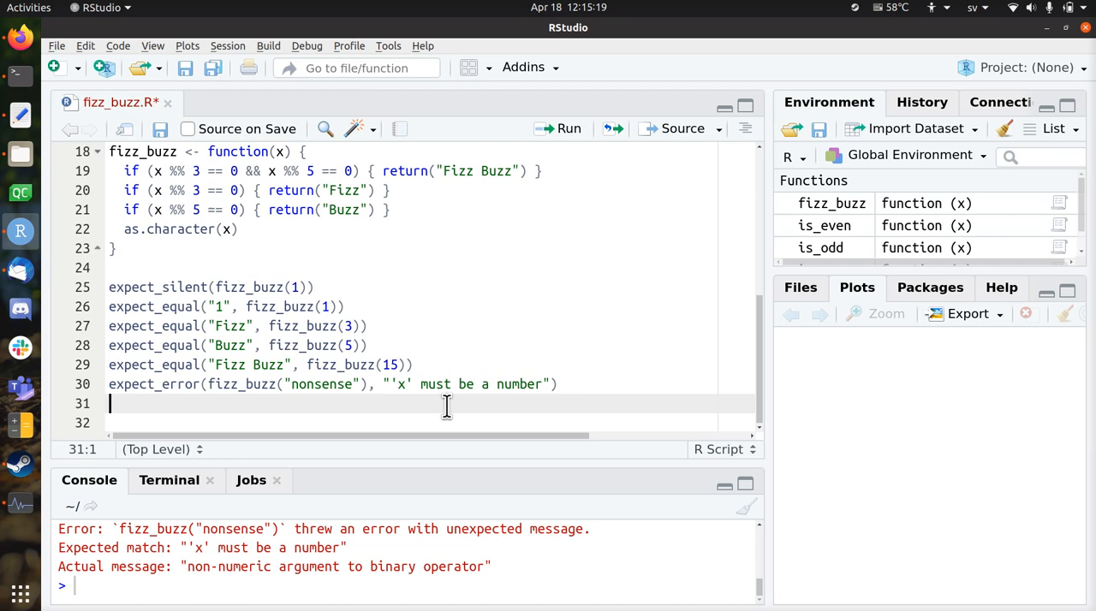
double_click(192, 566)
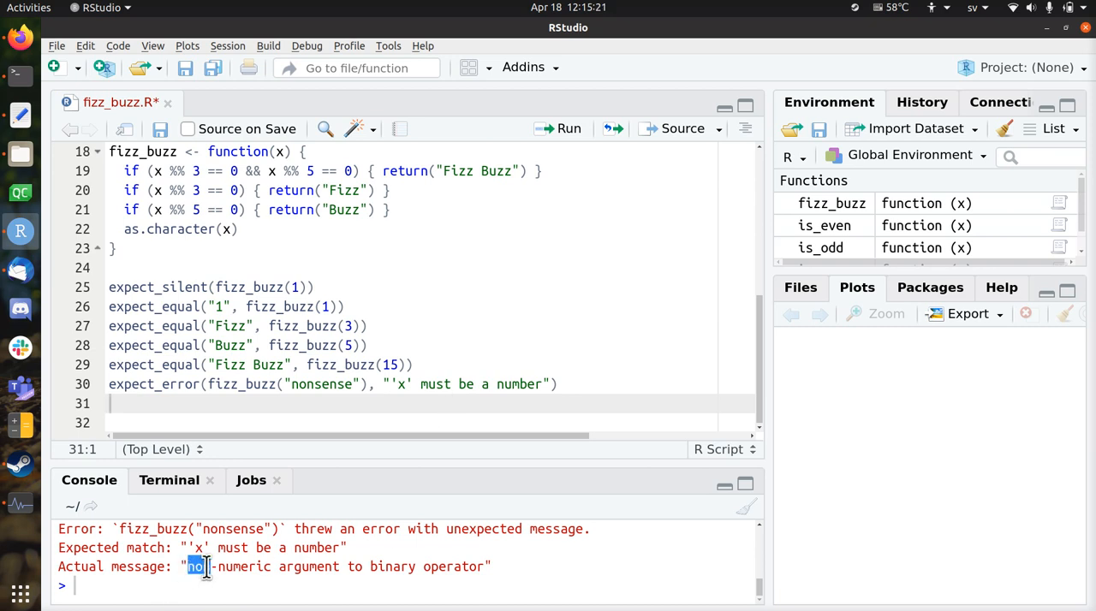
left_click_drag(201, 566, 485, 566)
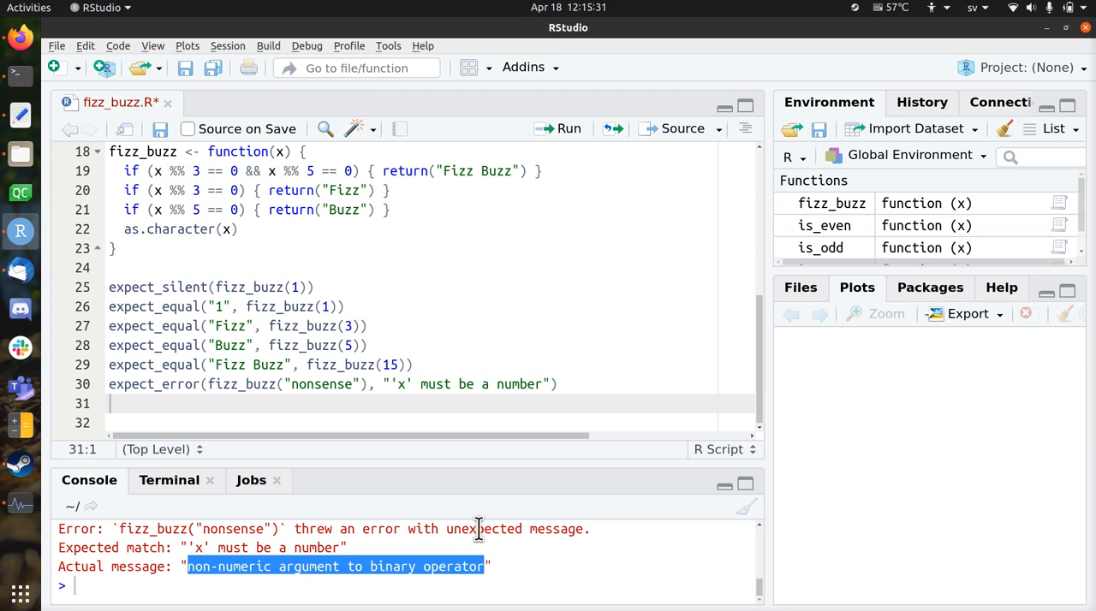
left_click(402, 383)
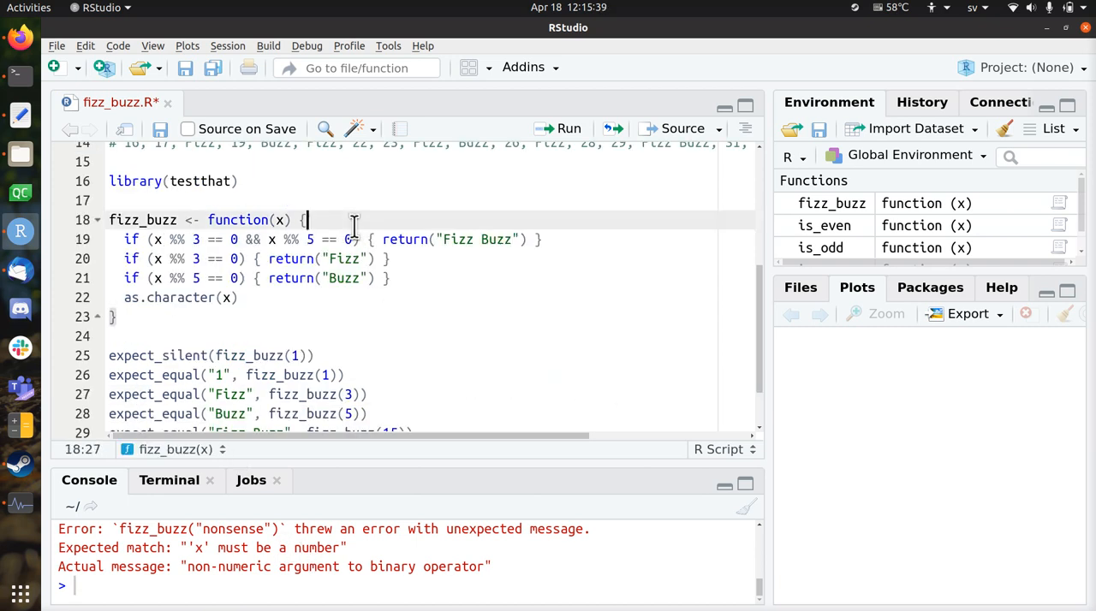
- Add if (!is.numeric(x)) stop("'x' must be a number") to fizz_buzz
type("if (")
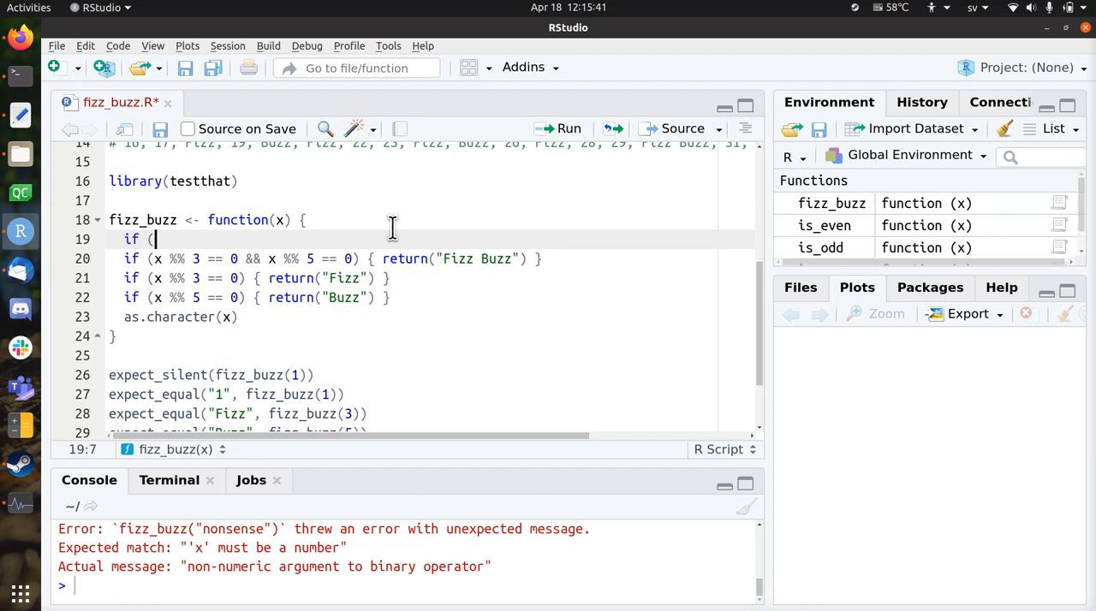
type("is.numeric(x")
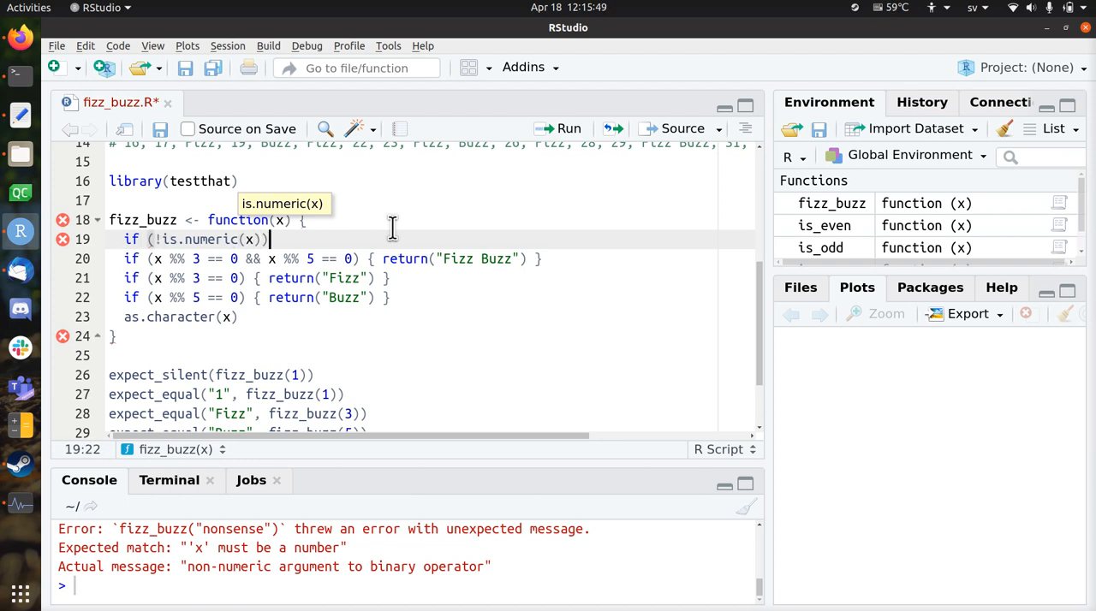
type("stop()")
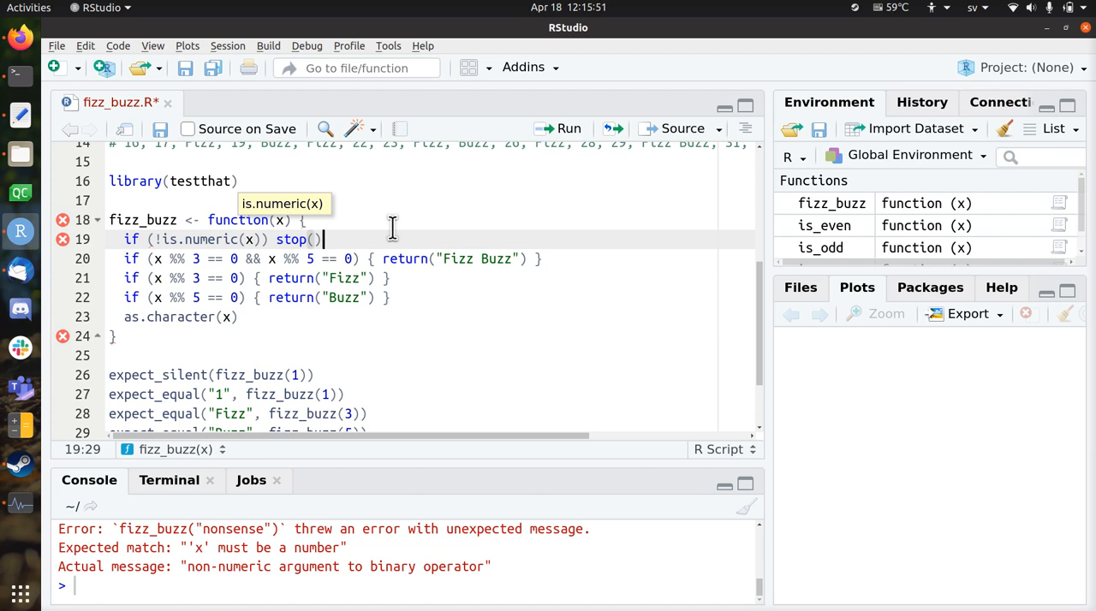
- Save, run the tests, and duplicate the last expect_error line
left_click(337, 259)
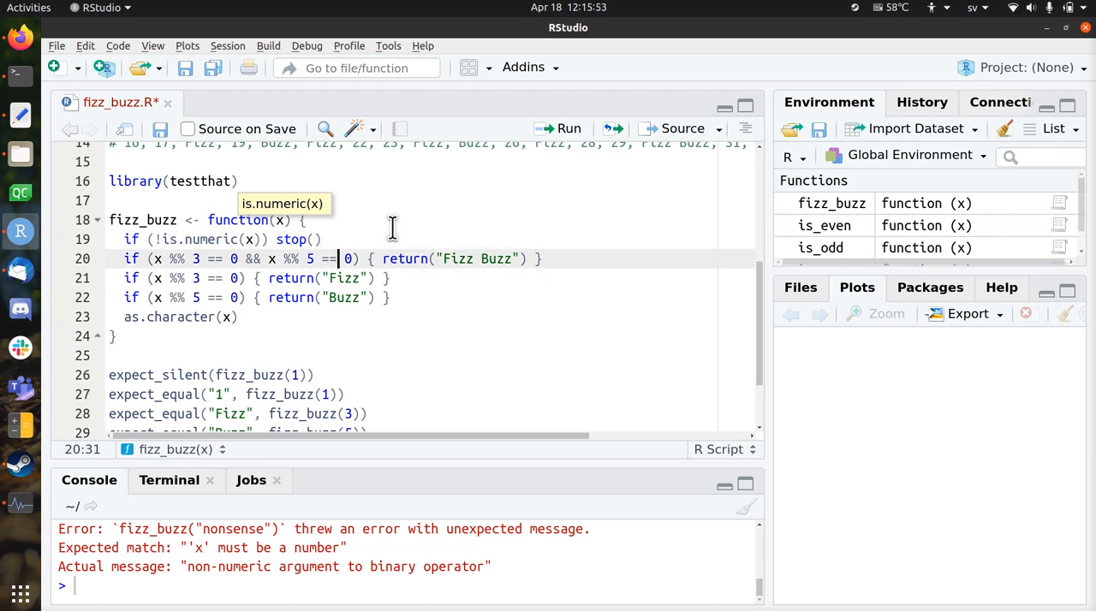
left_click(304, 220)
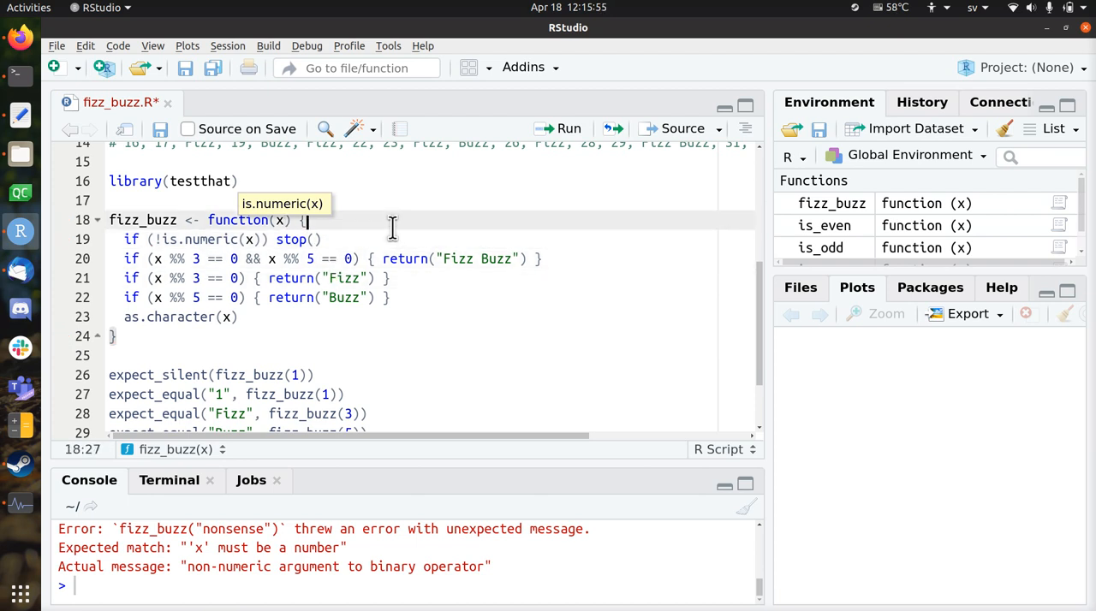
left_click(345, 239)
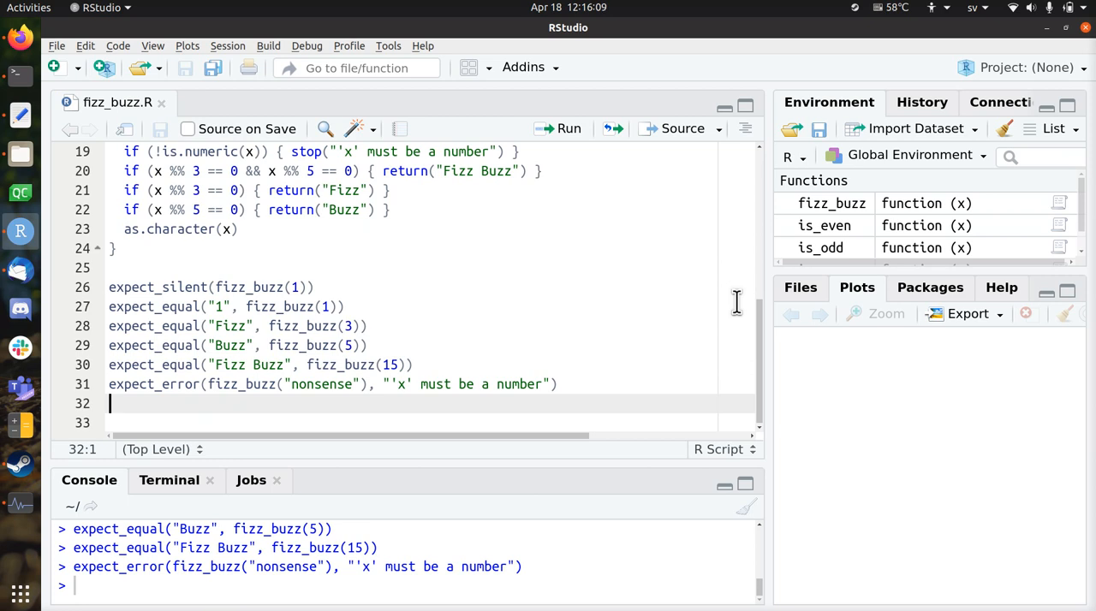
mouse_move(568, 219)
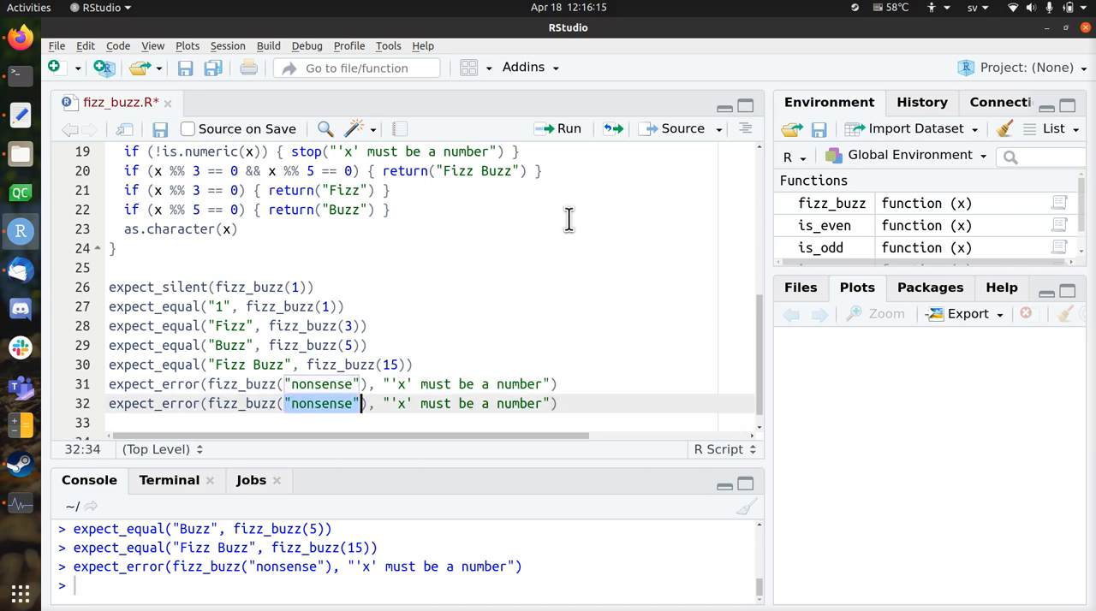
- Change the duplicated test to expect fizz_buzz(c(3, 5)) to error with 'one number'
type("c")
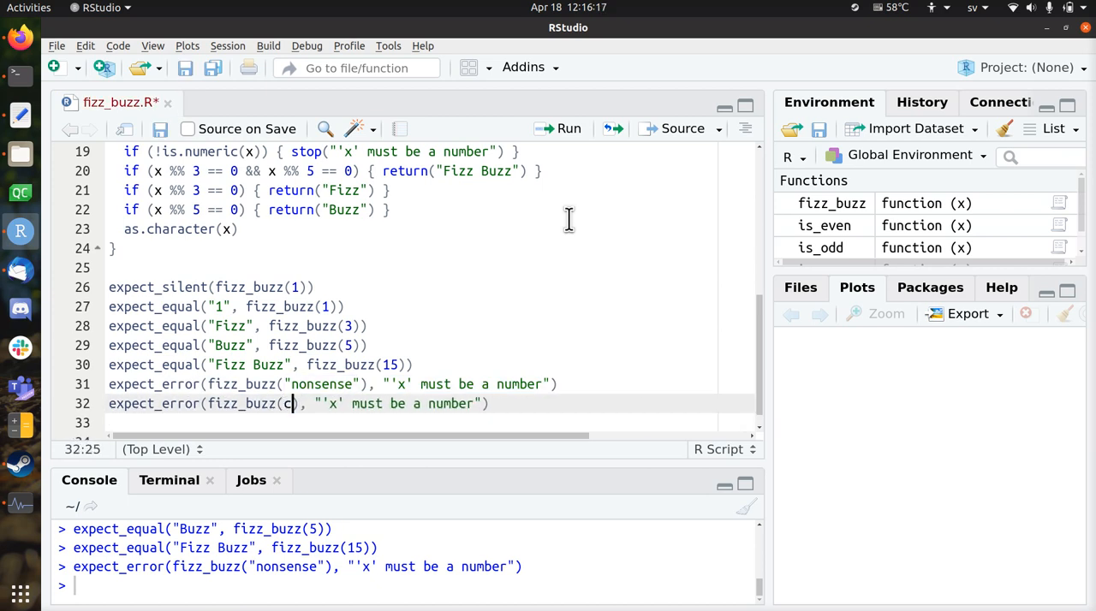
type("(")
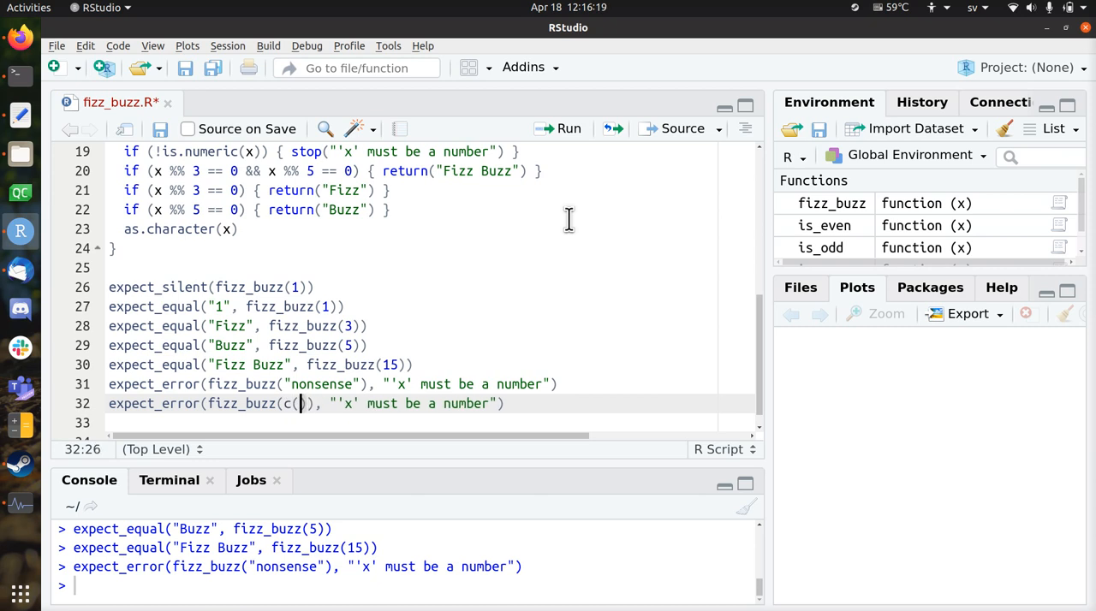
type("1, 2")
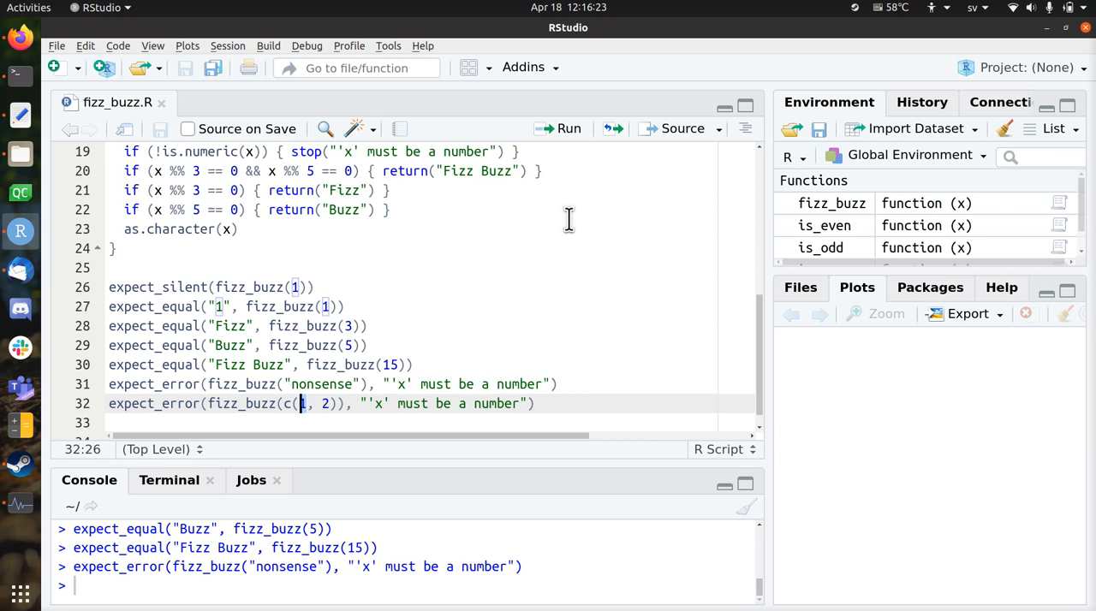
type("3, 5")
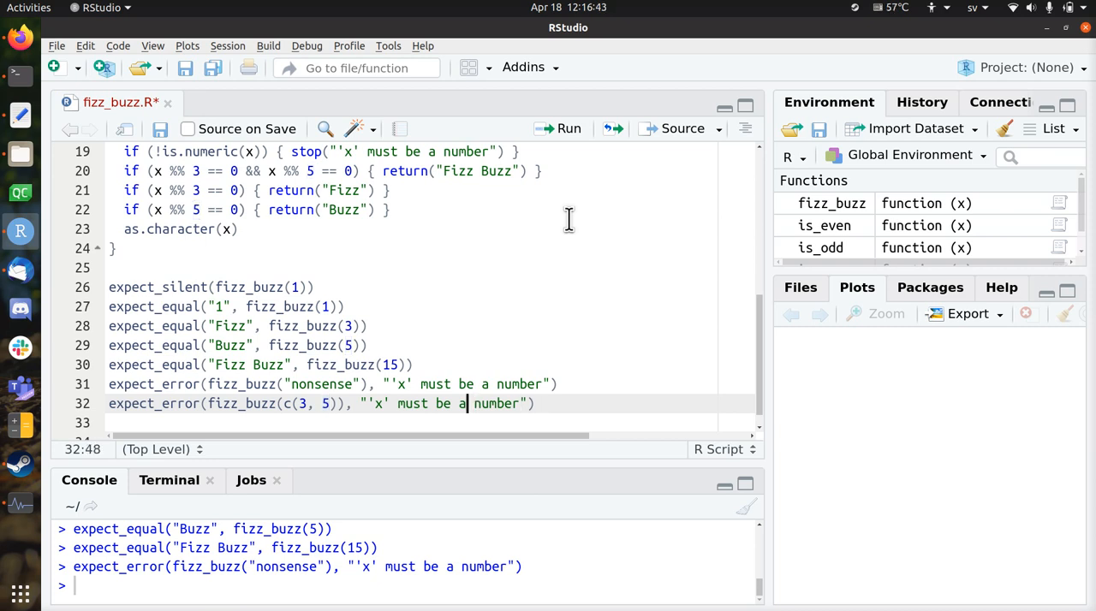
type("one")
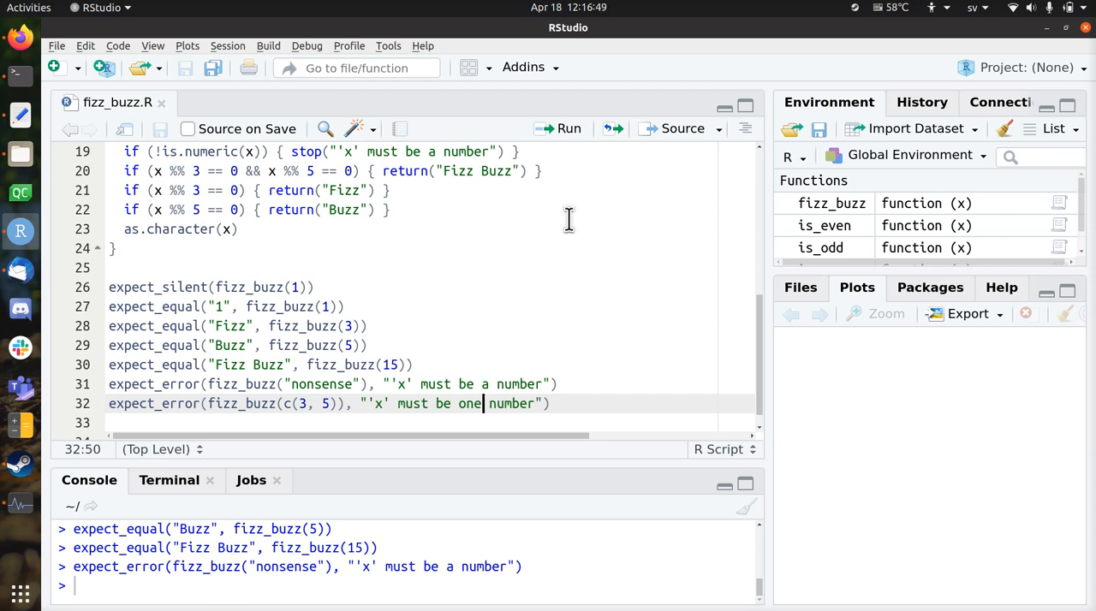
- Add an if (length(x) != 1) stop check to fizz_buzz
left_click(305, 403)
type("e")
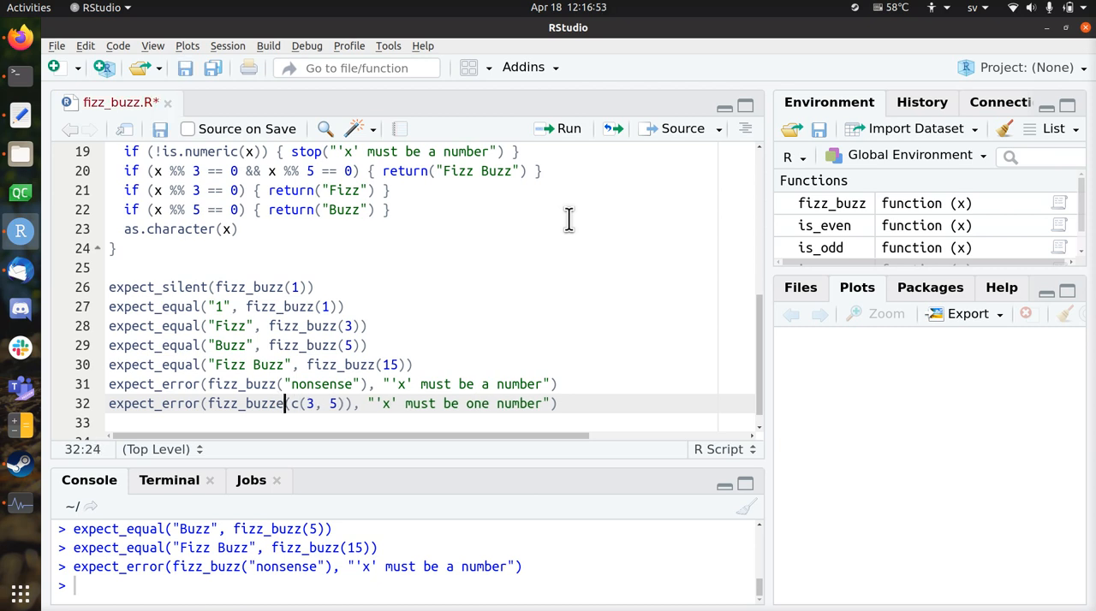
type("s")
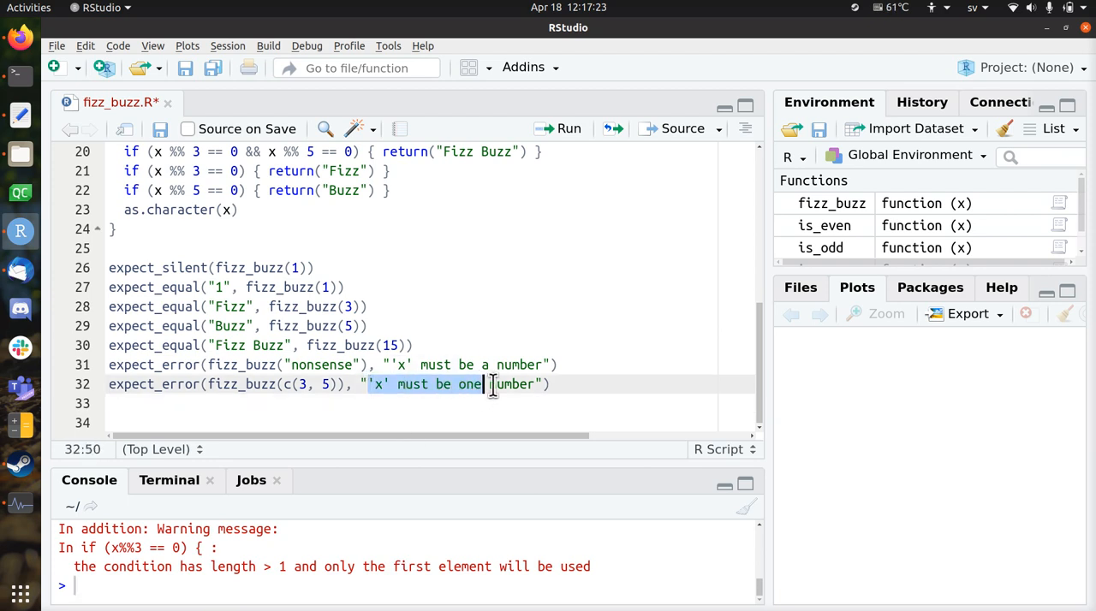
scroll("up", 3)
type("if (length(x) ) { stop(\"'x' must be a number\") ")
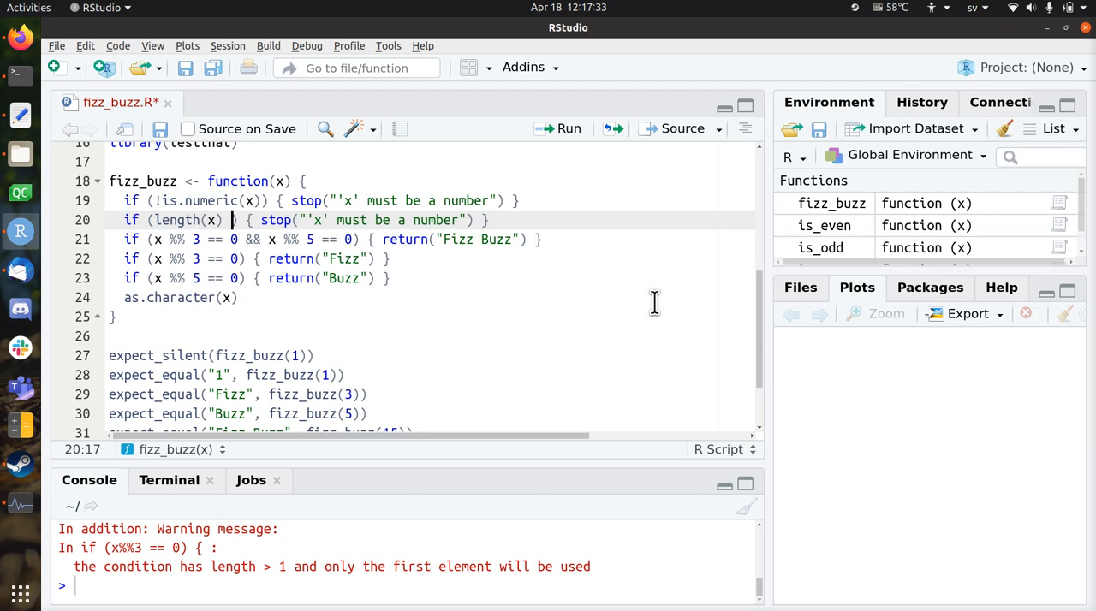
type("!= 1")
type("expect_error(fizz_buzz(0), \"'x' must be at ")
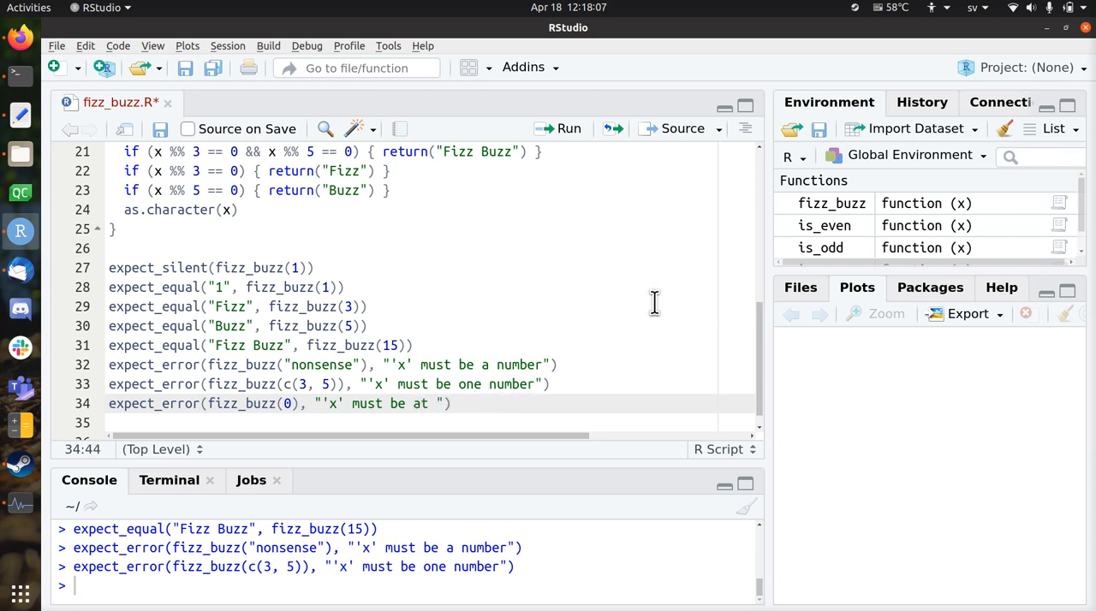
- Add the fizz_buzz(0) test and an x < 1 check stopping with "'x' must be at least 1"
type("h")
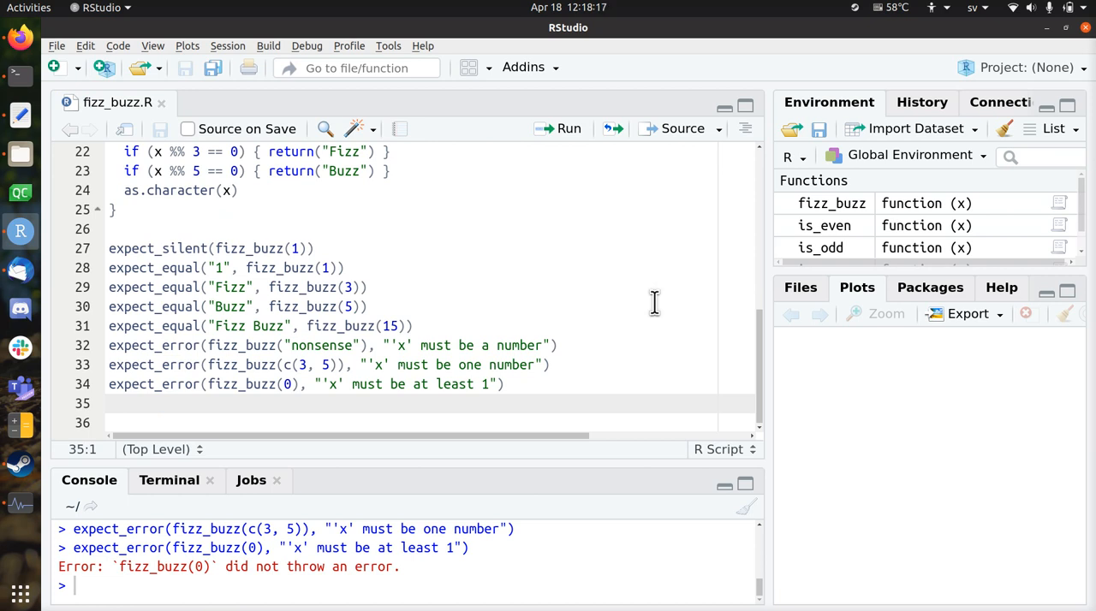
scroll("up", 3)
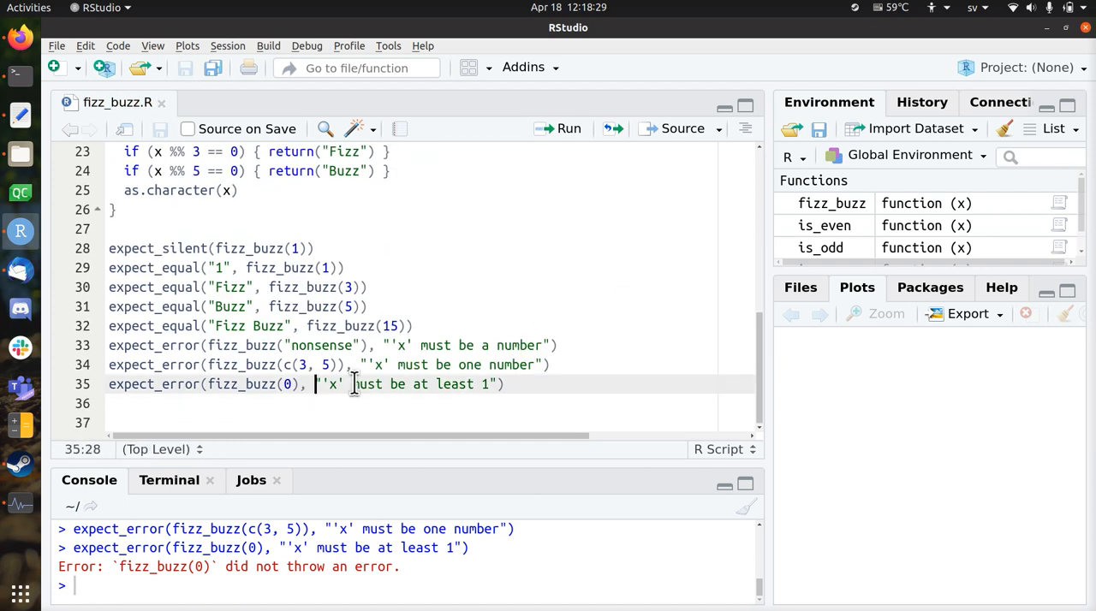
scroll("up", 3)
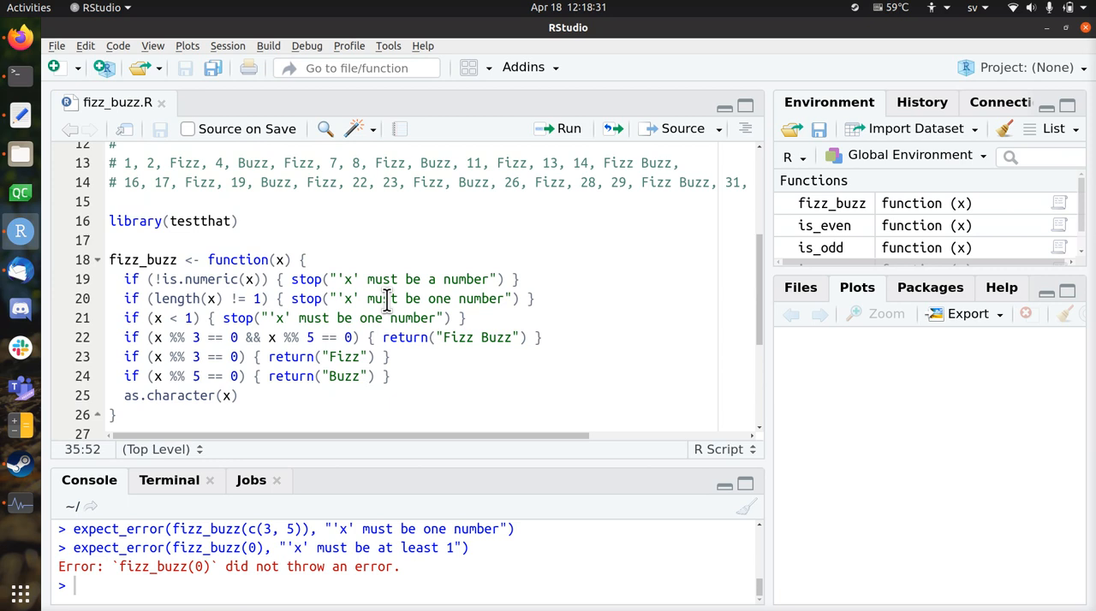
left_click(333, 298)
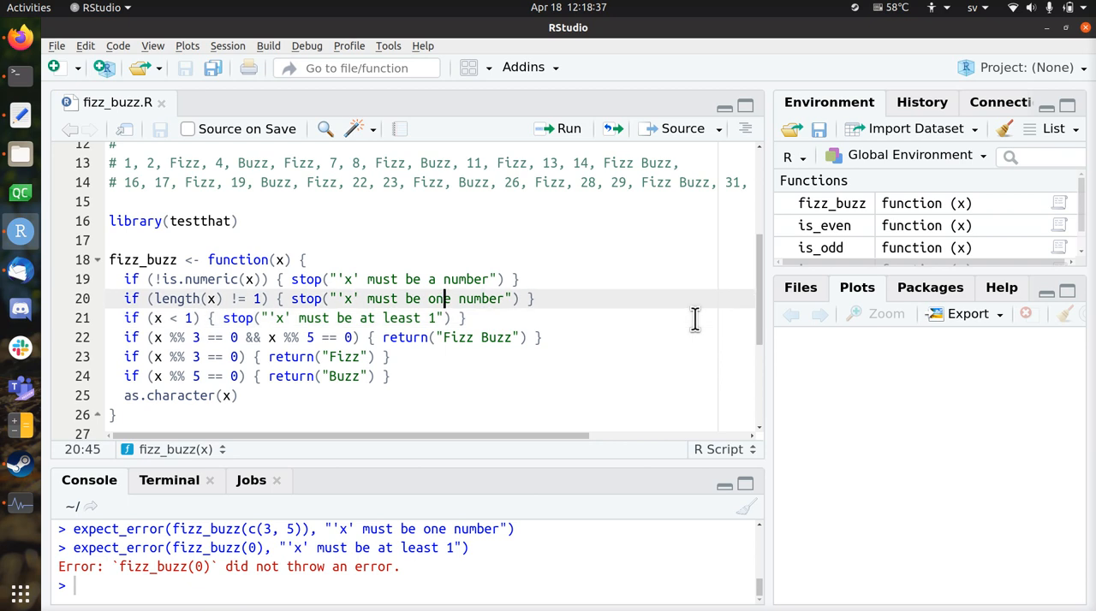
scroll("down", 3)
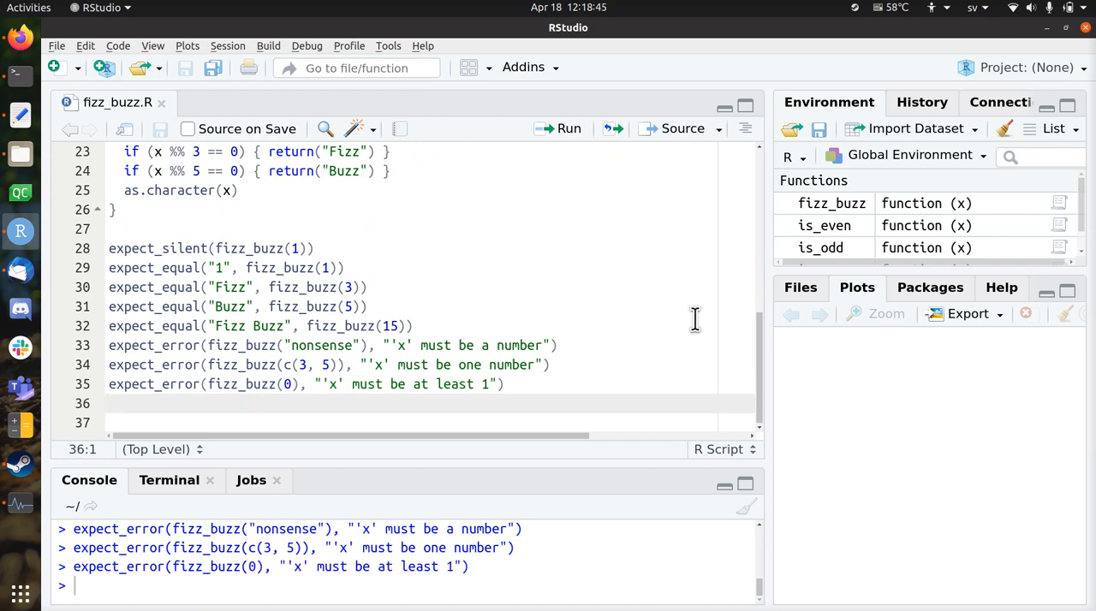
scroll("up", 3)
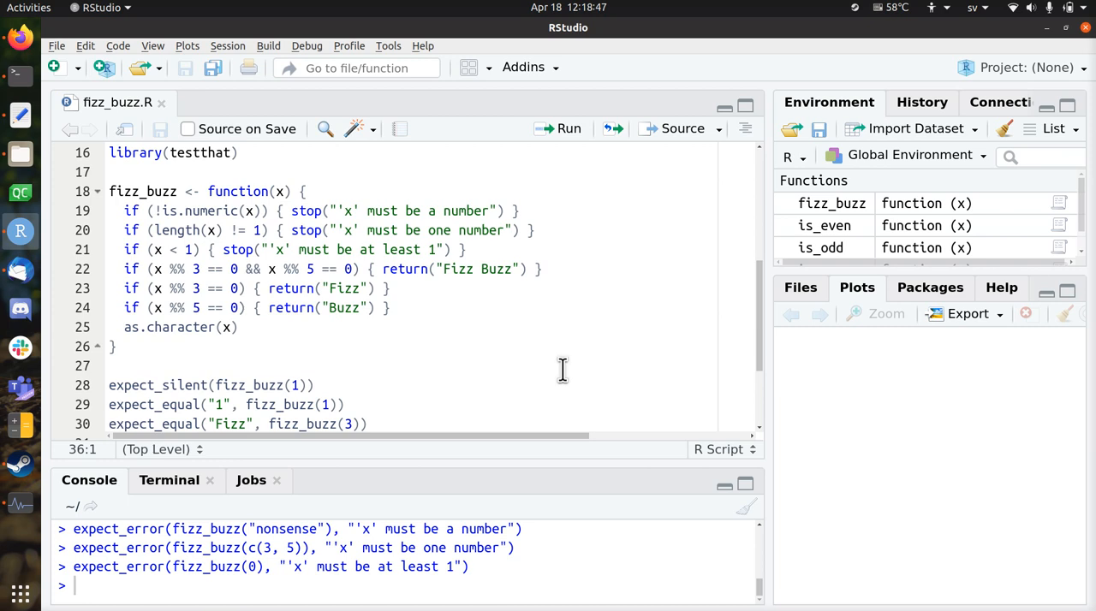
scroll("down", 3)
type("expect_error(fizz_buzz(), \"'x' must be a number")
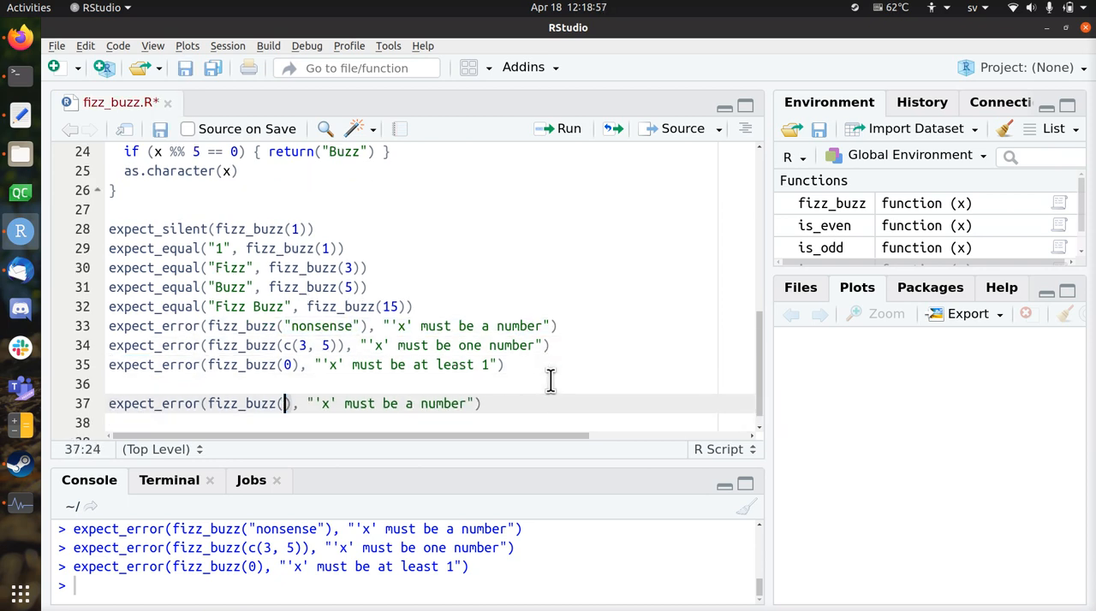
- Write the expect_error test for fizz_buzz(Inf)
type("NULL")
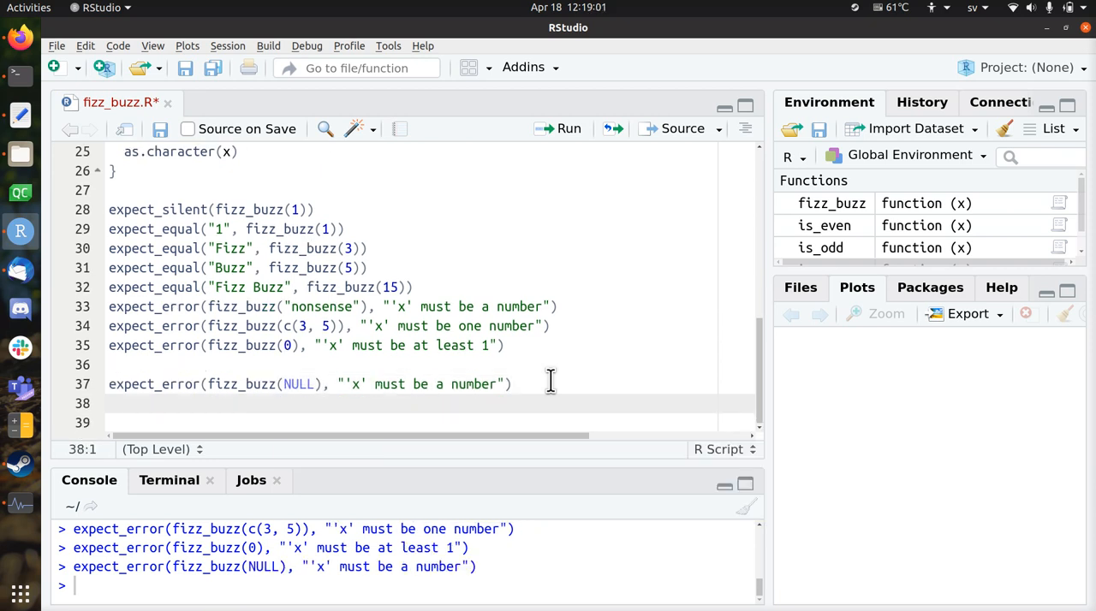
type("NA")
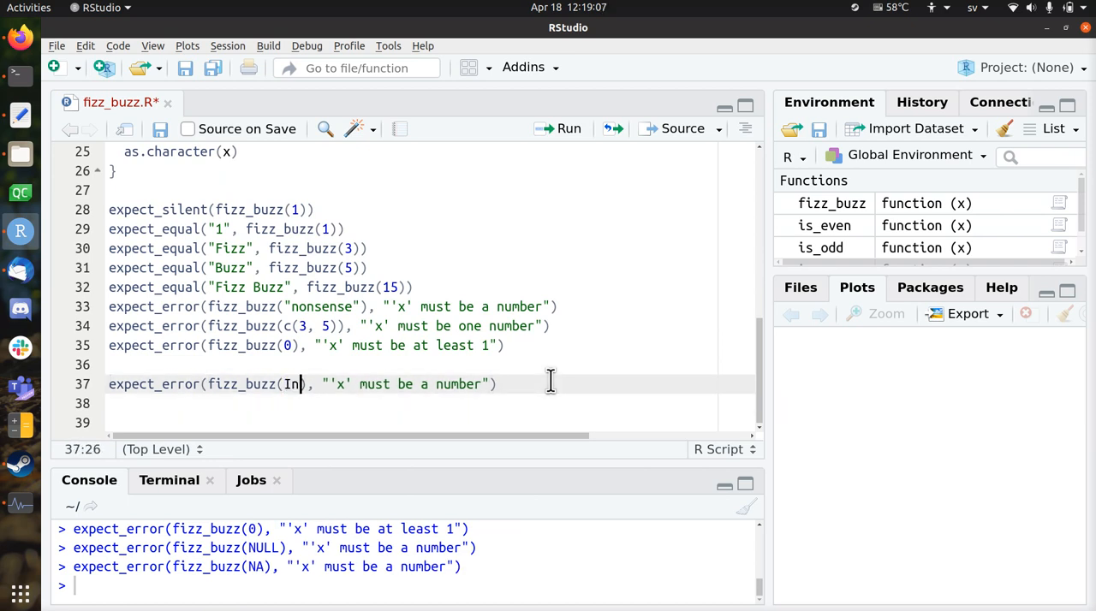
type("f")
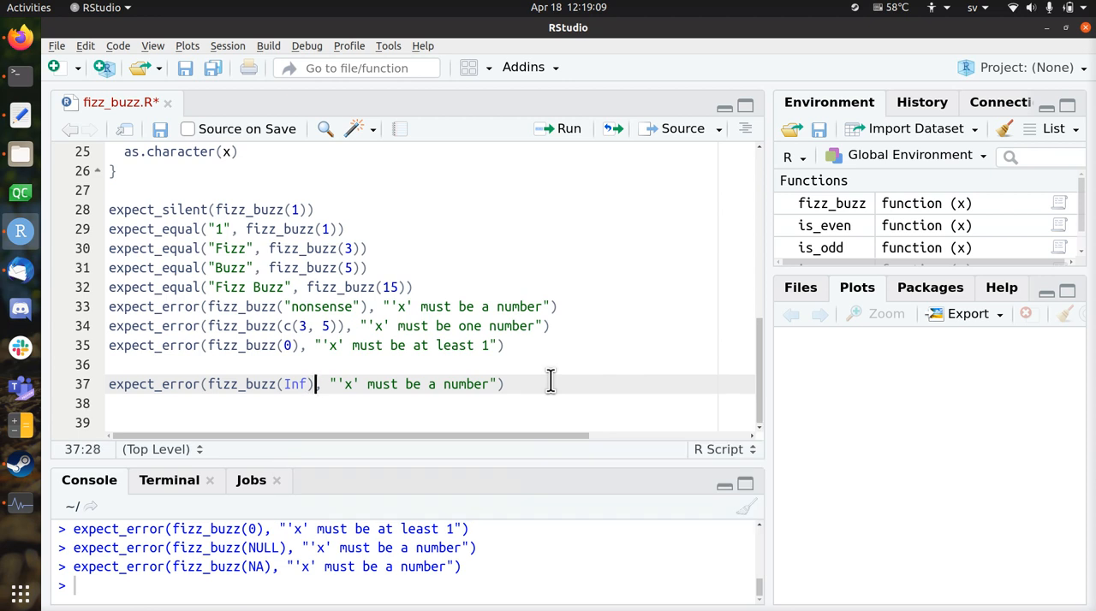
key("Right")
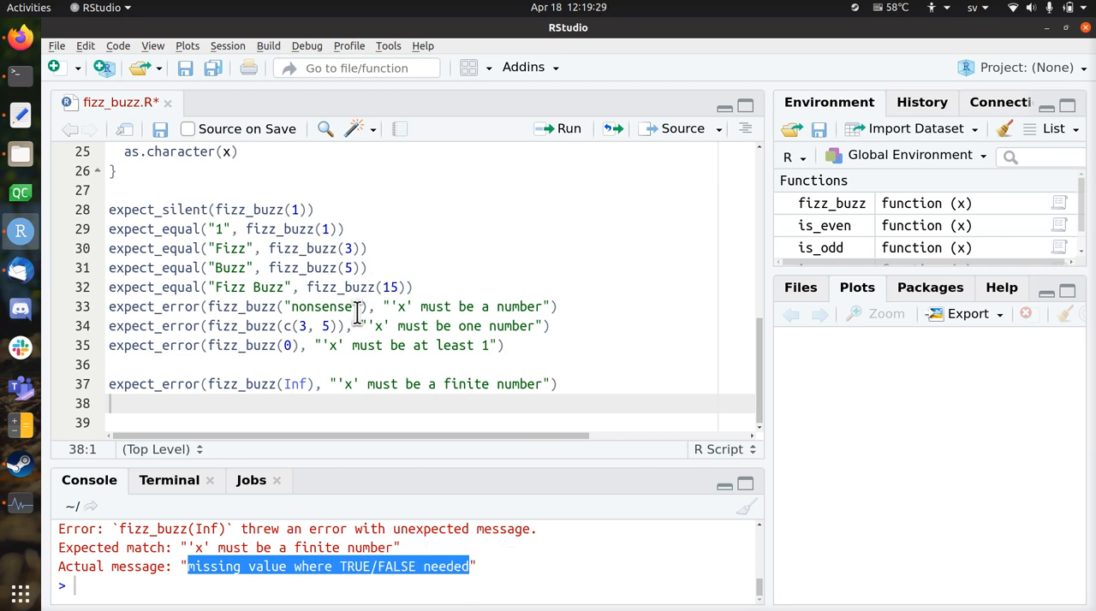
- Add an is.infinite check stopping with "'x' must be a finite number" to fizz_buzz
scroll("up", 3)
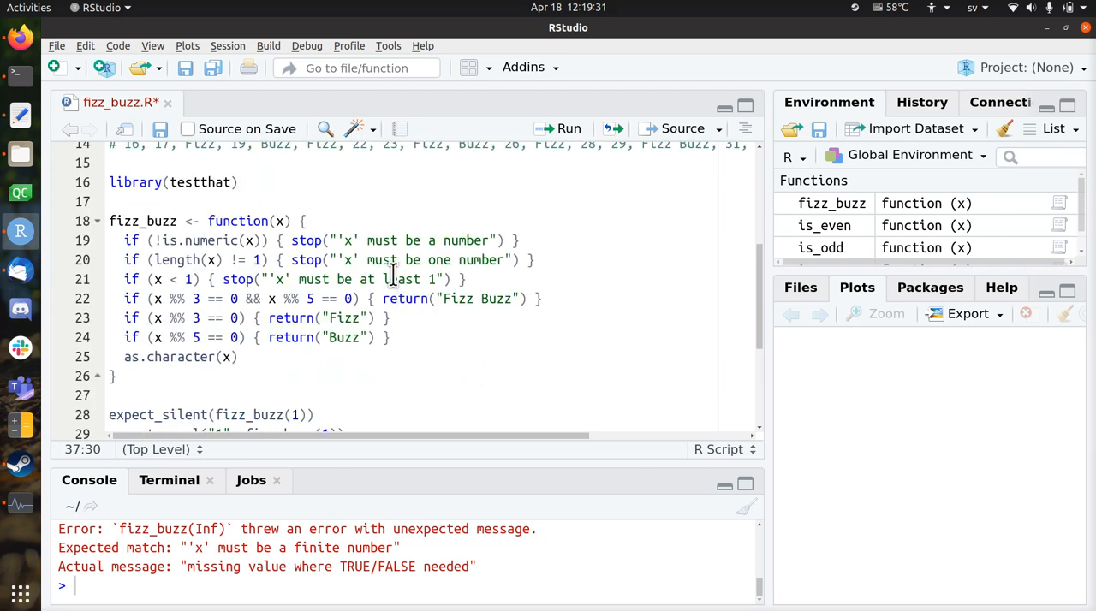
left_click(393, 279)
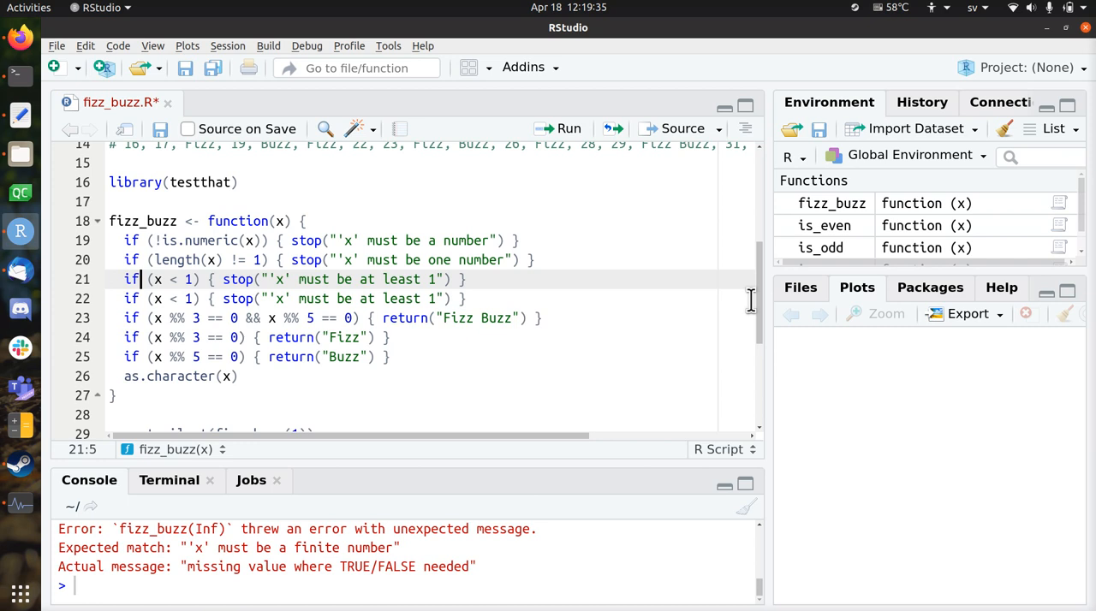
type("is.infinite(x")
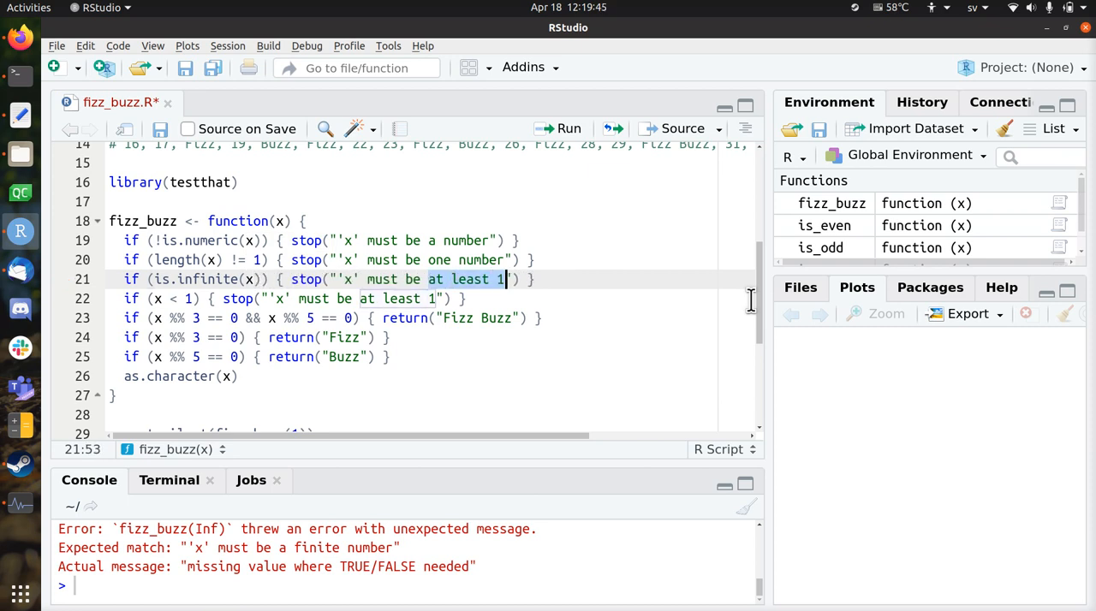
type("a finite nu")
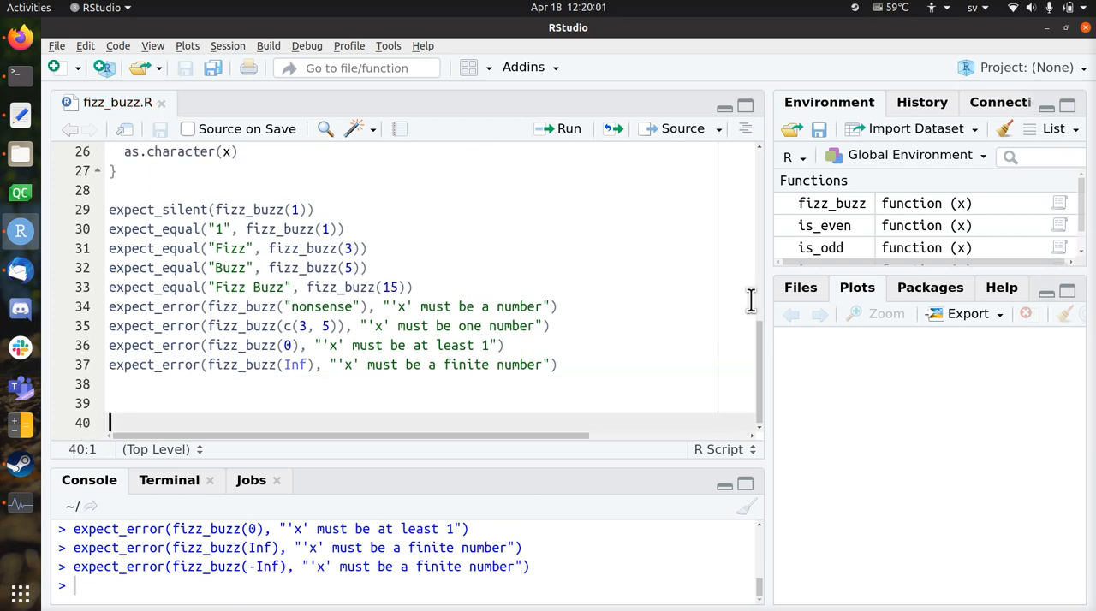
scroll("up", 3)
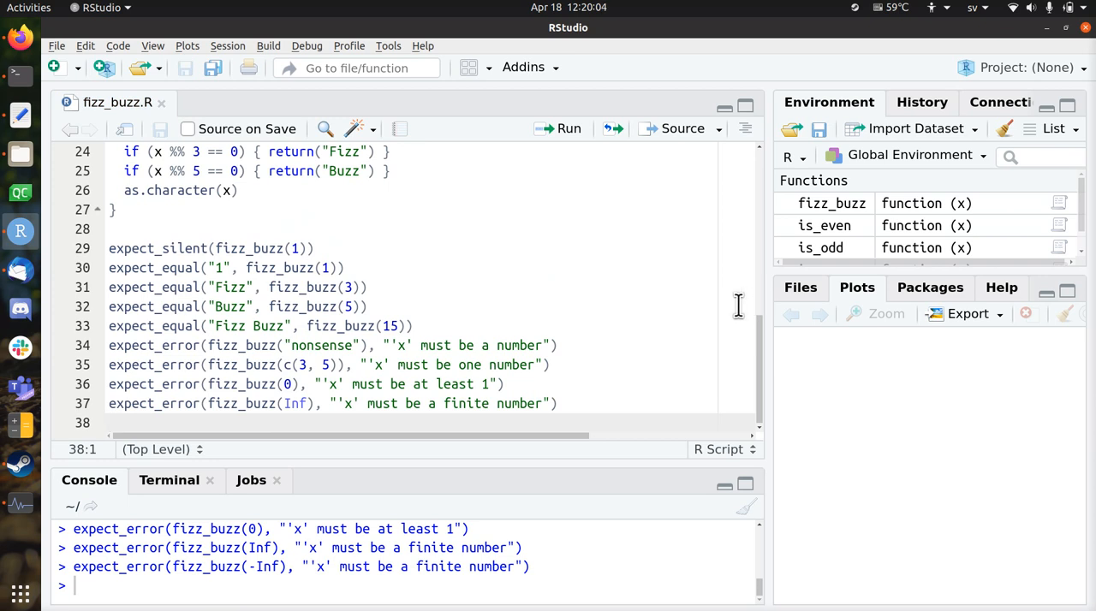
scroll("up", 3)
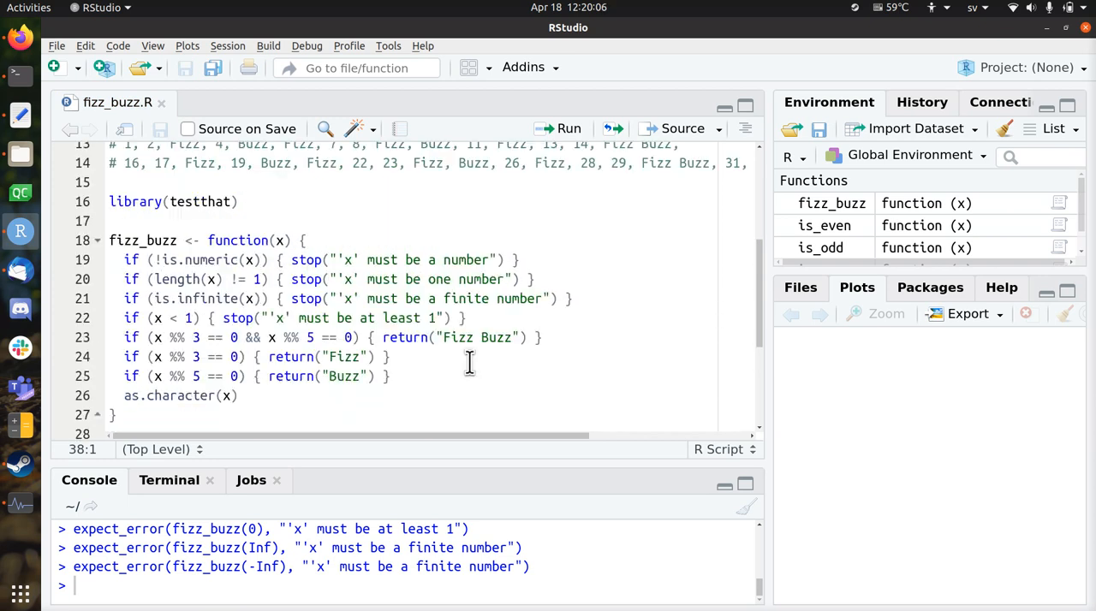
scroll("down", 3)
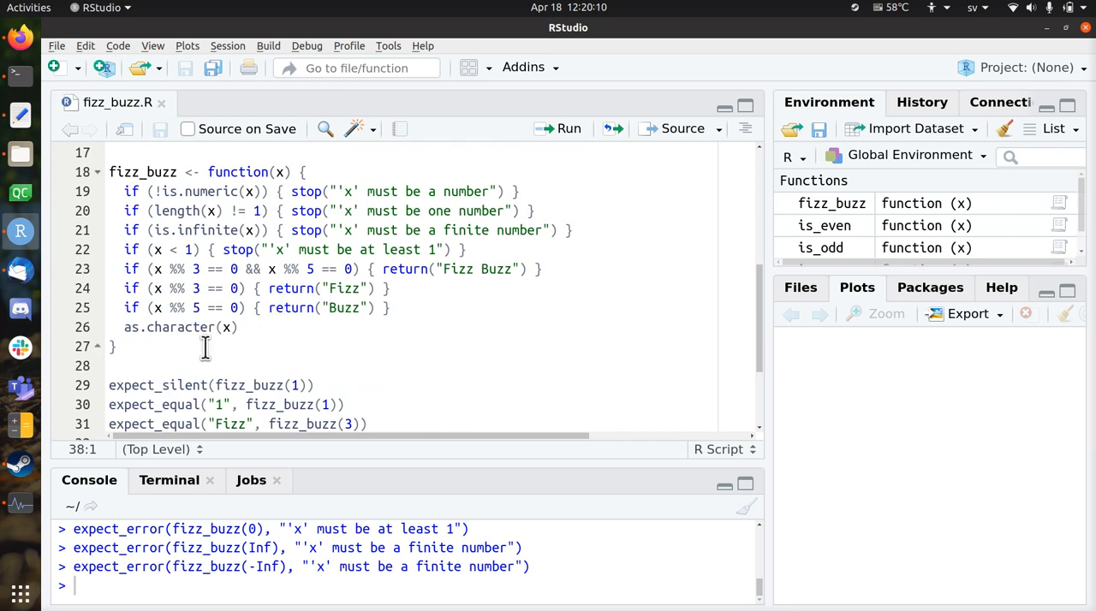
mouse_move(177, 307)
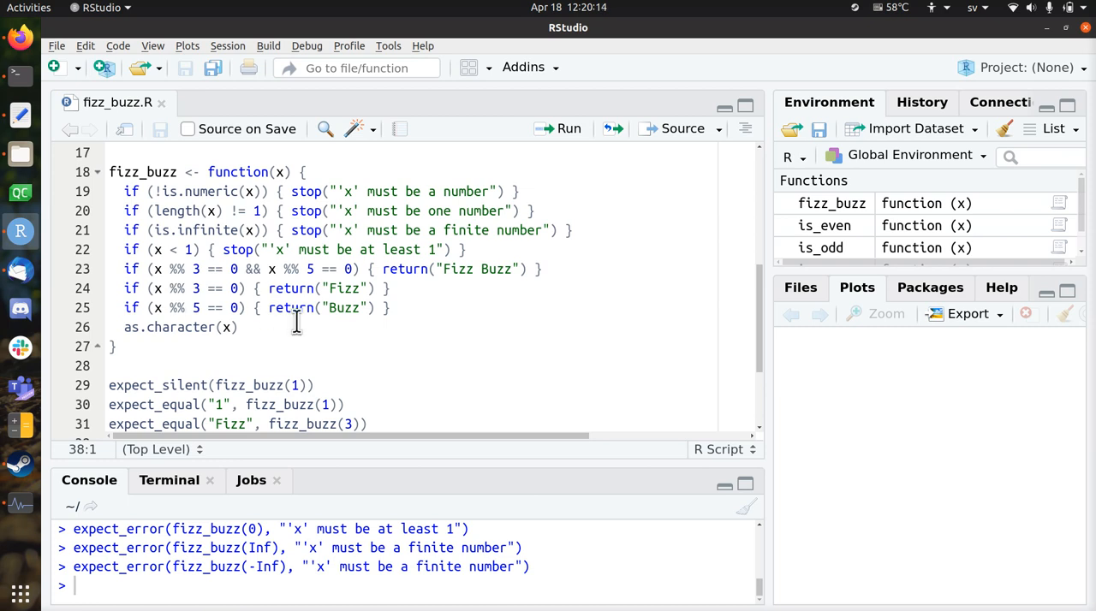
scroll("down", 3)
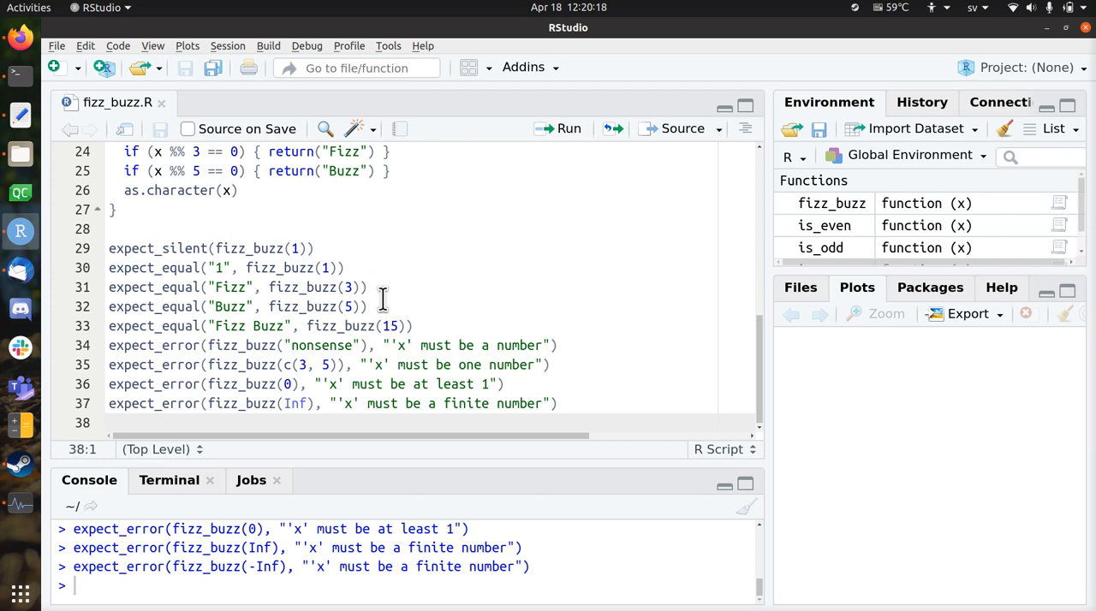
mouse_move(434, 296)
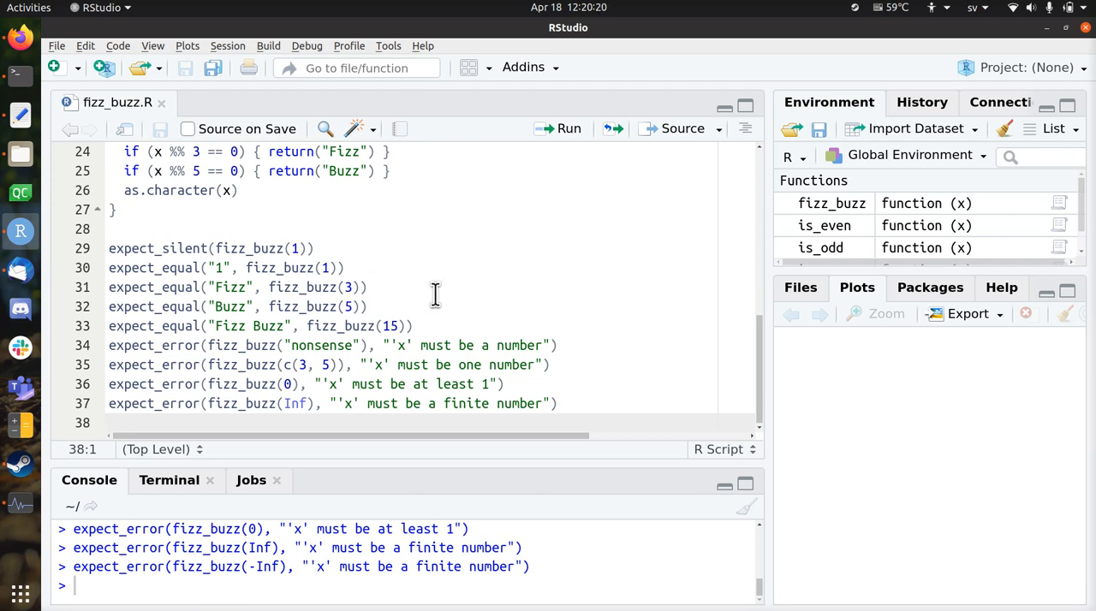
mouse_move(201, 355)
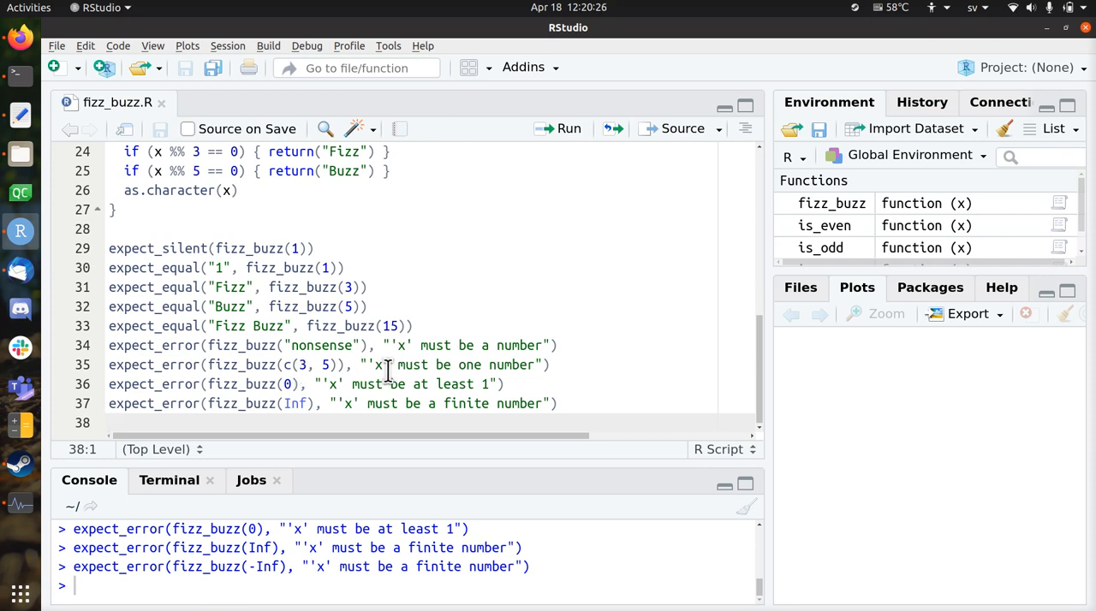
scroll("up", 3)
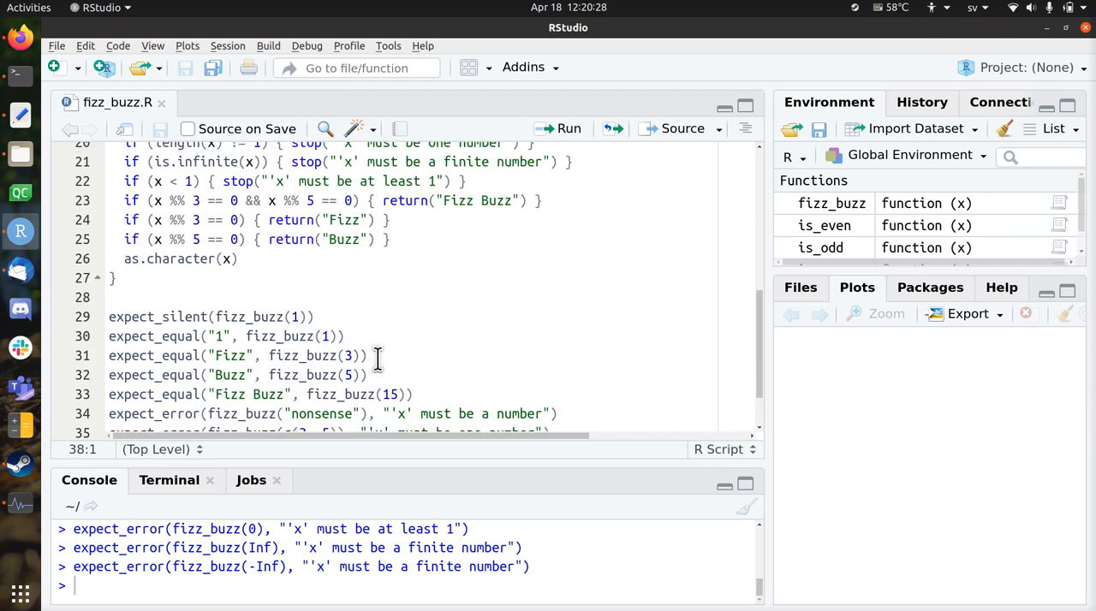
scroll("up", 3)
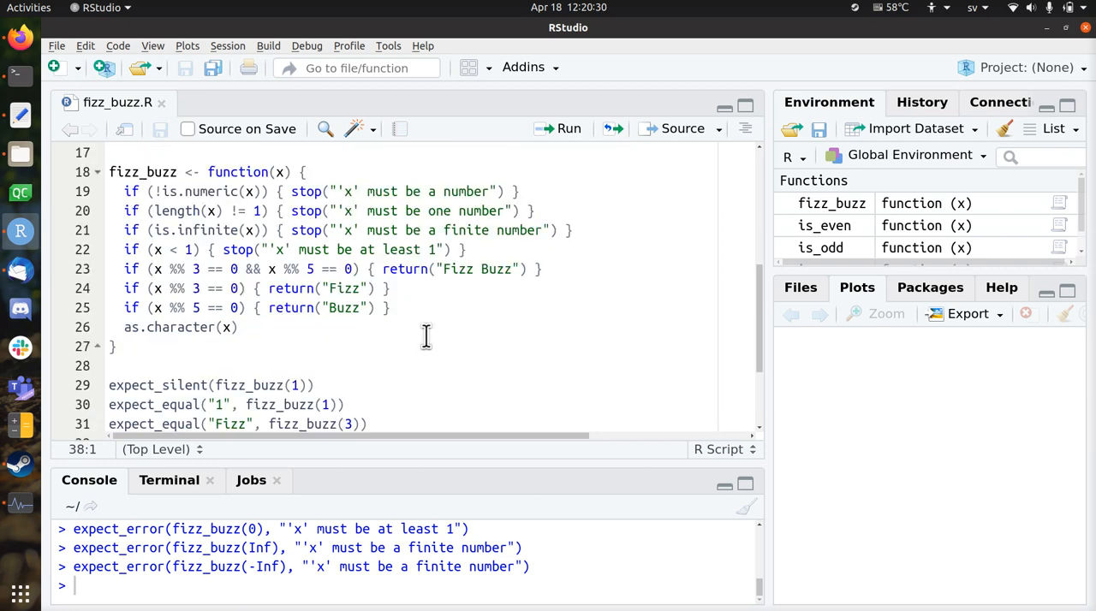
scroll("down", 3)
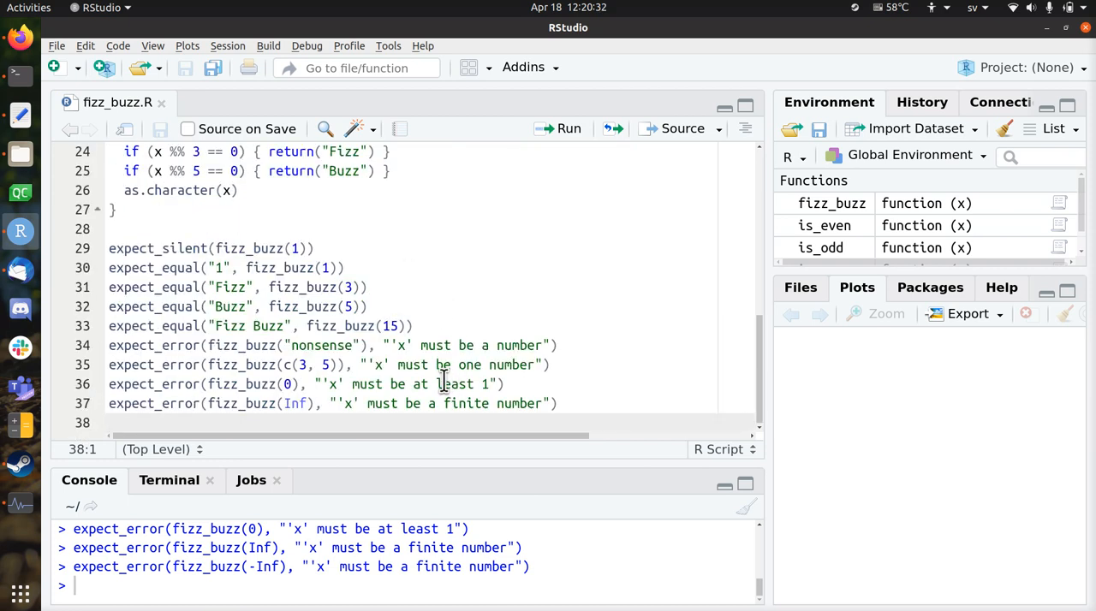
scroll("up", 3)
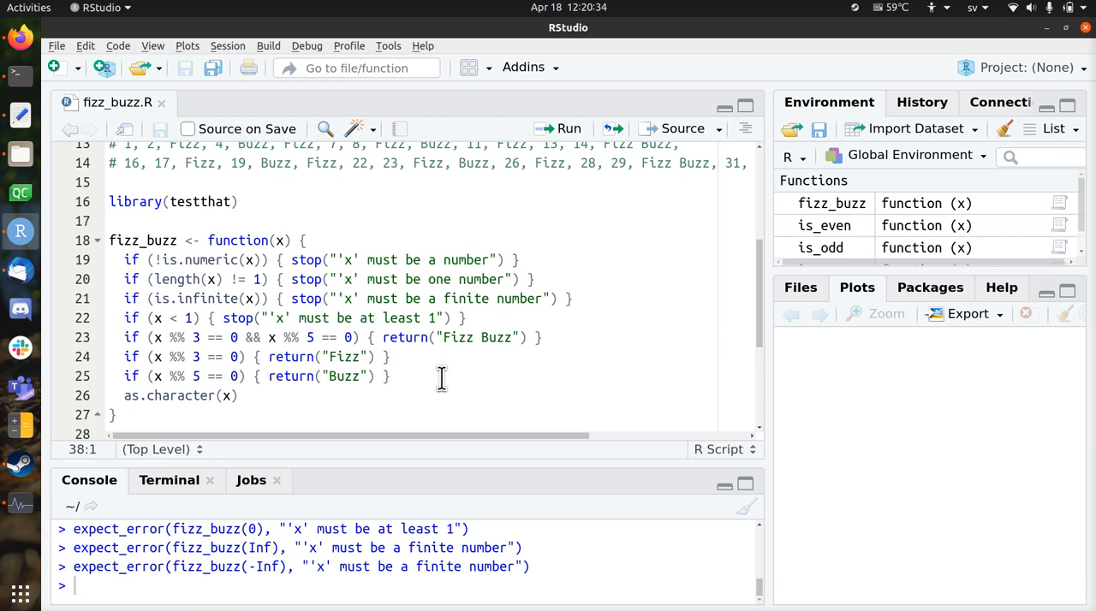
scroll("down", 3)
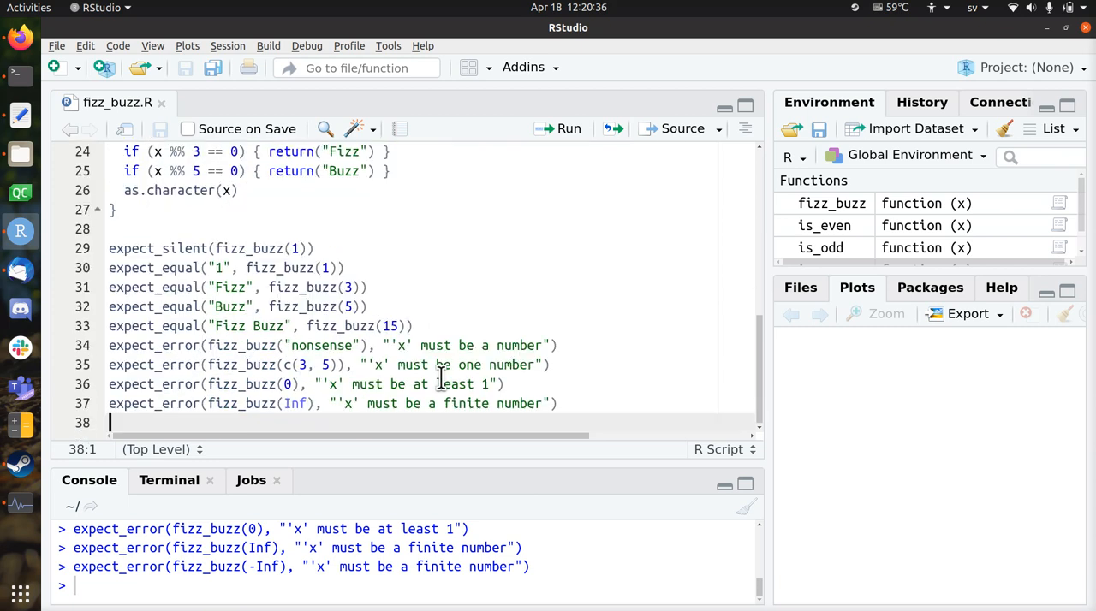
scroll("up", 3)
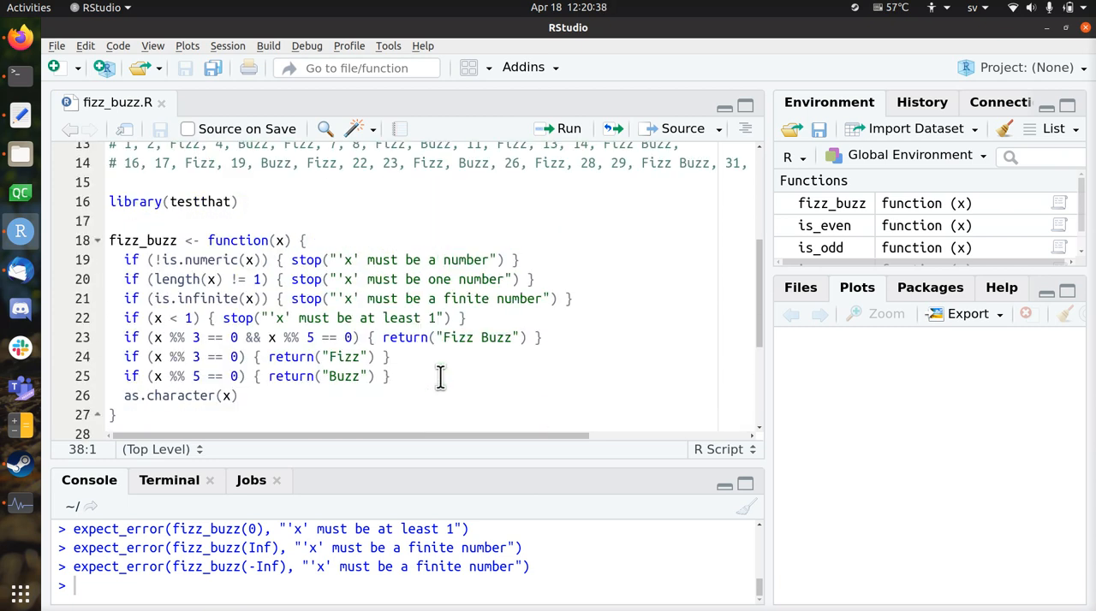
scroll("down", 3)
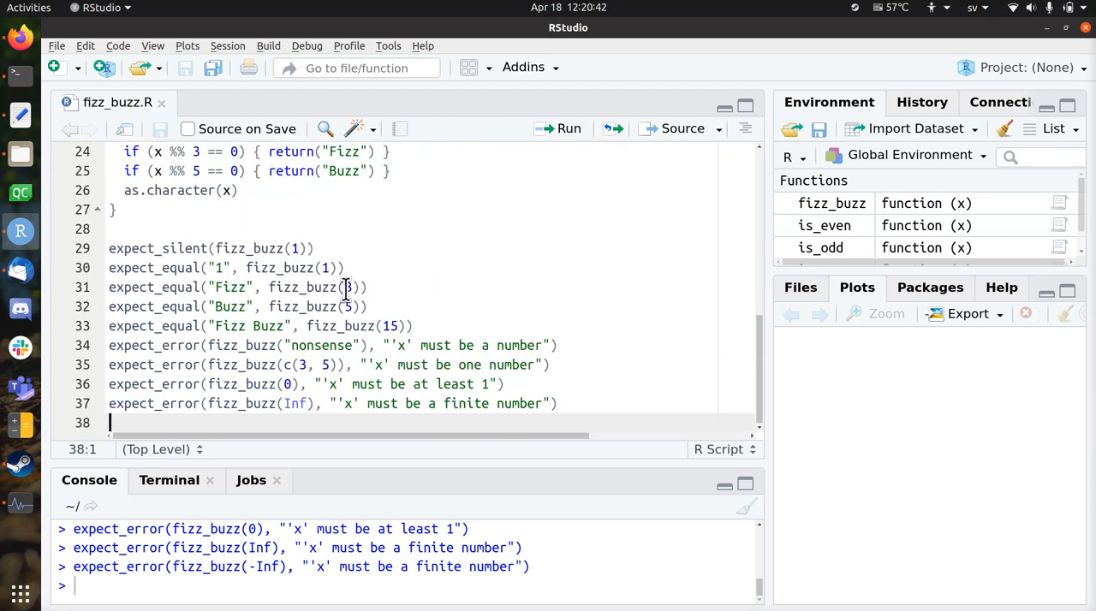
scroll("up", 3)
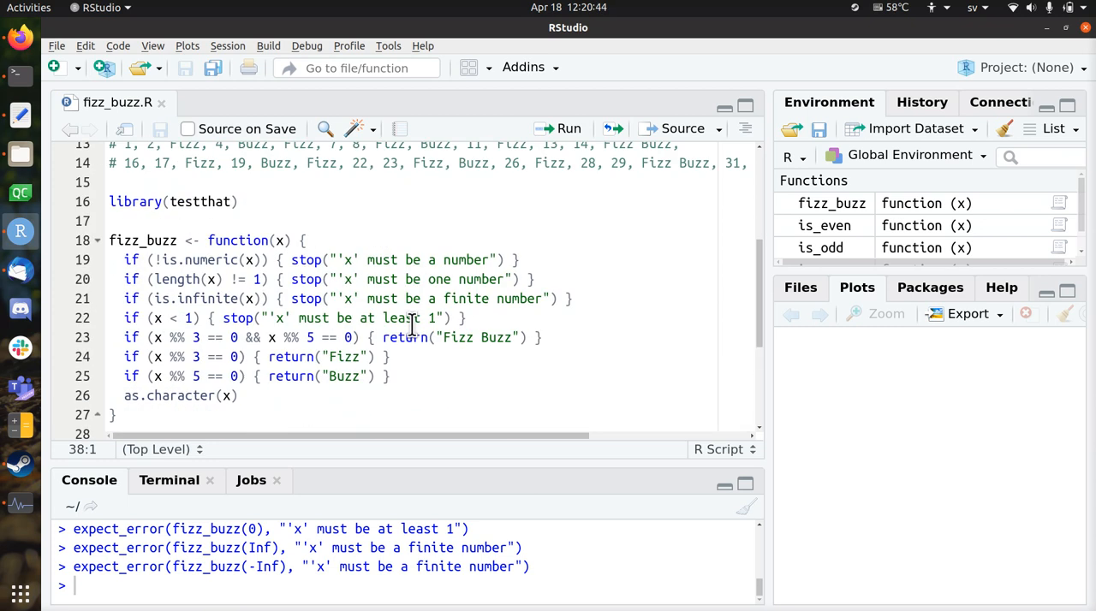
scroll("down", 3)
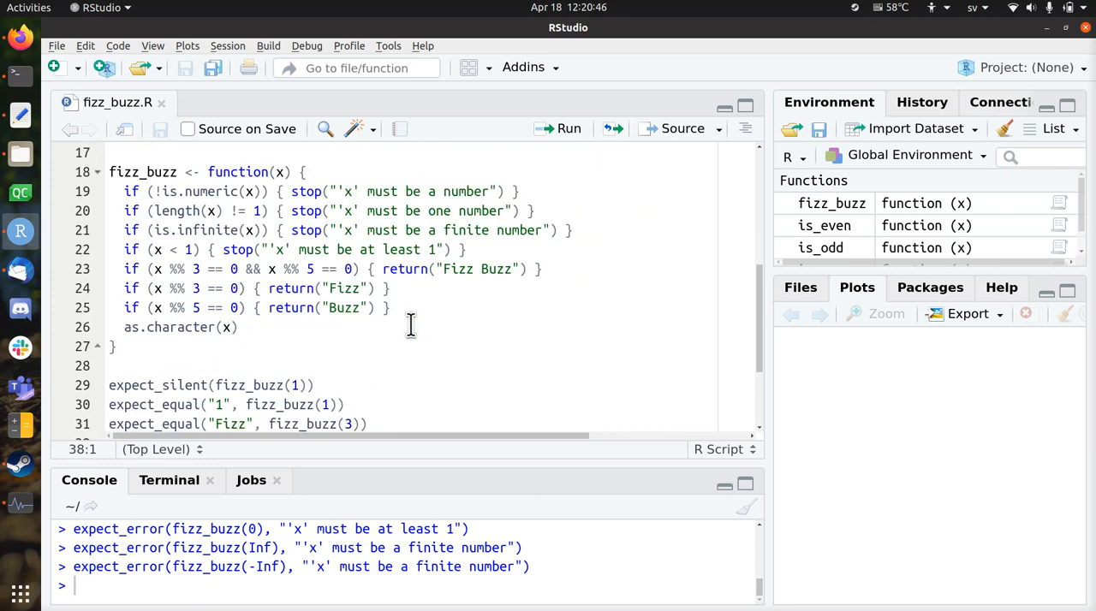
scroll("down", 3)
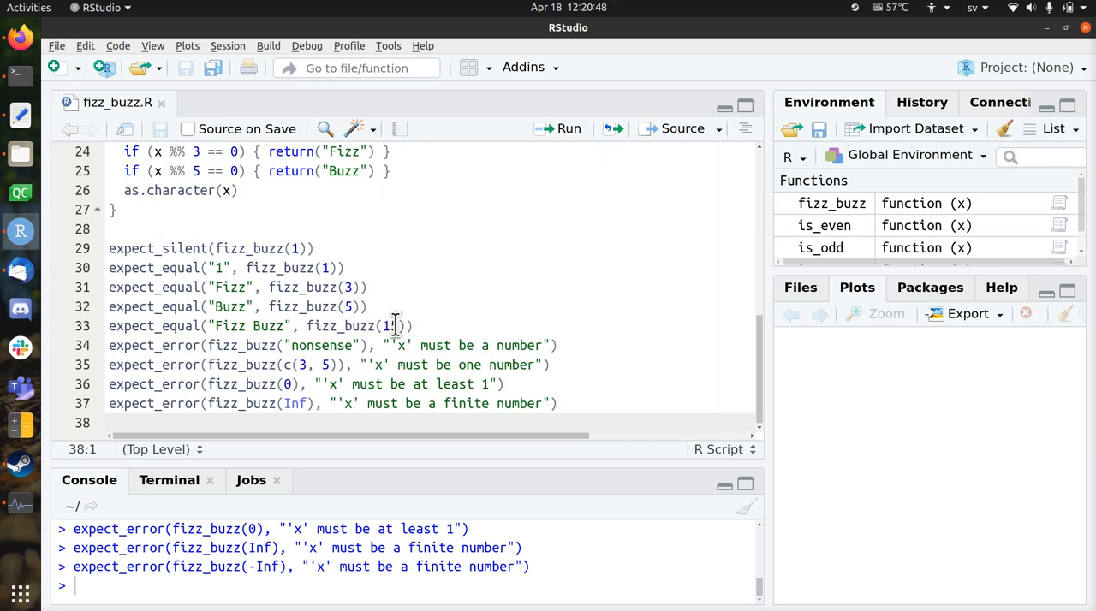
type("15")
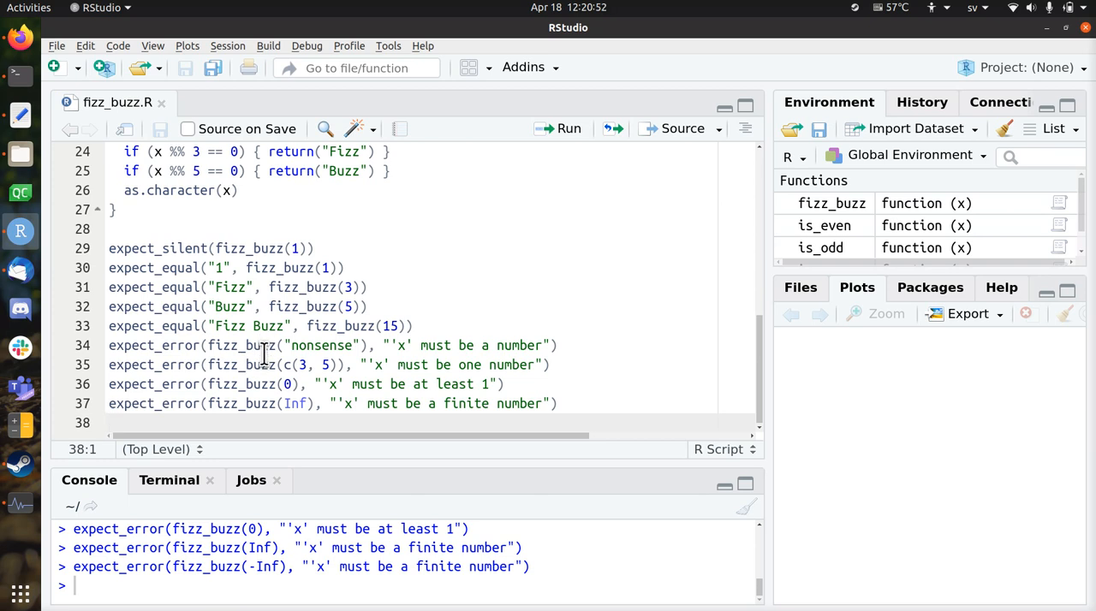
scroll("up", 3)
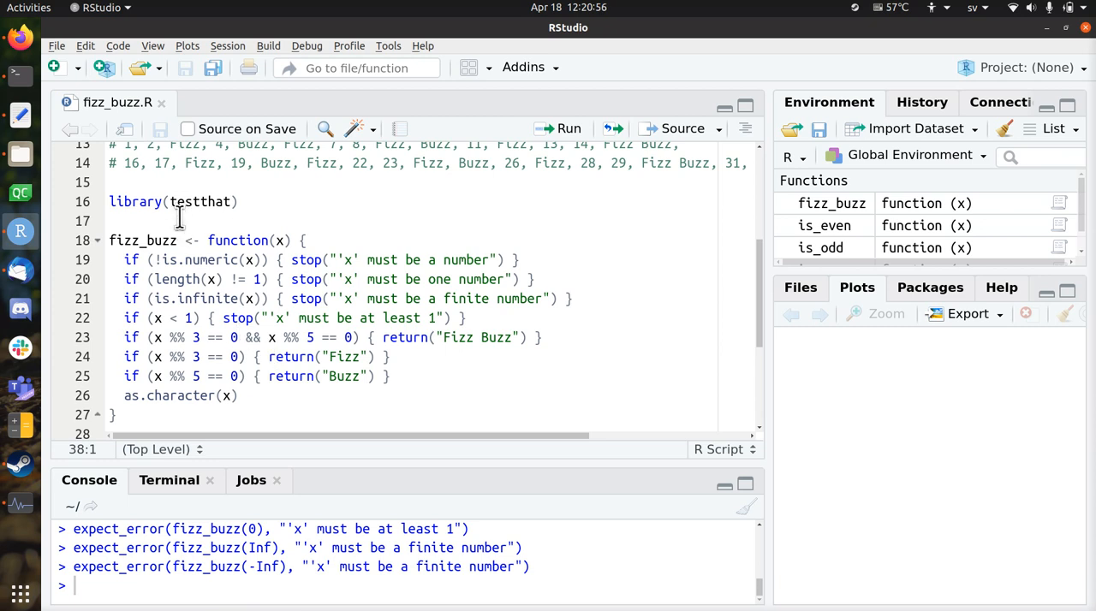
mouse_move(469, 290)
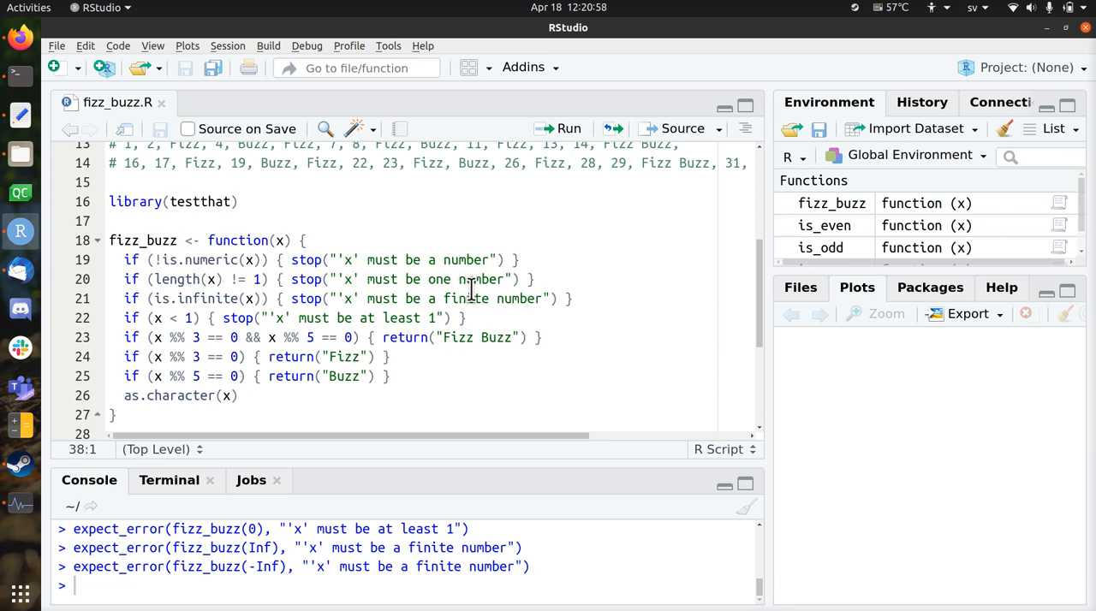